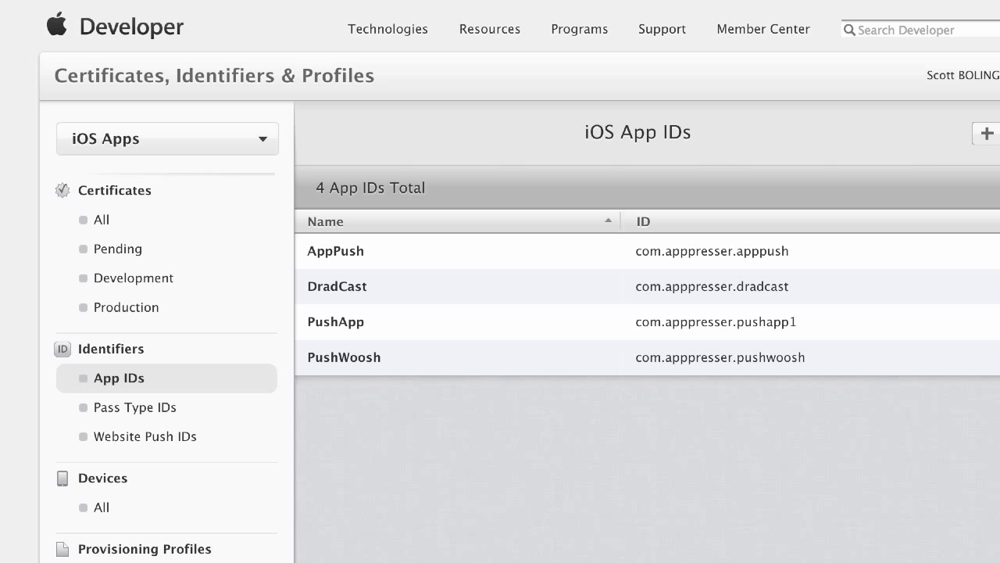
mouse_move(781, 238)
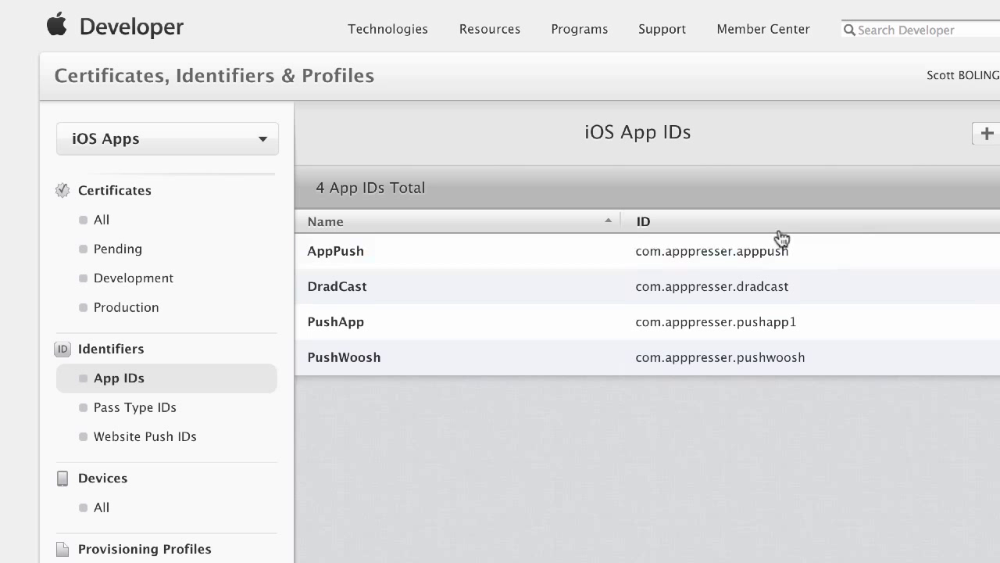
mouse_move(306, 33)
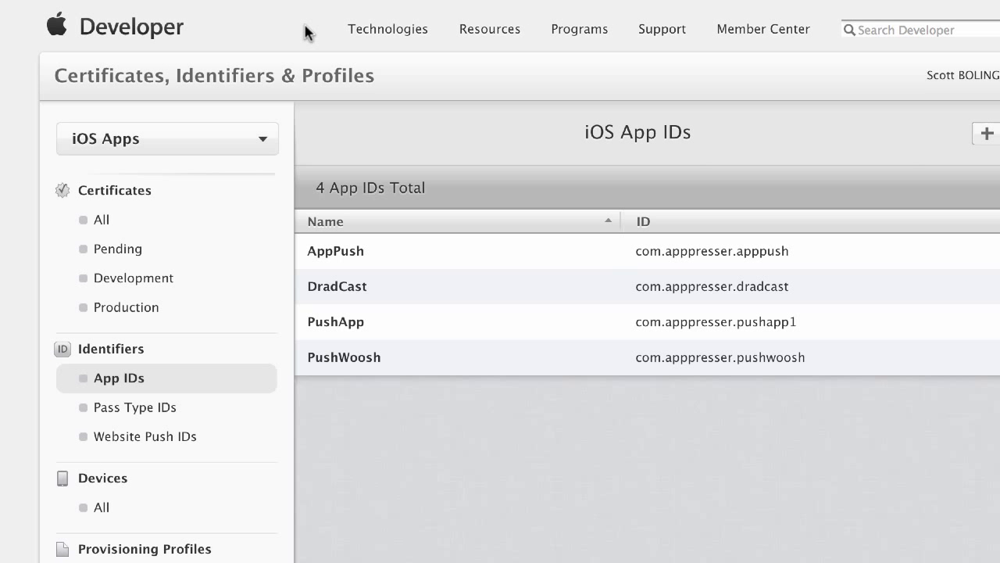
mouse_move(233, 33)
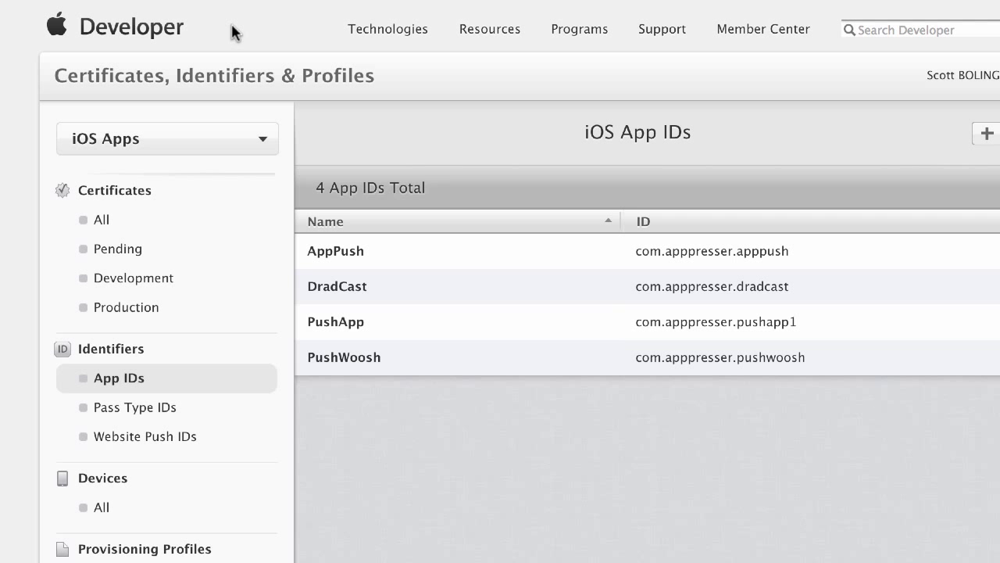
Step: Start a new App ID registration named 'Test Push App'
scroll("down", 3)
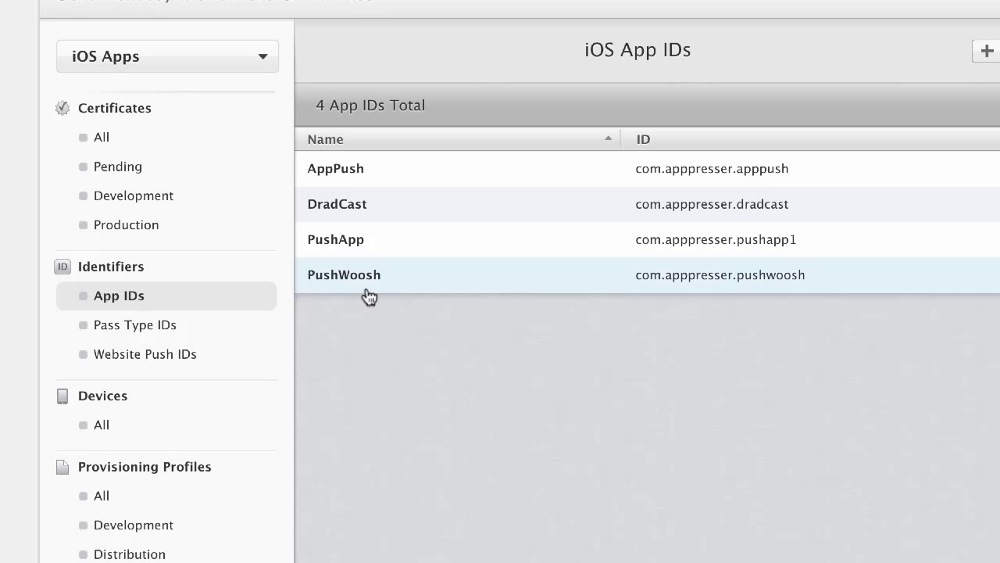
scroll("up", 3)
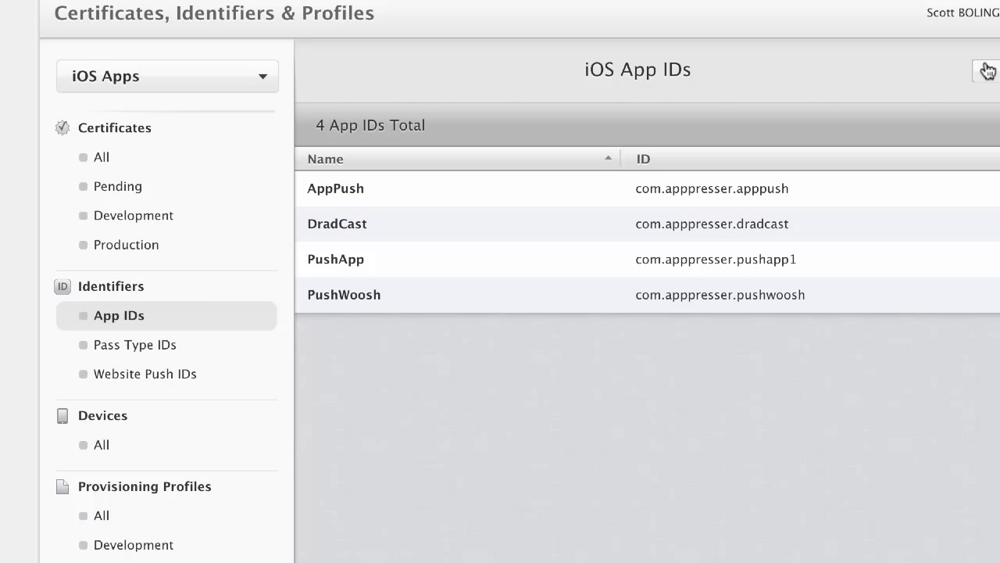
left_click(985, 69)
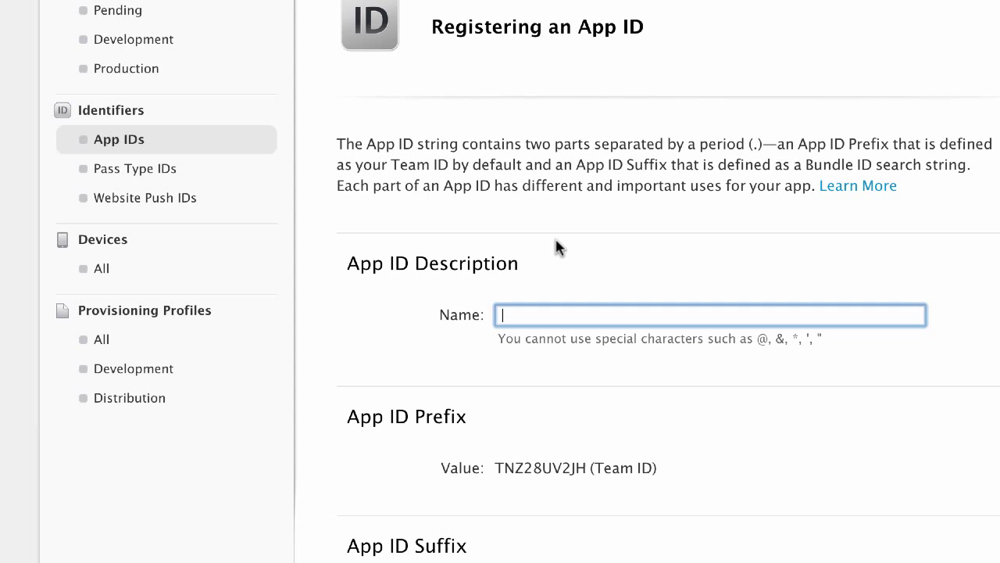
type("Test Pus")
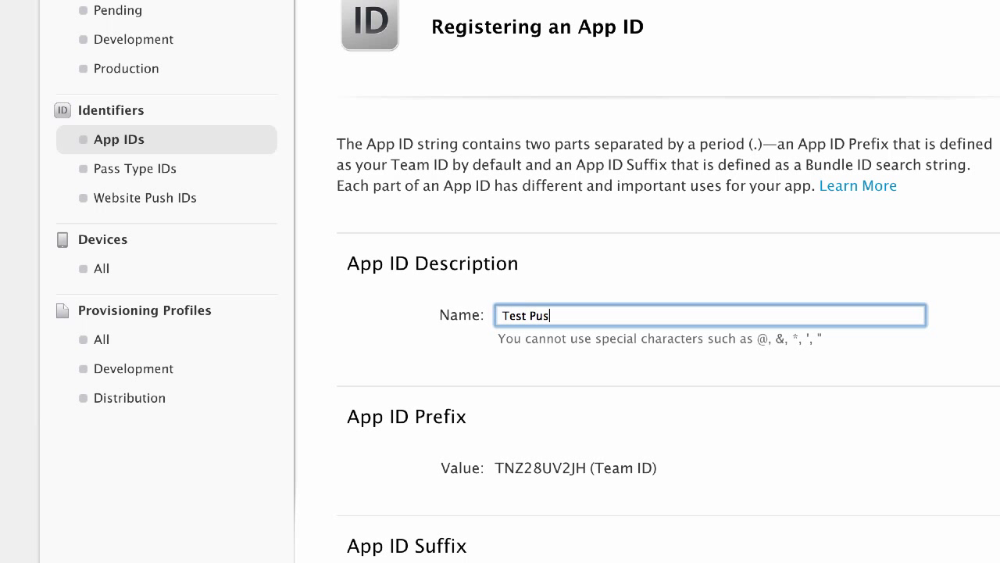
type("h App")
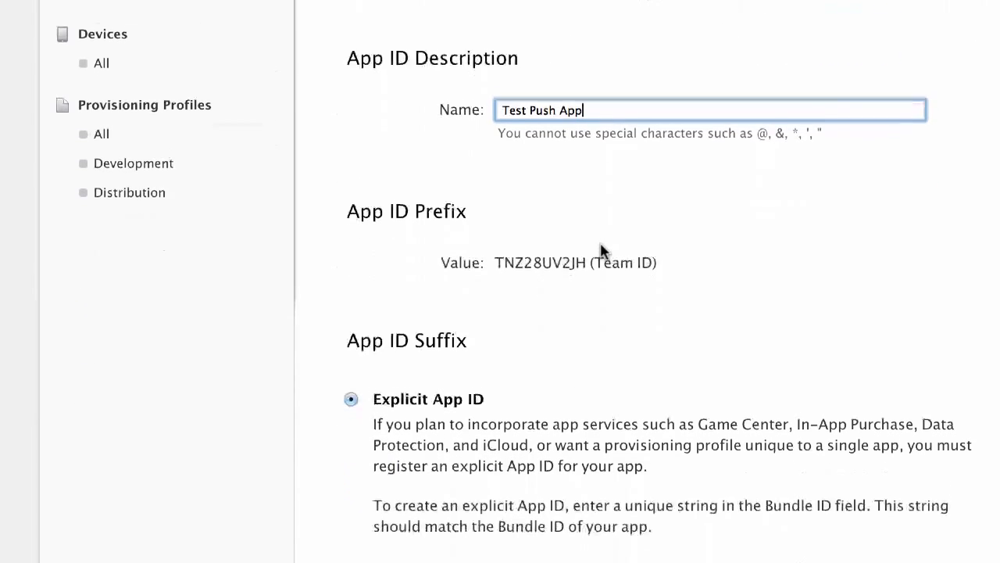
Step: Enter the explicit bundle ID com.apppresser.testpush
scroll("down", 3)
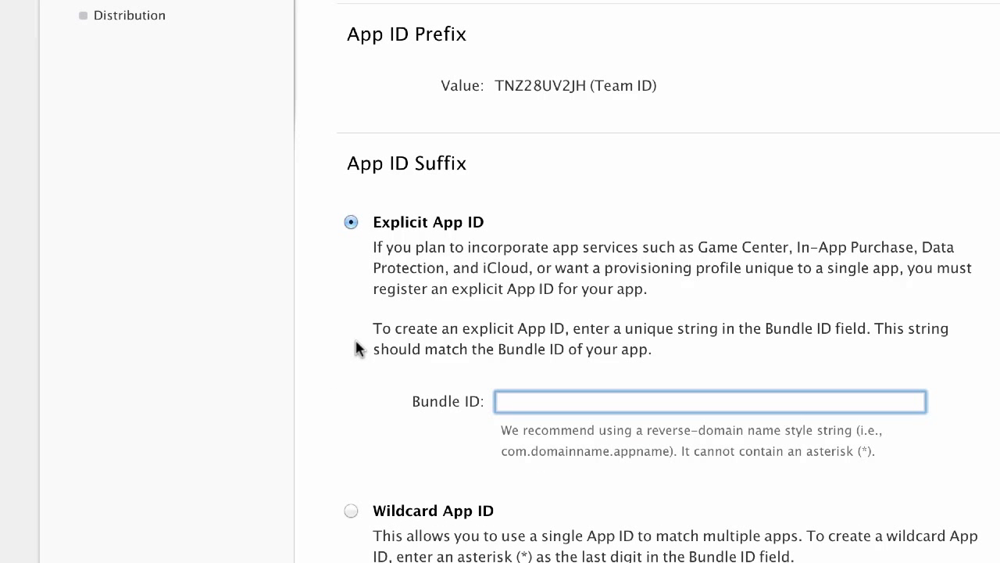
type("com.")
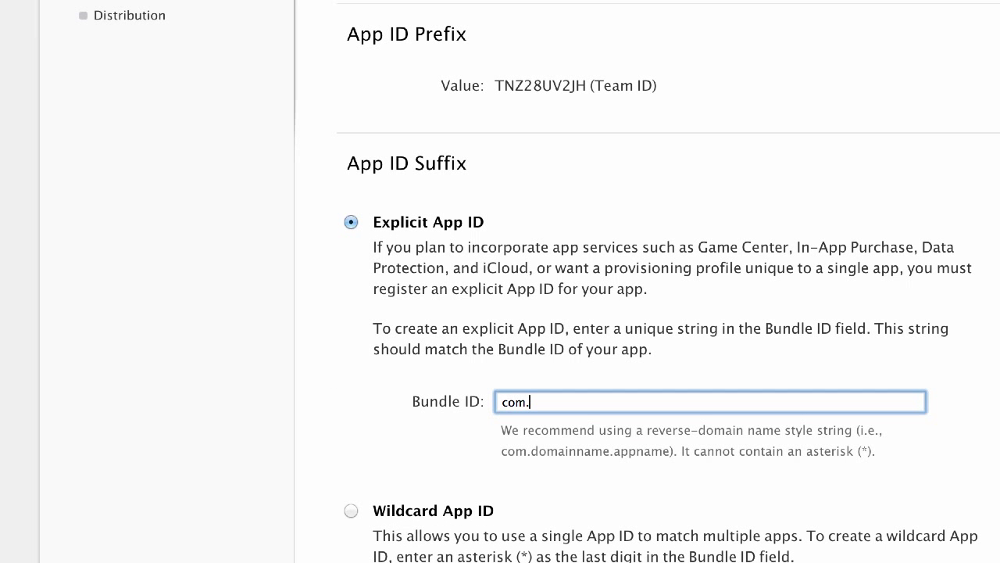
type("apppresse")
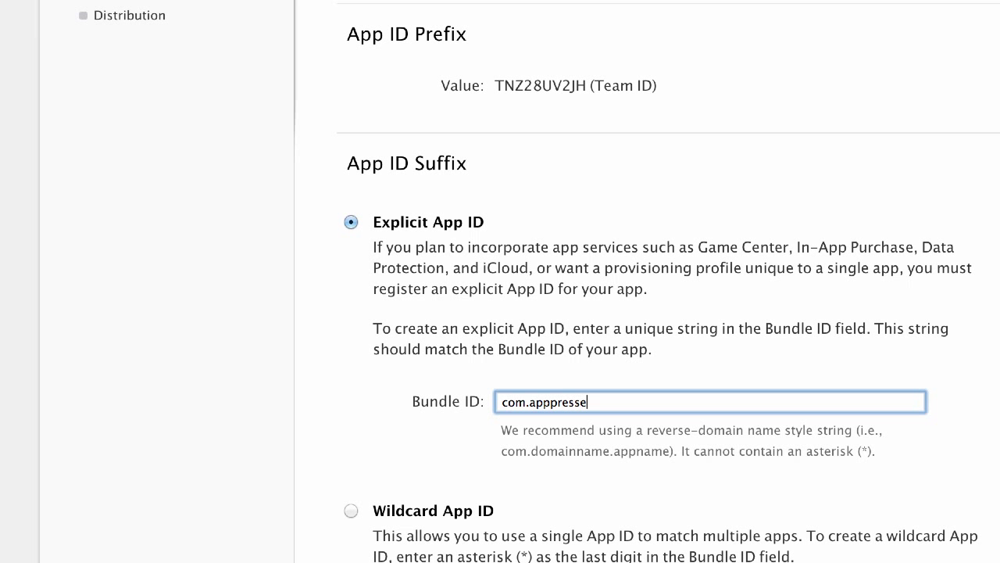
type("r.")
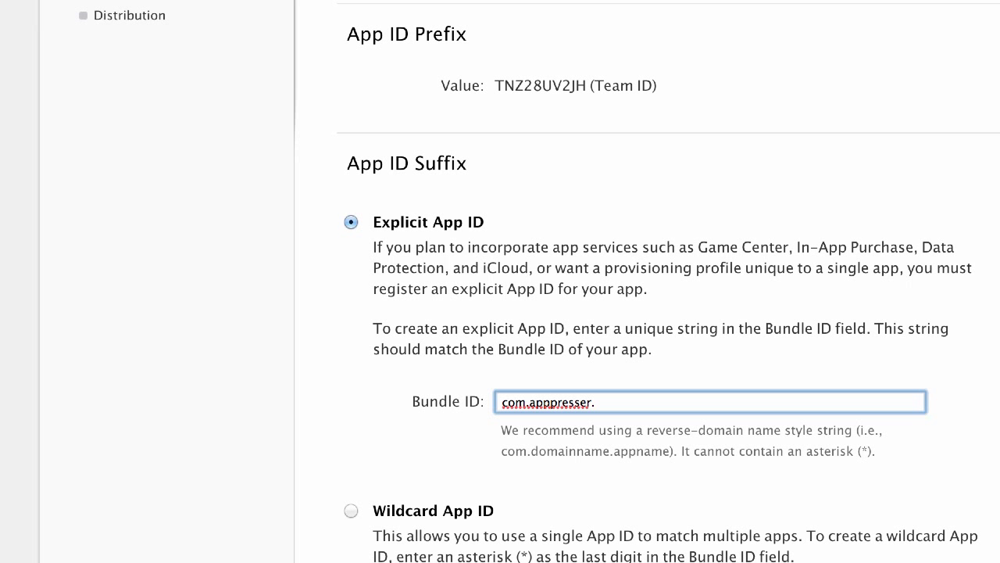
type("testpush")
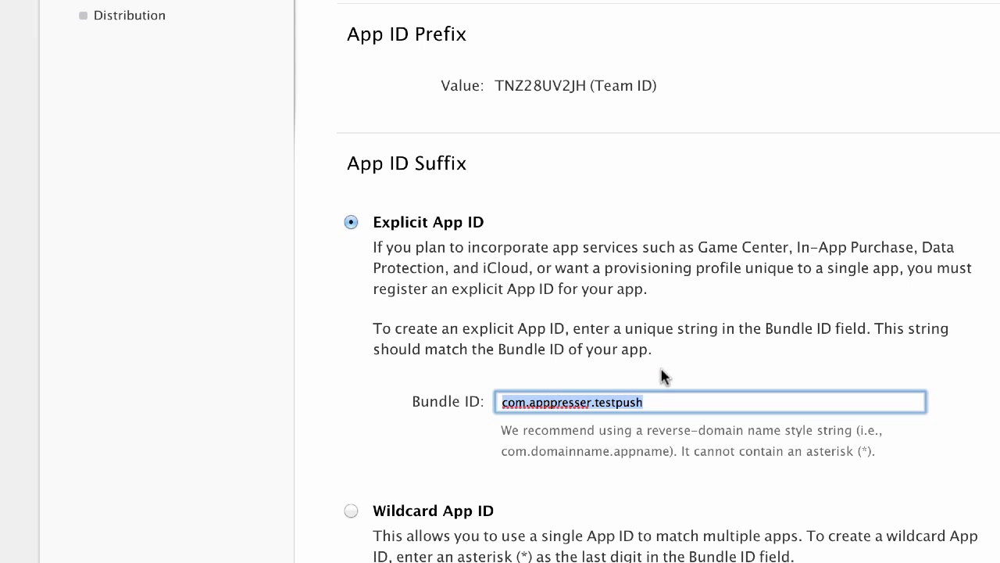
mouse_move(641, 294)
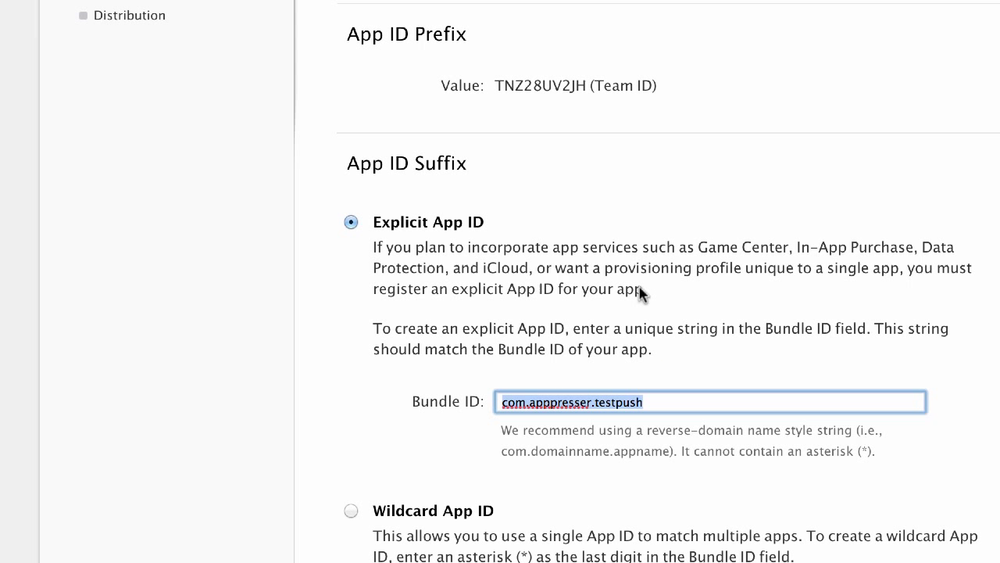
mouse_move(625, 294)
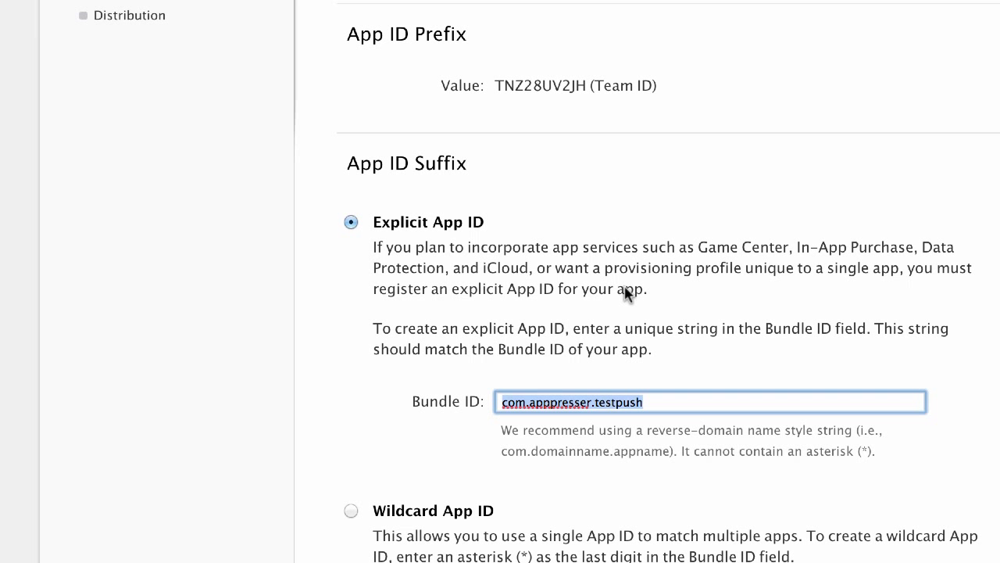
mouse_move(310, 306)
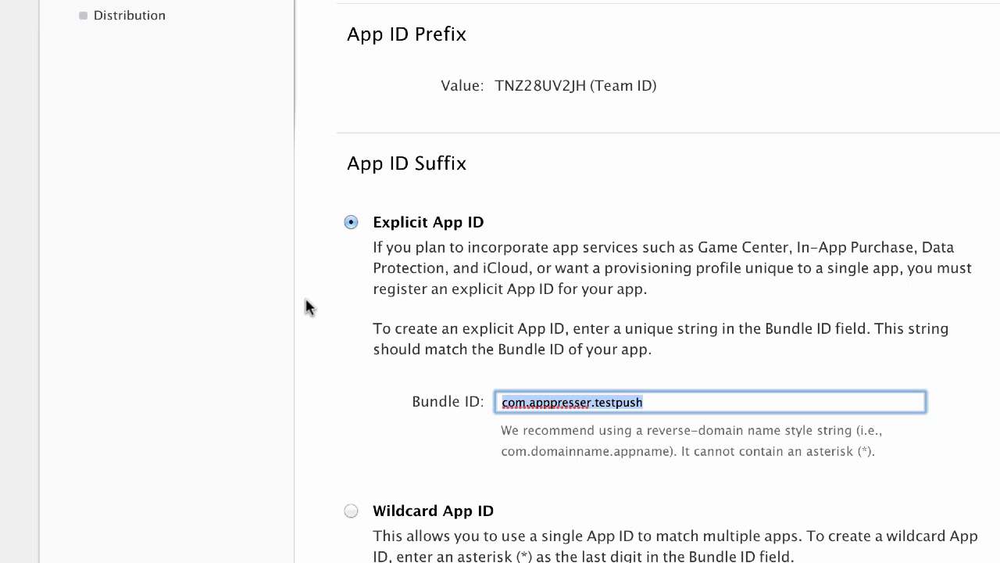
mouse_move(499, 413)
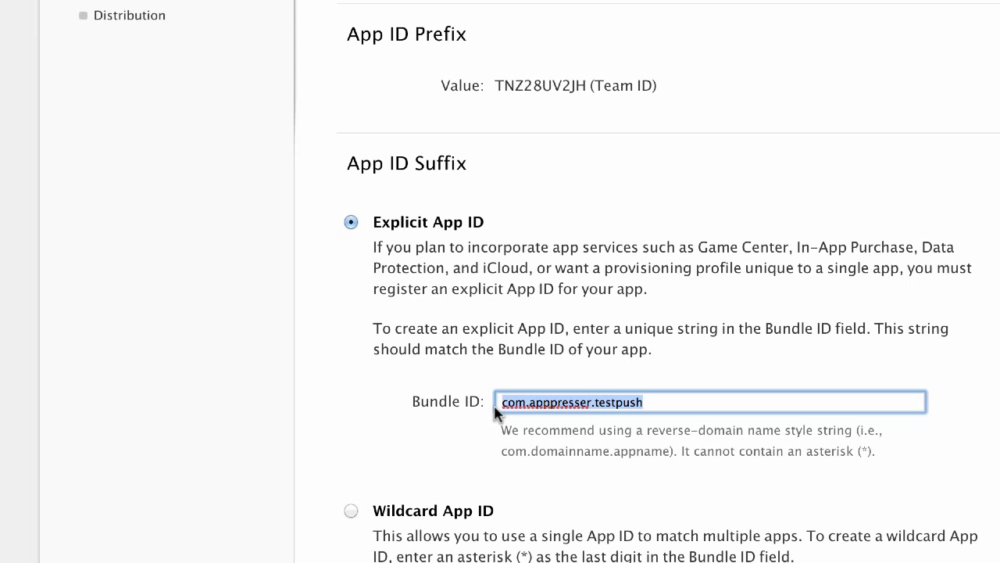
mouse_move(472, 403)
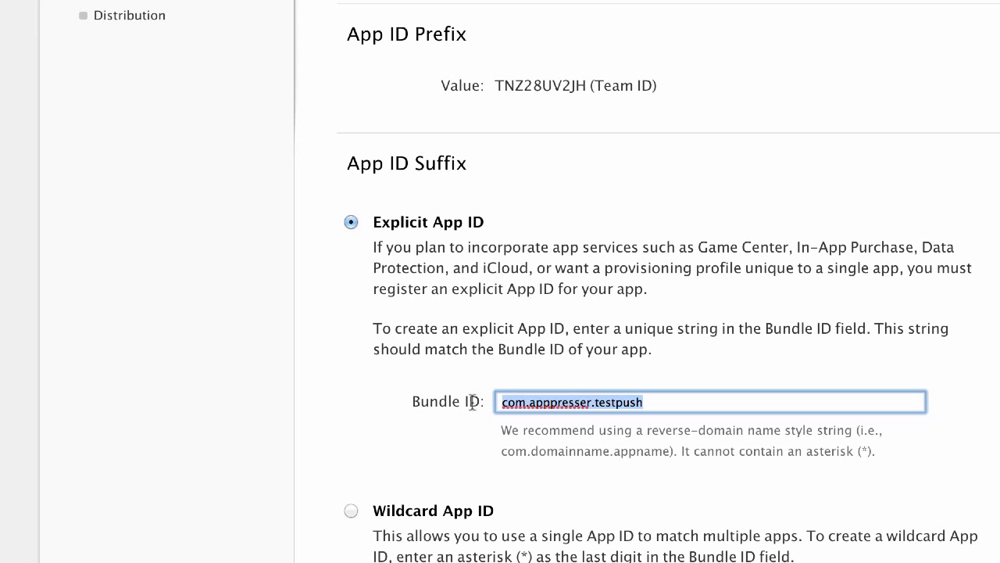
mouse_move(547, 399)
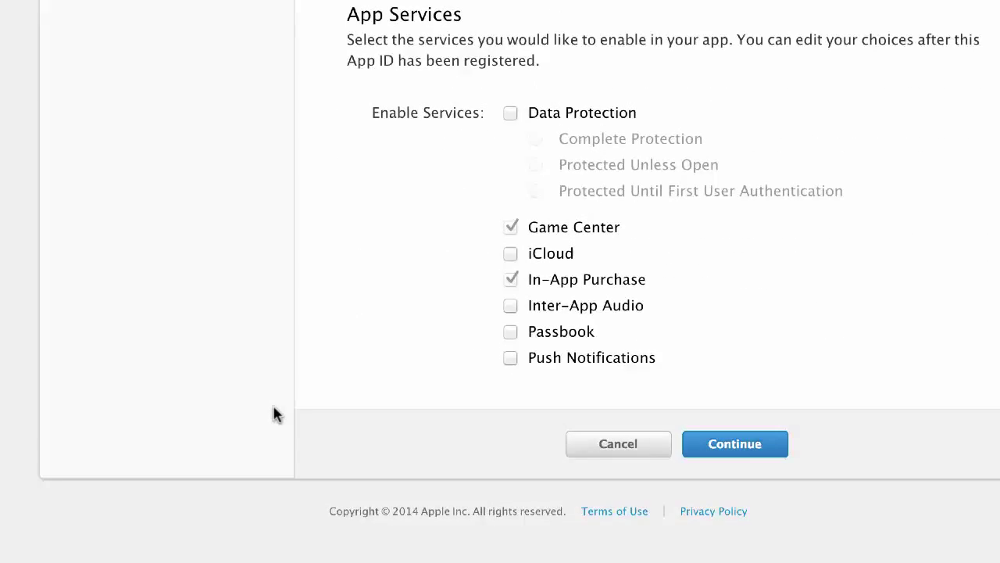
mouse_move(526, 361)
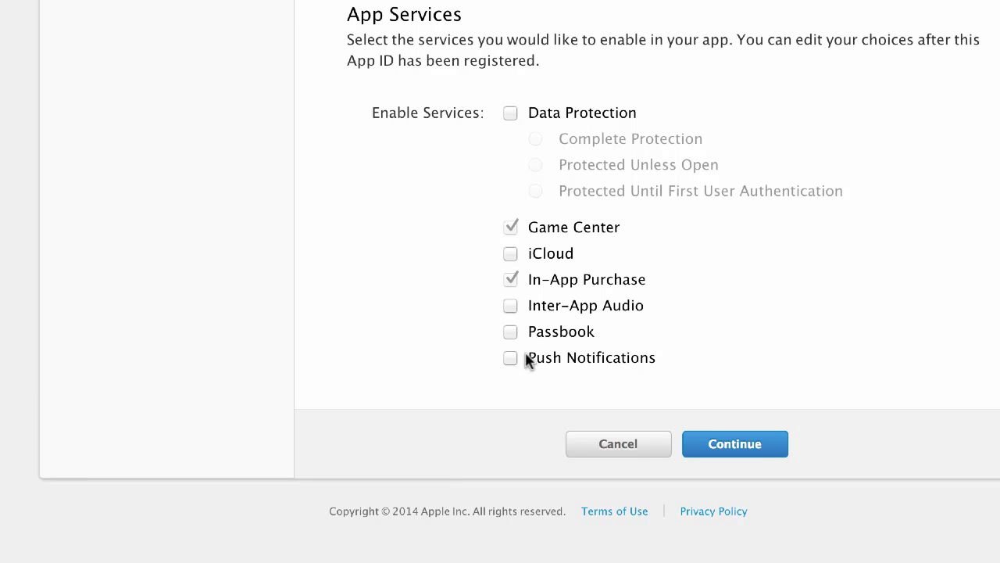
Step: Enable Push Notifications under App Services and submit the Test Push App ID registration
left_click(735, 443)
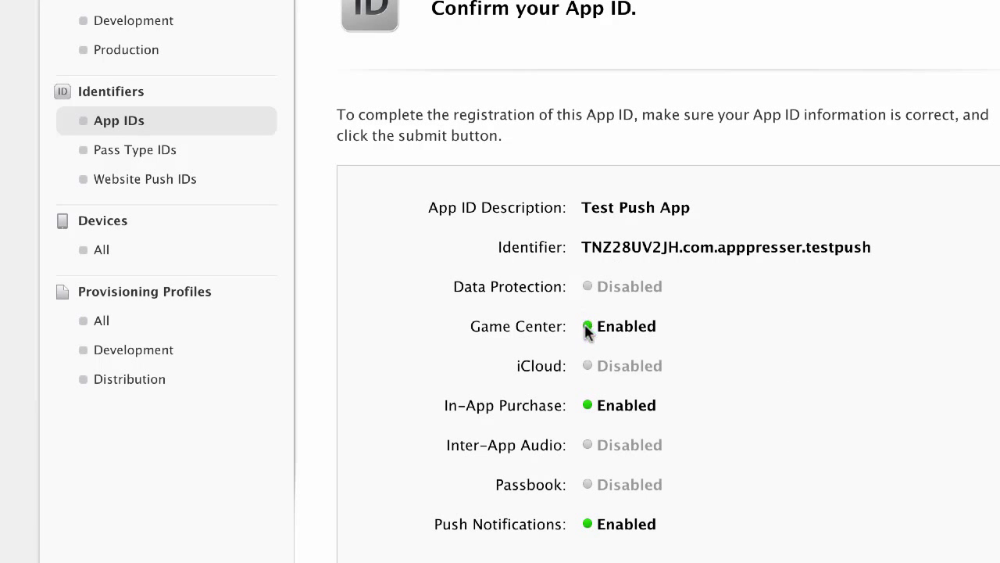
scroll("down", 3)
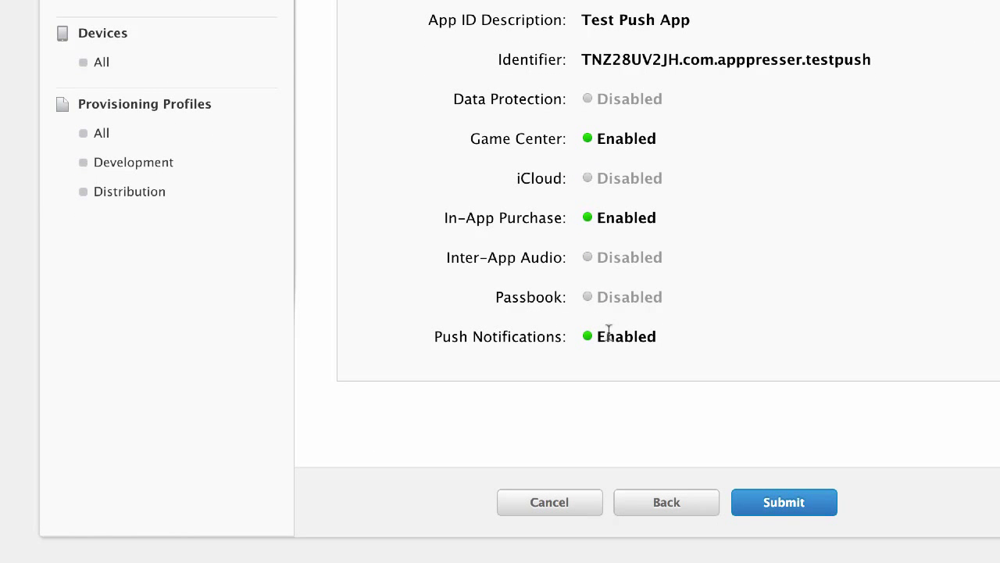
left_click(783, 501)
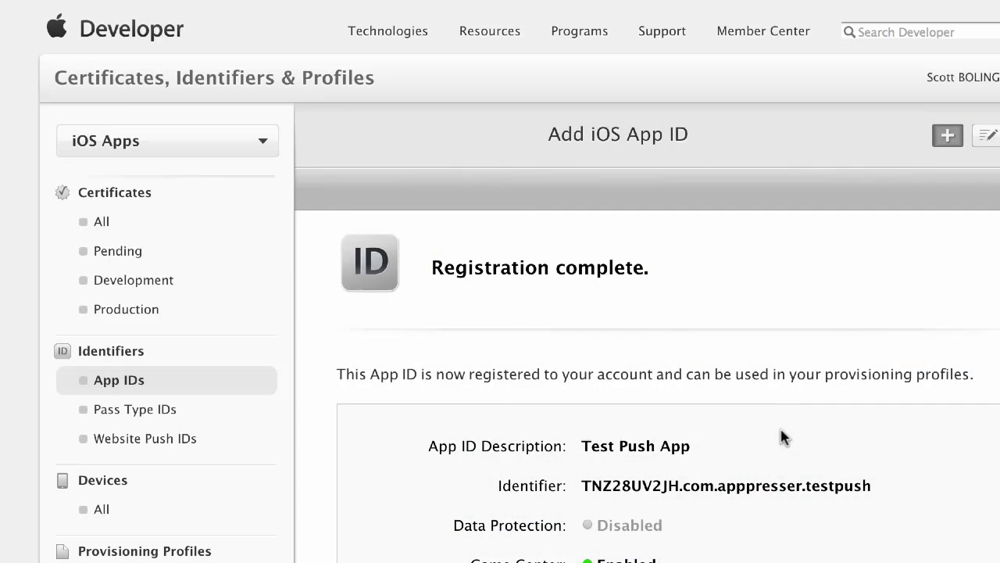
scroll("down", 3)
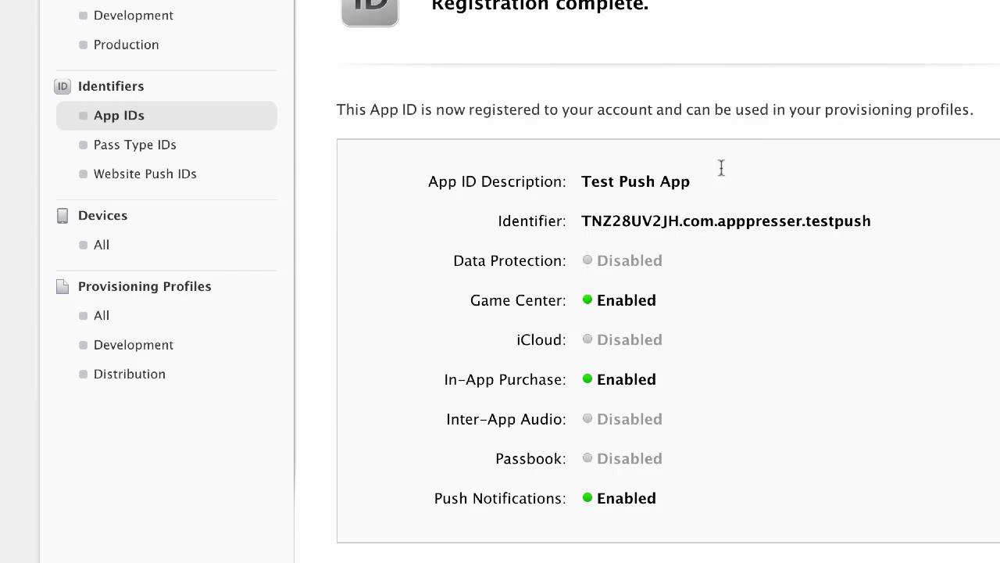
scroll("down", 3)
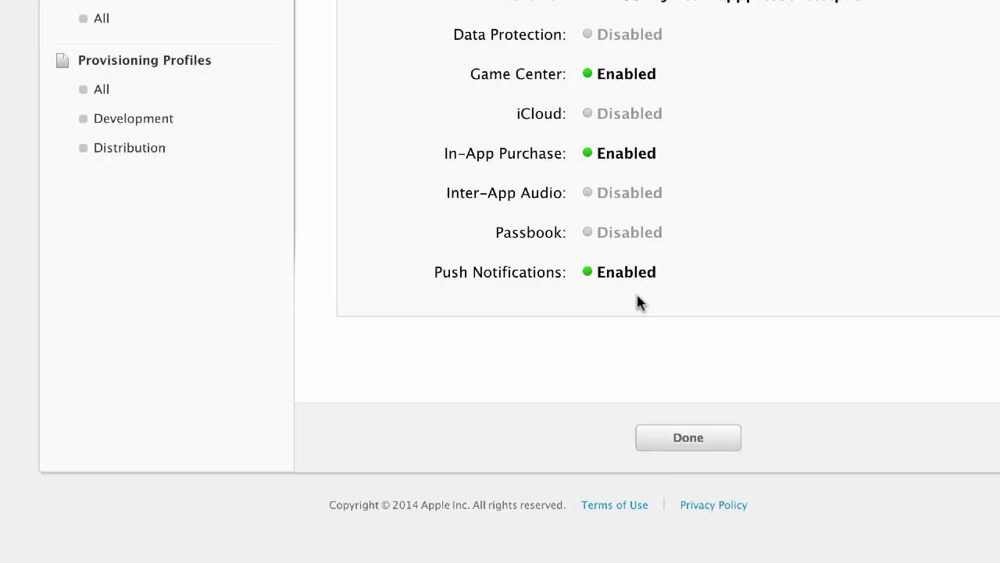
Step: Return to the App IDs list and expand the Test Push App row to view its details
left_click(687, 438)
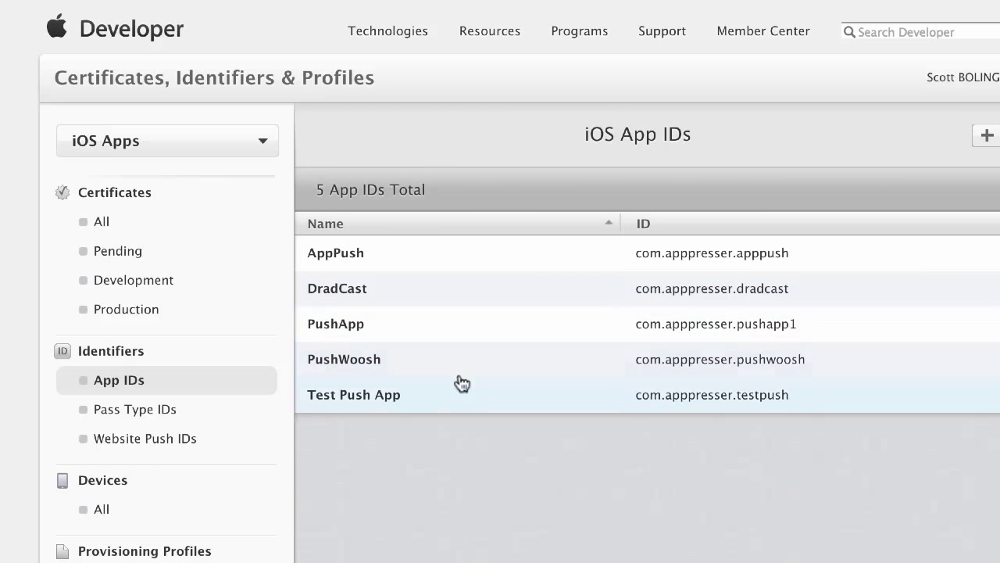
left_click(353, 394)
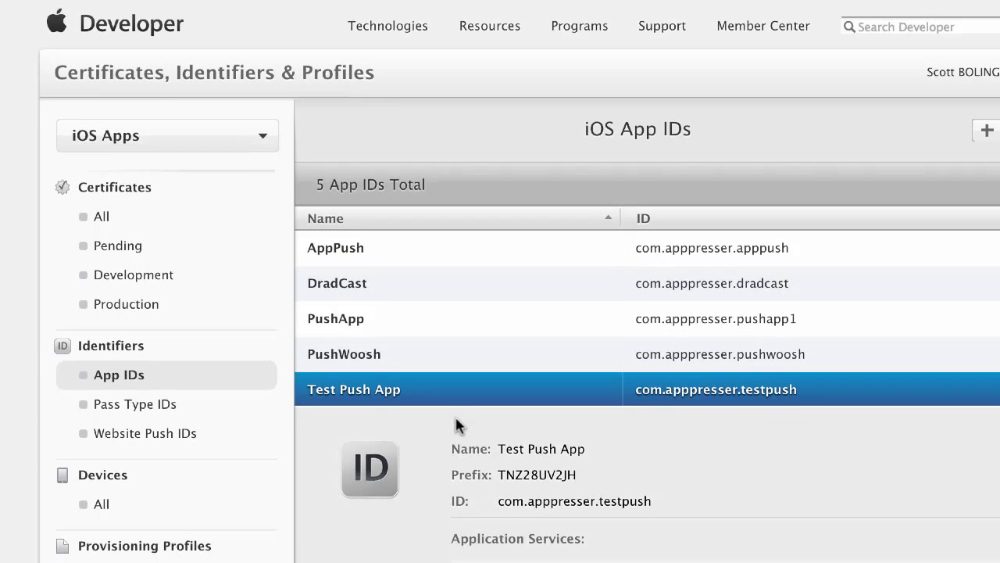
scroll("down", 3)
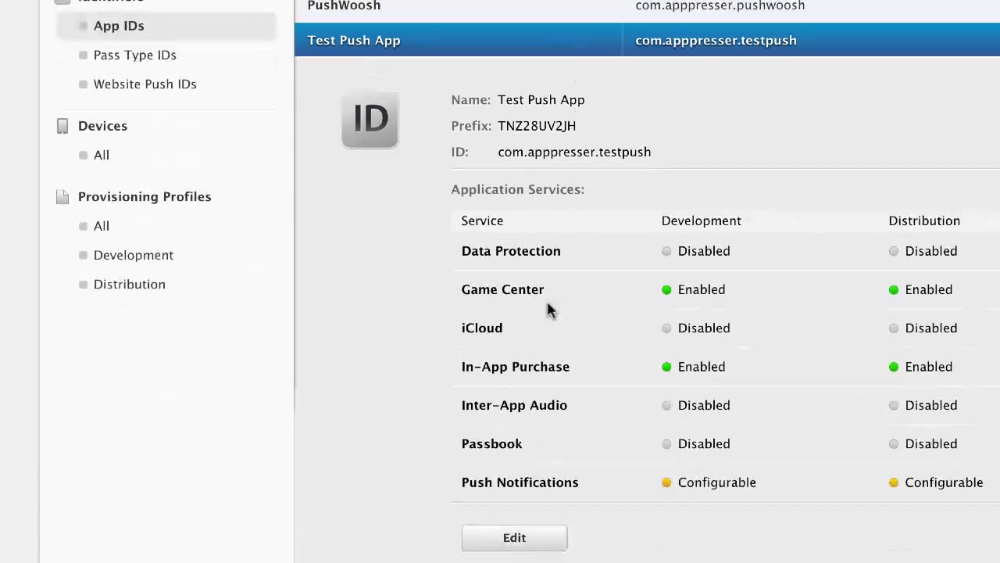
scroll("down", 3)
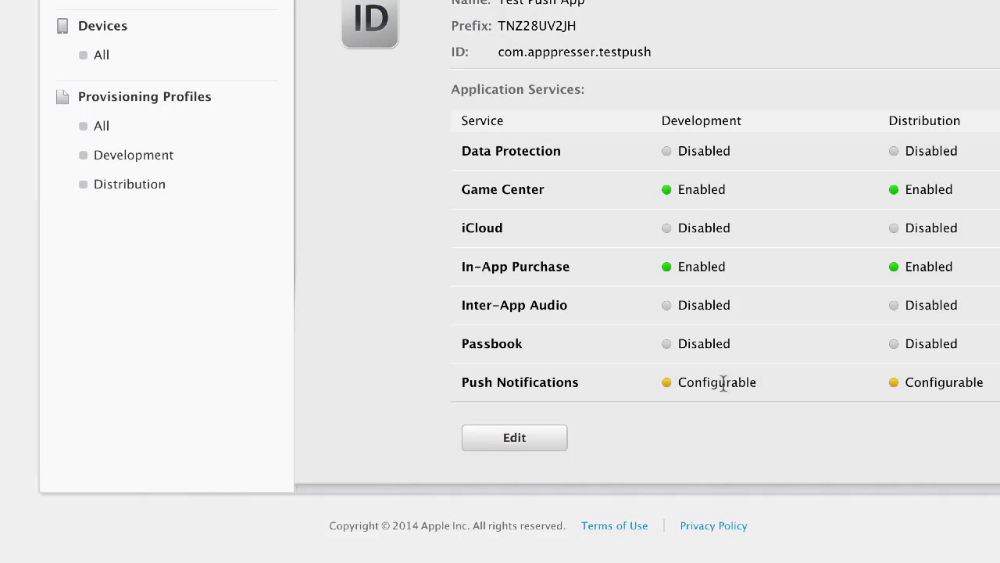
mouse_move(678, 383)
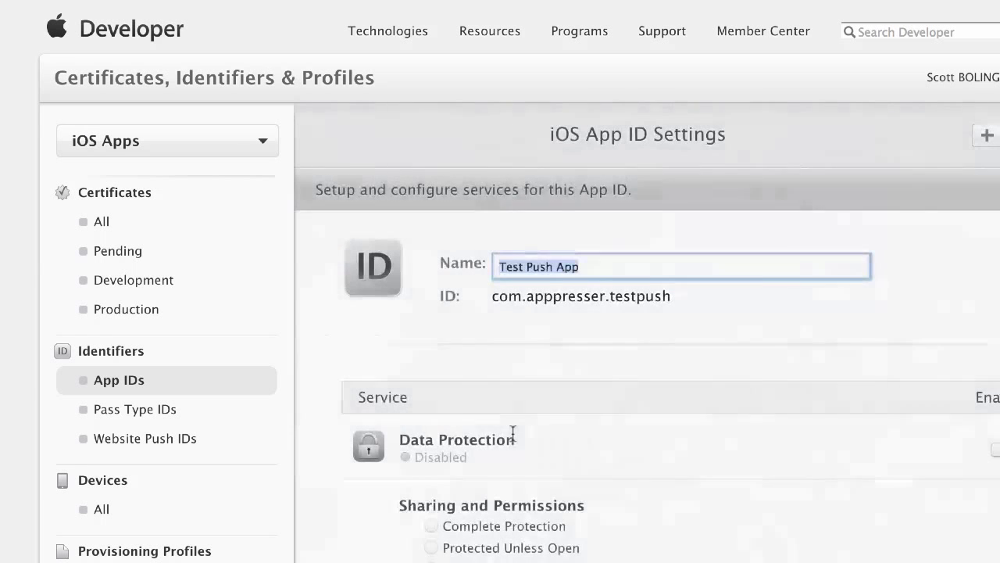
scroll("down", 3)
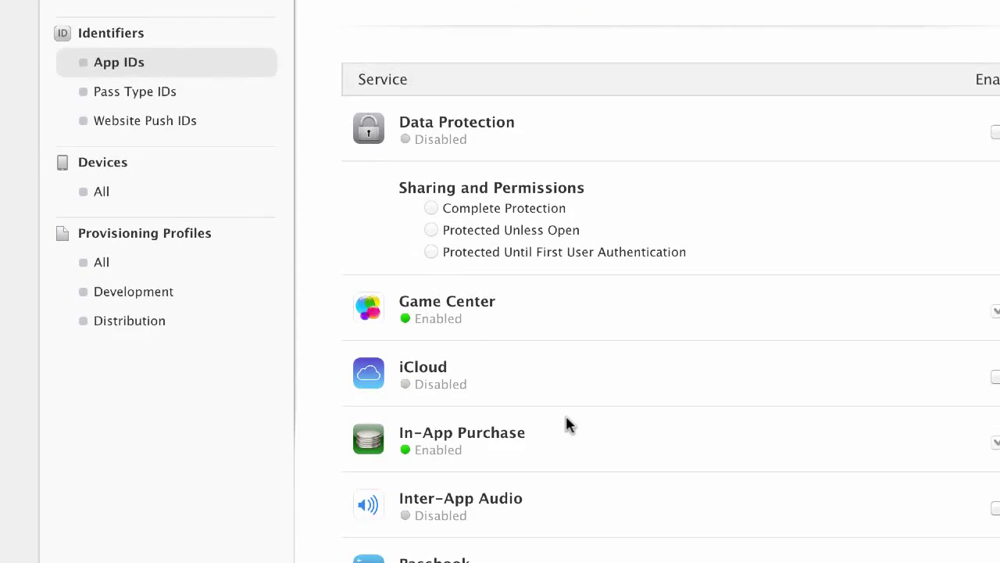
scroll("down", 3)
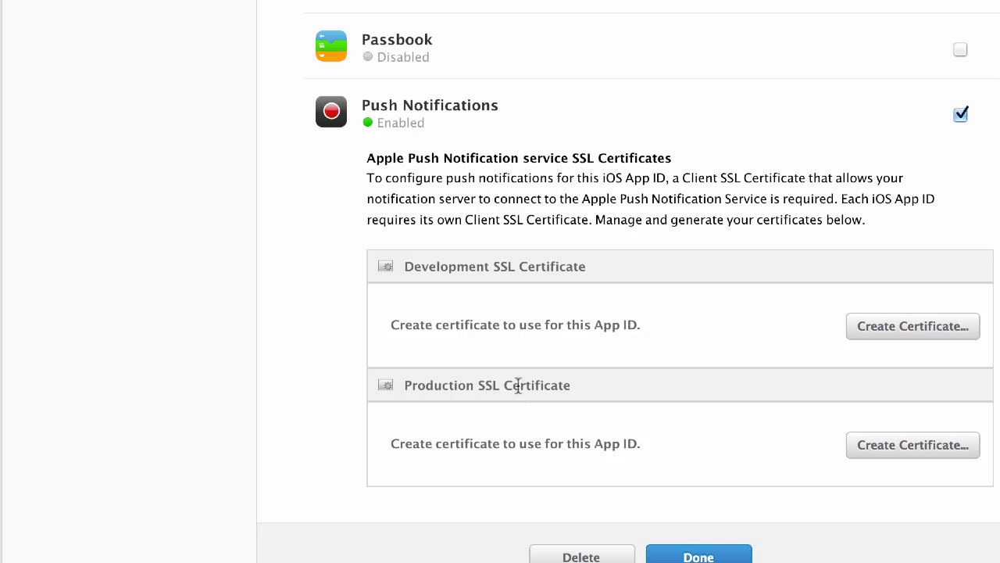
mouse_move(417, 385)
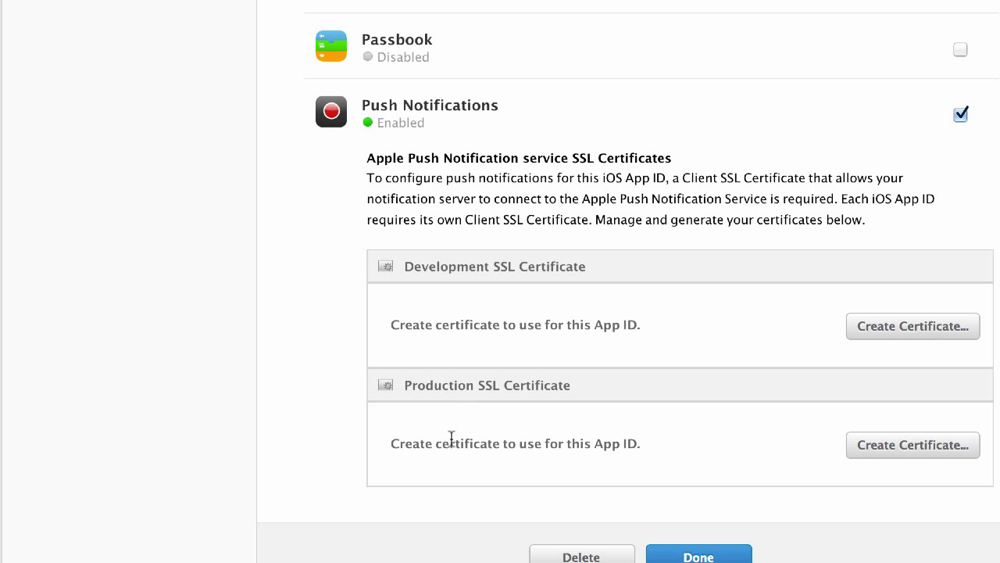
mouse_move(336, 438)
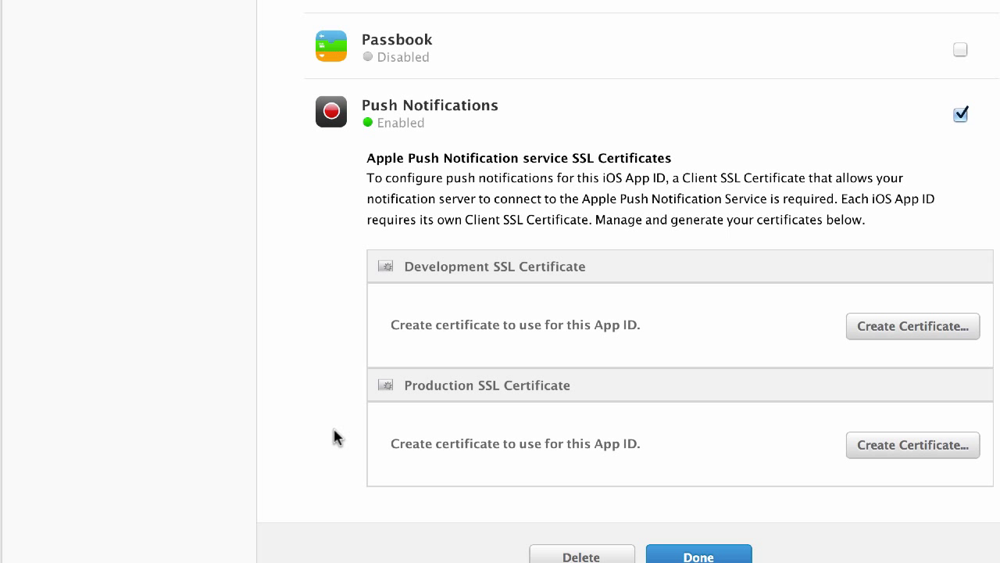
mouse_move(913, 444)
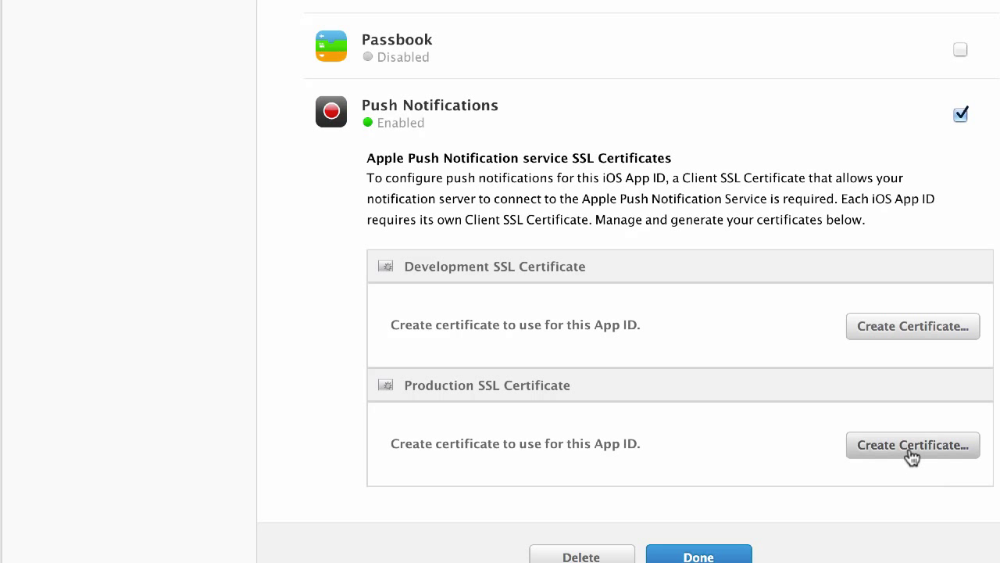
Step: Begin creating the Production SSL push certificate and review the signing request instructions
left_click(913, 444)
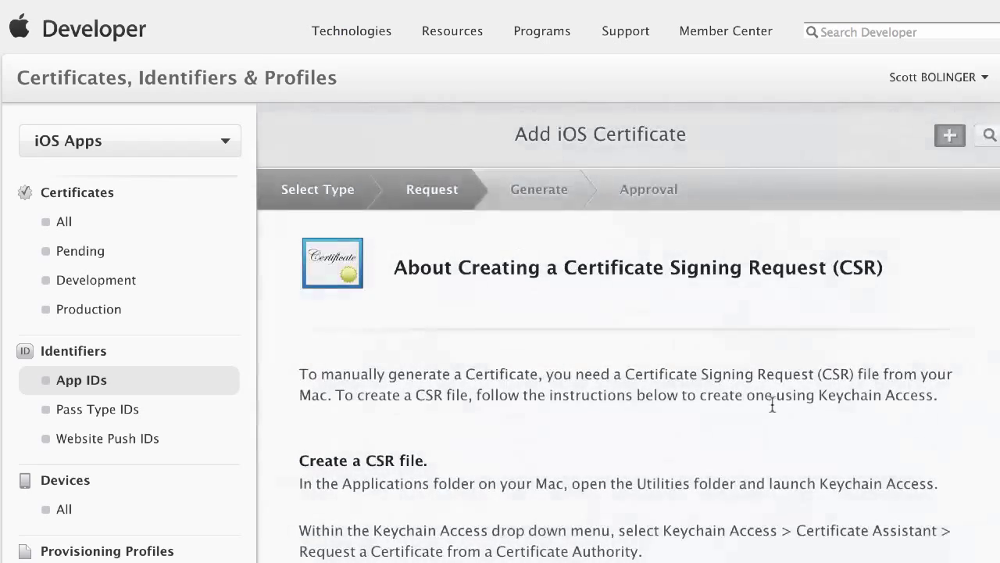
scroll("down", 3)
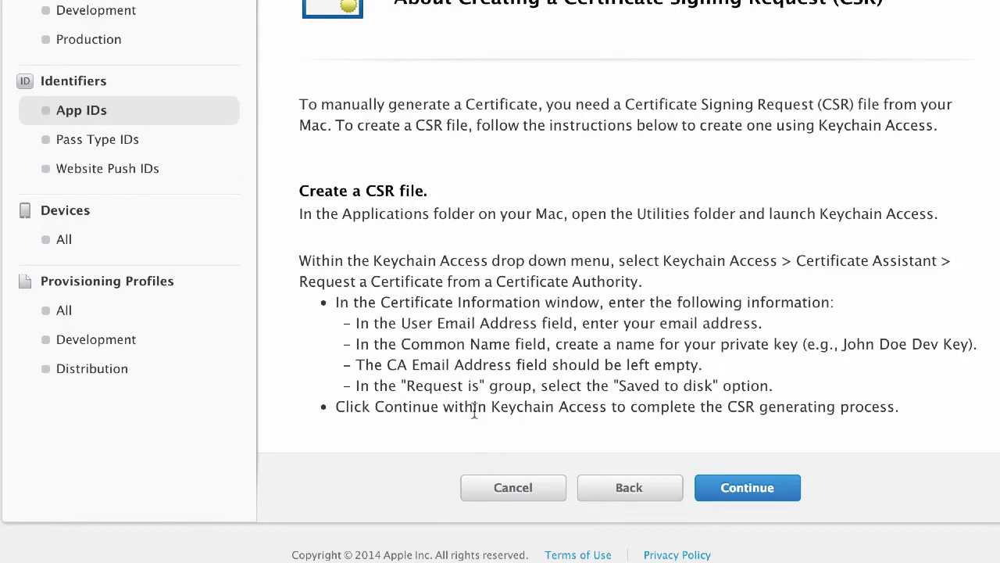
mouse_move(429, 139)
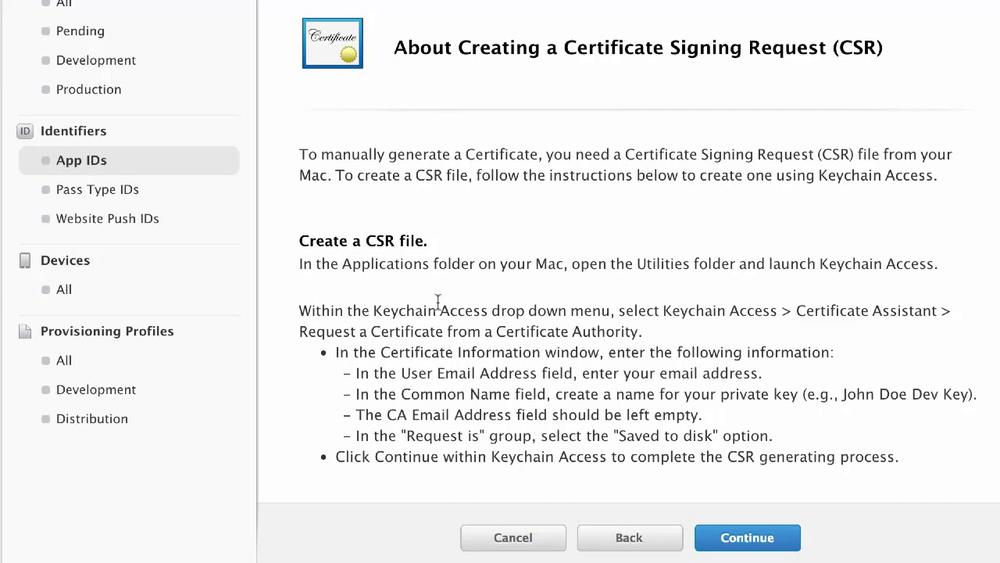
mouse_move(983, 440)
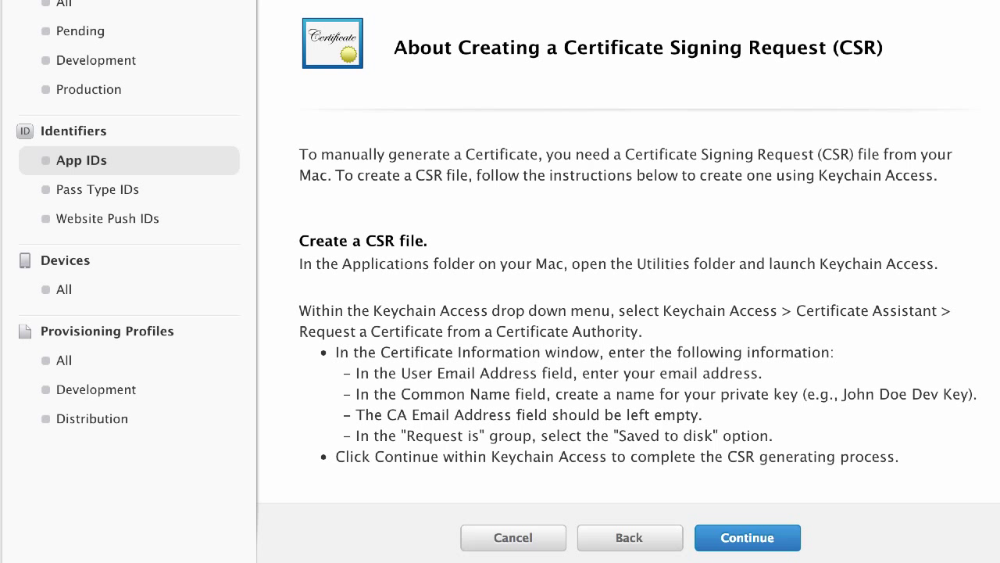
mouse_move(809, 439)
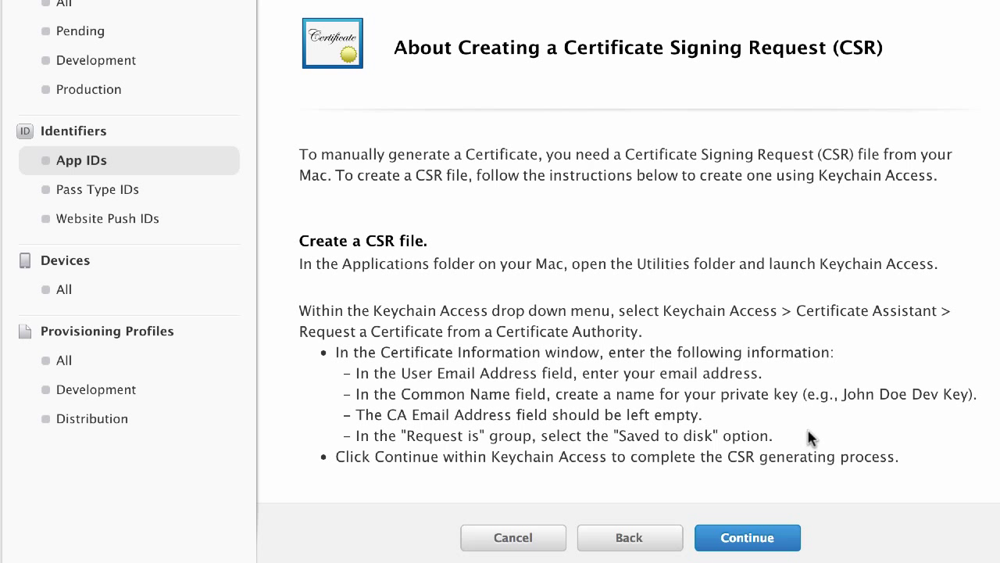
mouse_move(778, 358)
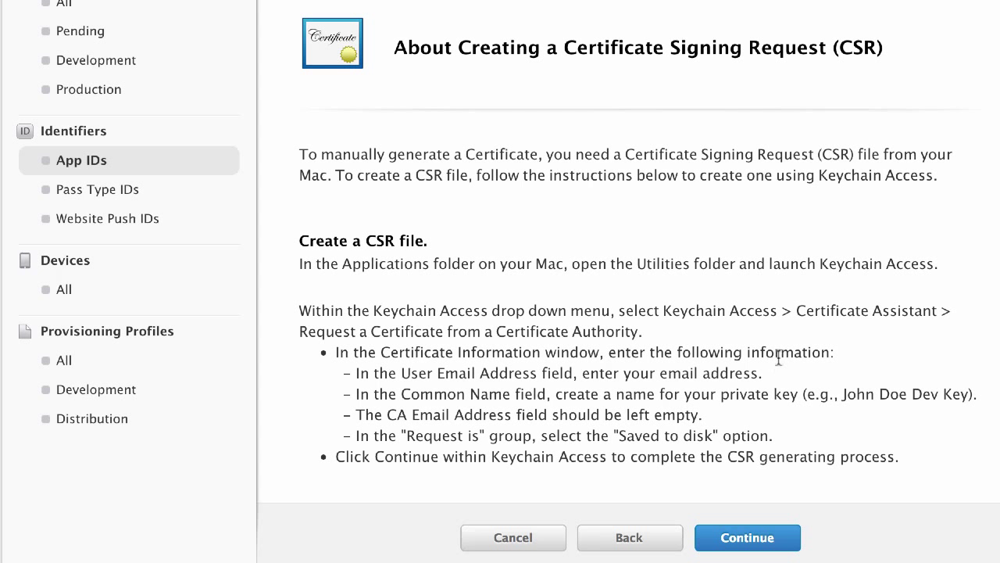
mouse_move(779, 358)
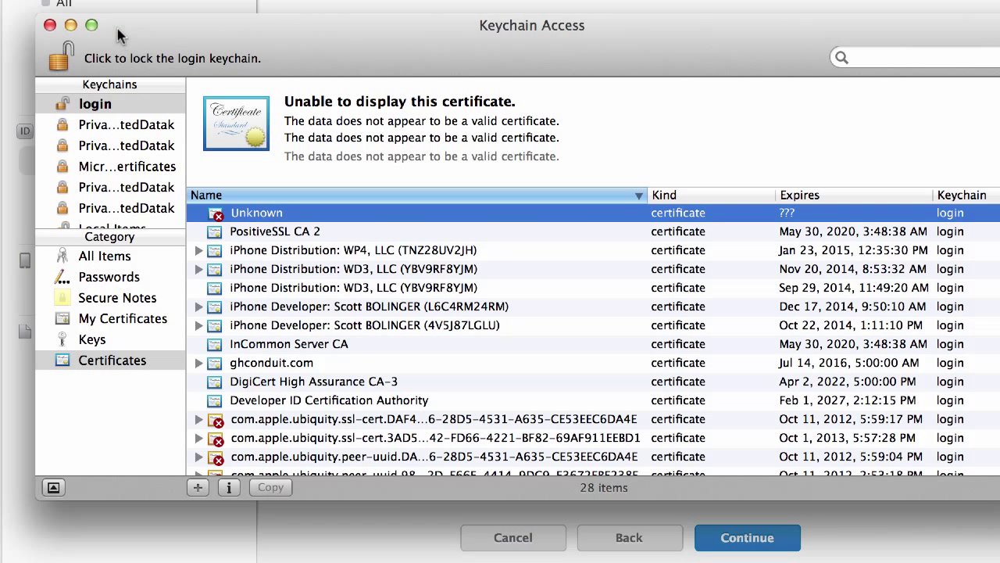
Step: Request a certificate from a certificate authority in Keychain Access, saved to disk
left_click(78, 3)
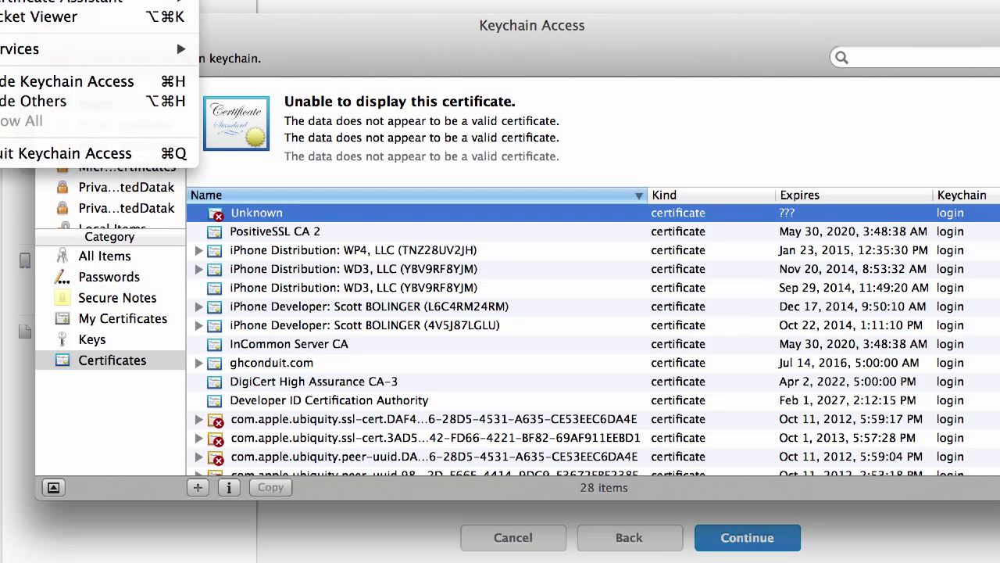
left_click(70, 3)
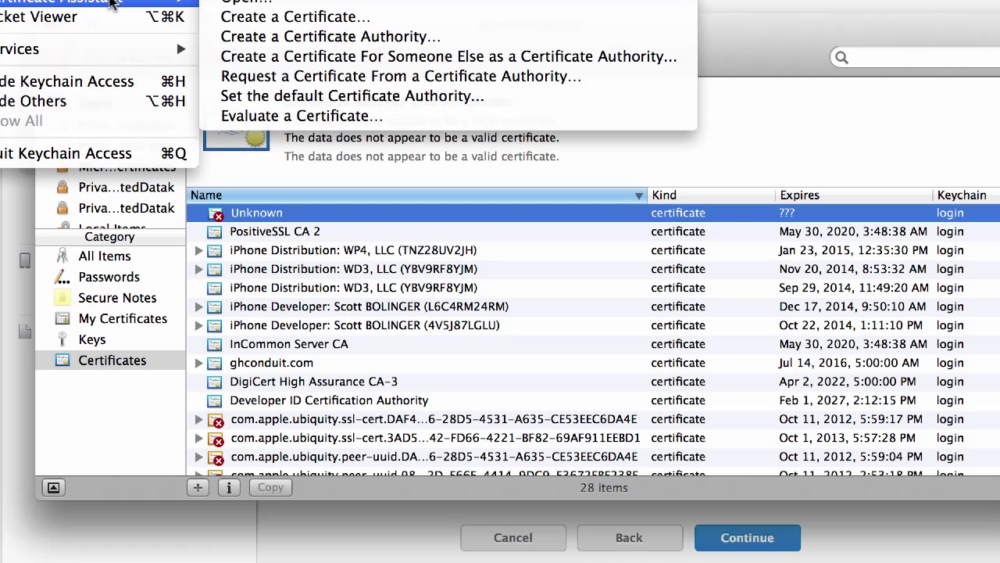
mouse_move(328, 36)
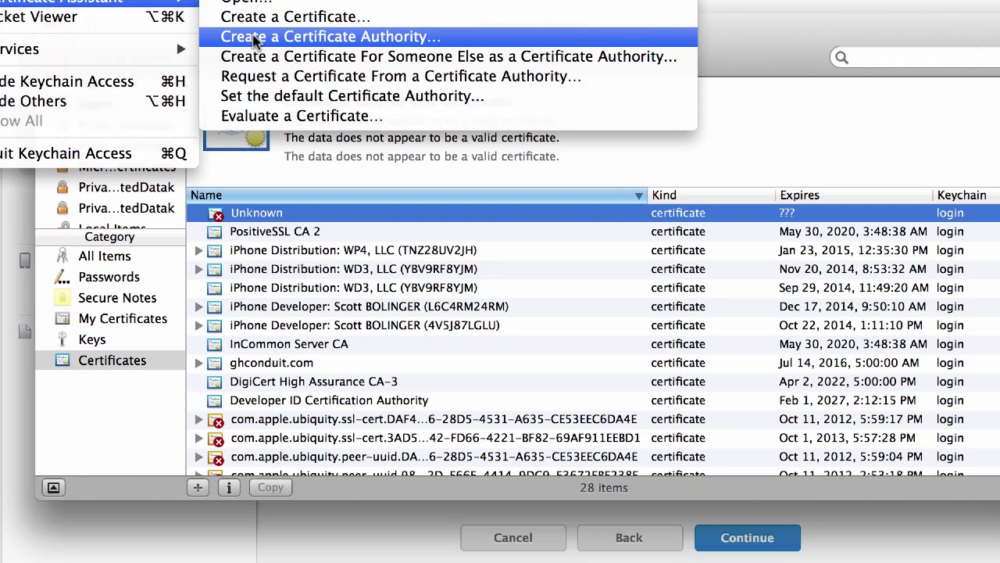
mouse_move(263, 44)
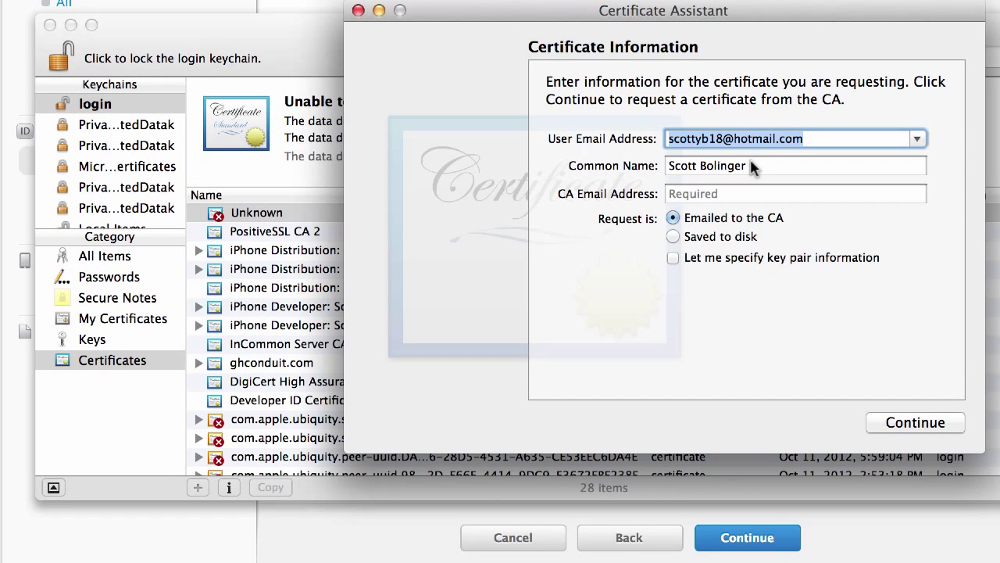
mouse_move(674, 239)
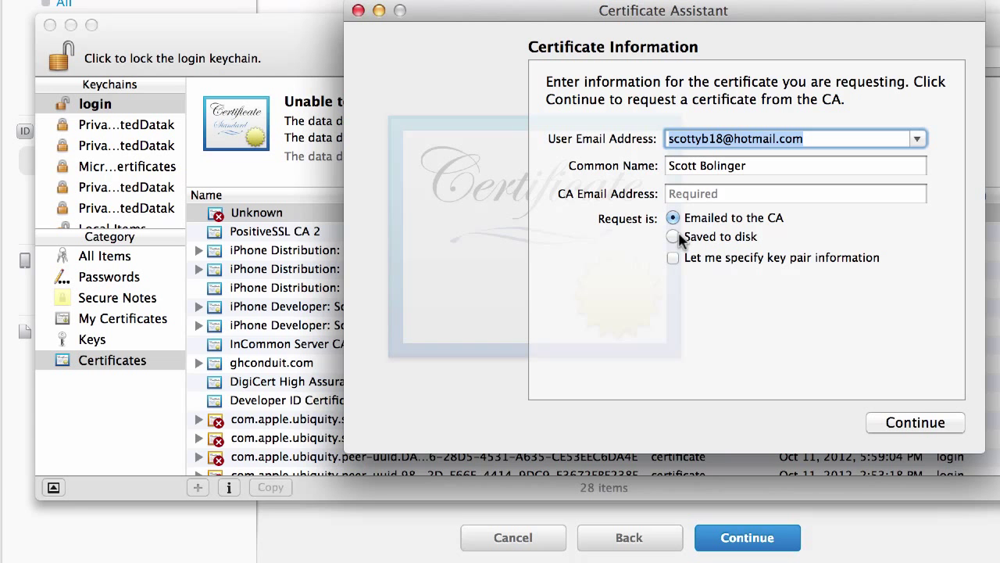
left_click(672, 236)
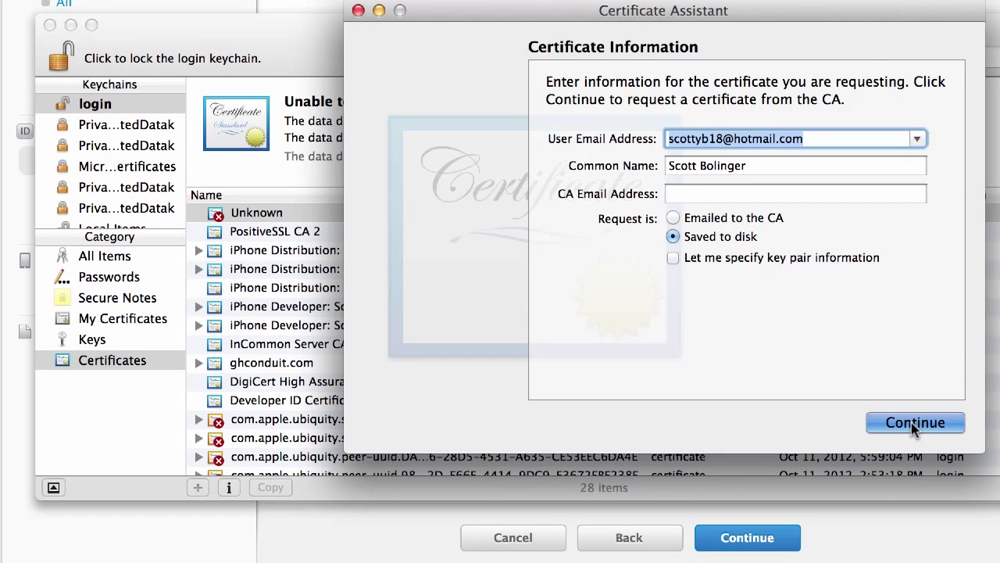
left_click(914, 422)
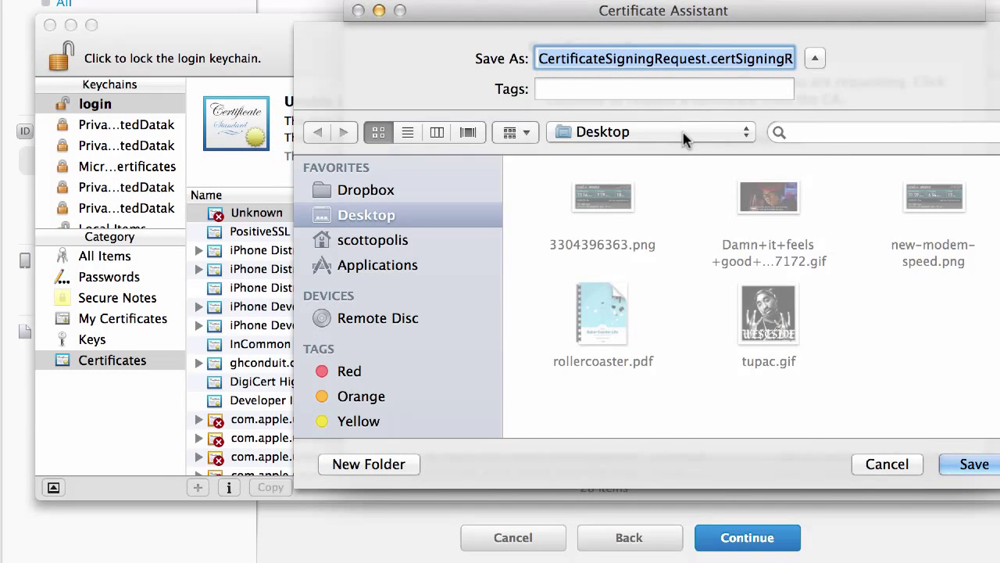
Step: Save the signing request into a new Desktop folder 'test push app certificates' and finish
left_click(648, 132)
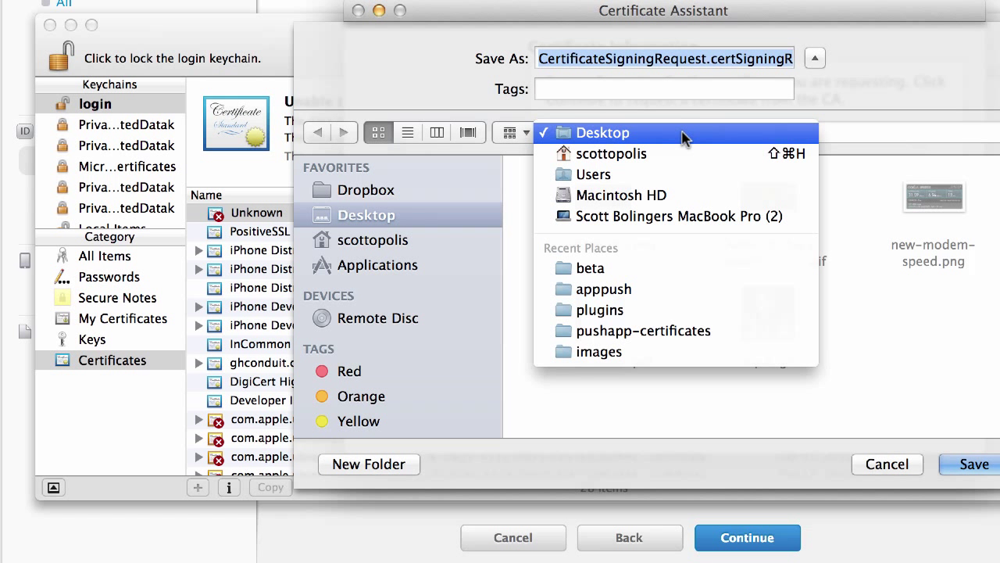
left_click(600, 131)
type("pu")
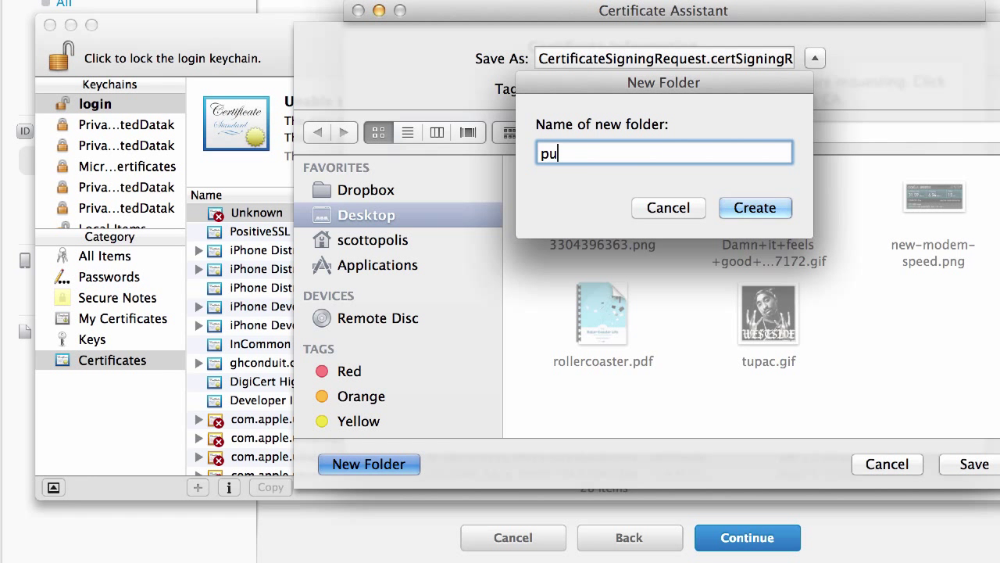
type("test push app certificates")
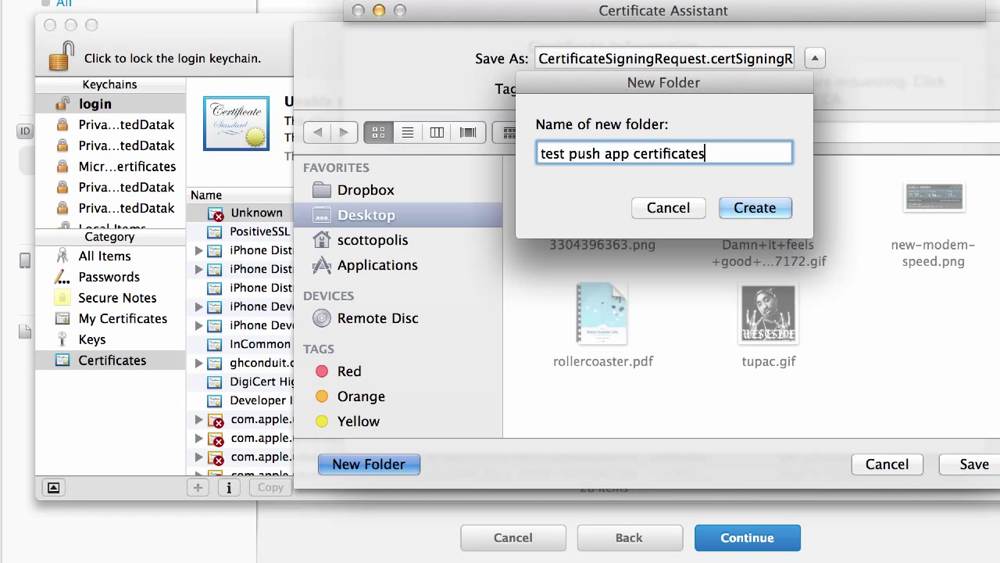
left_click(754, 208)
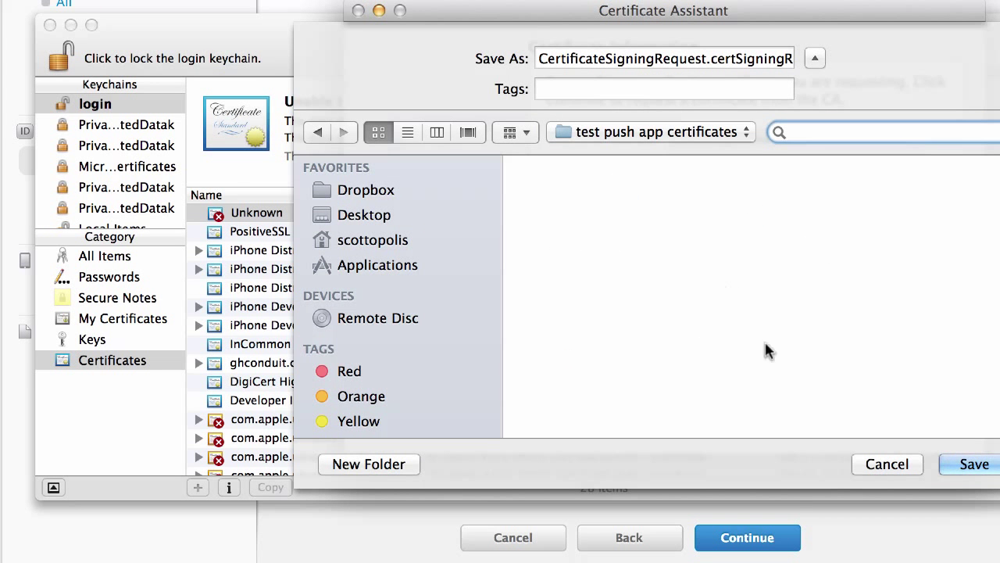
left_click(974, 463)
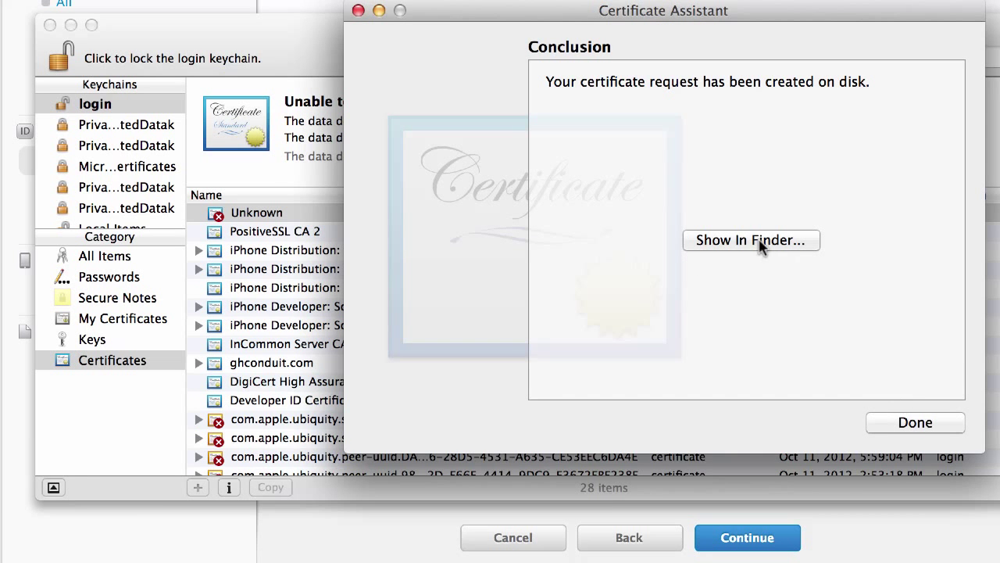
left_click(750, 240)
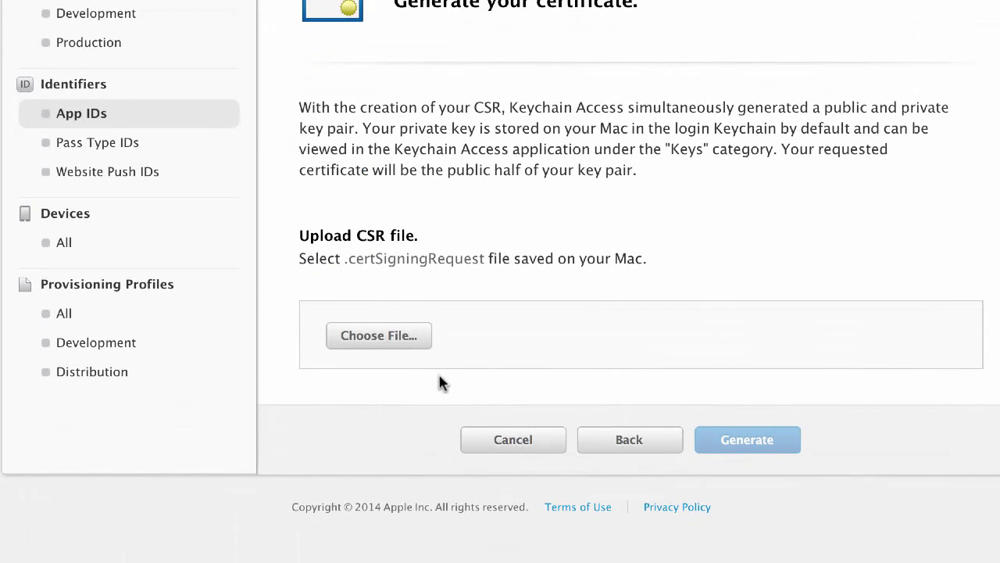
Step: Upload the CertificateSigningRequest file from the test push app certificates folder and generate the certificate
left_click(378, 335)
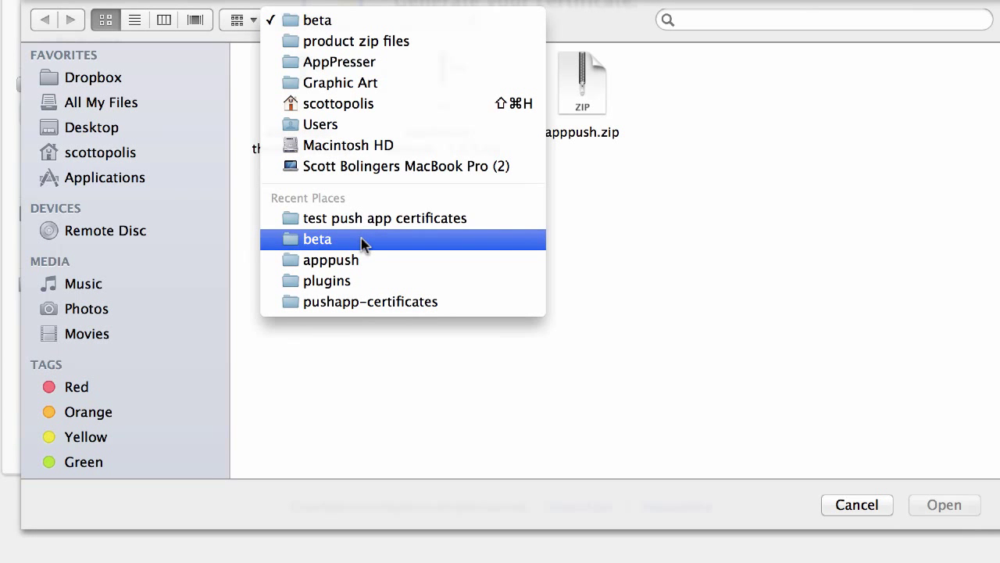
left_click(384, 219)
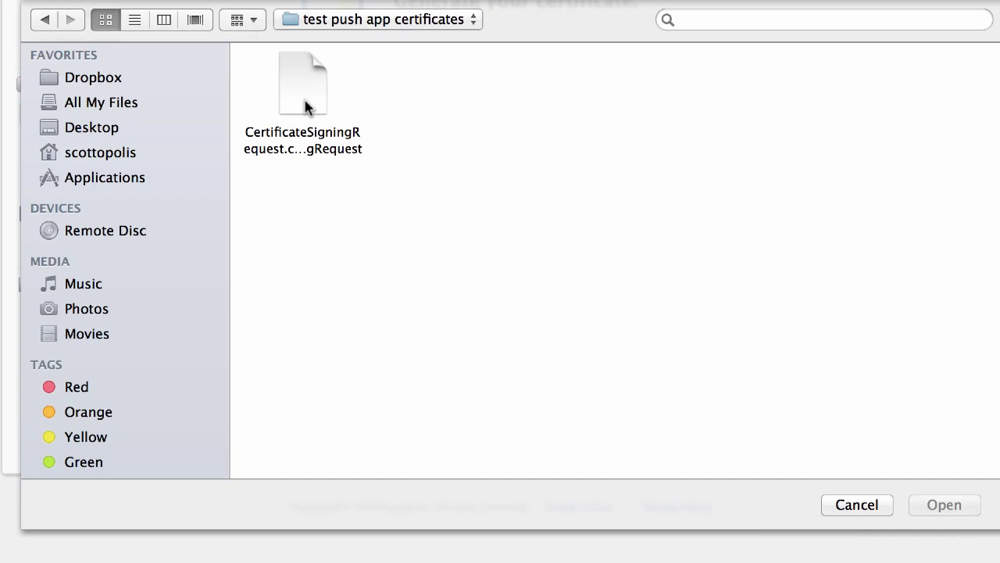
left_click(944, 503)
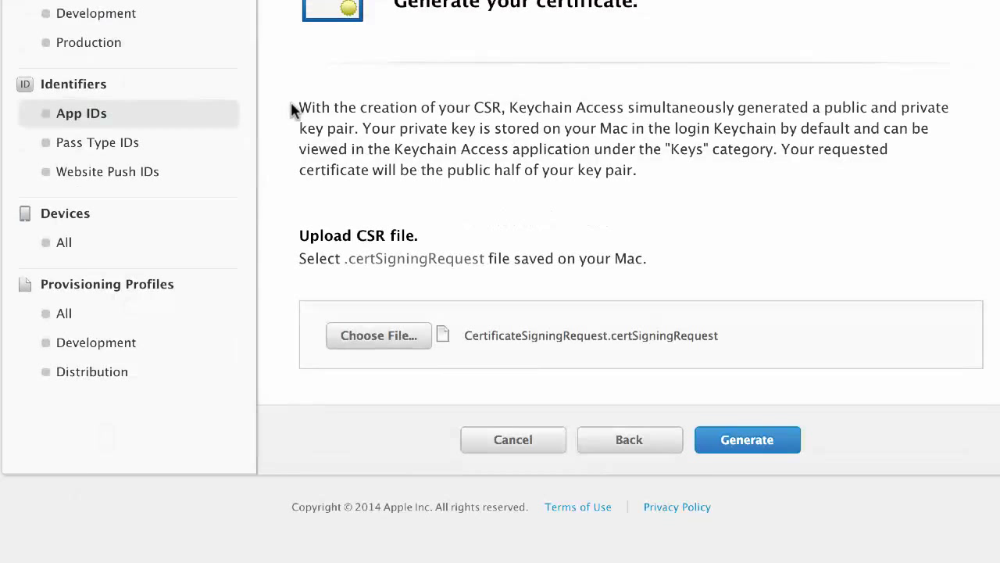
left_click(747, 439)
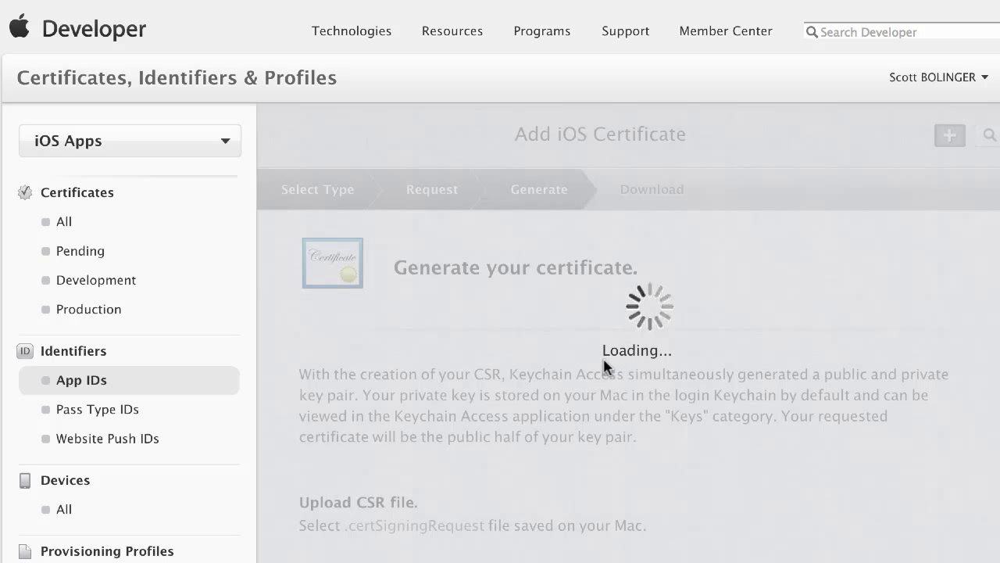
mouse_move(586, 375)
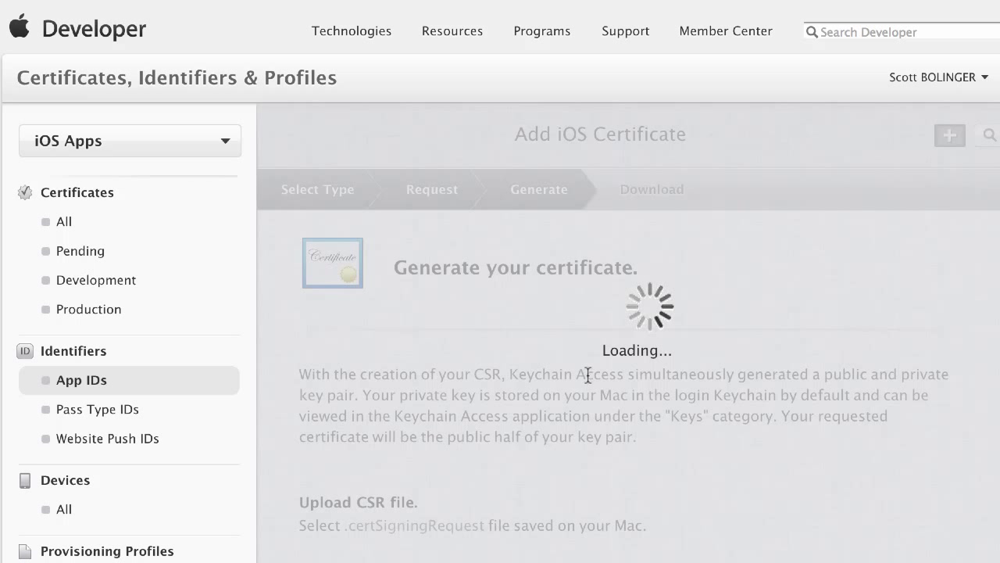
mouse_move(758, 482)
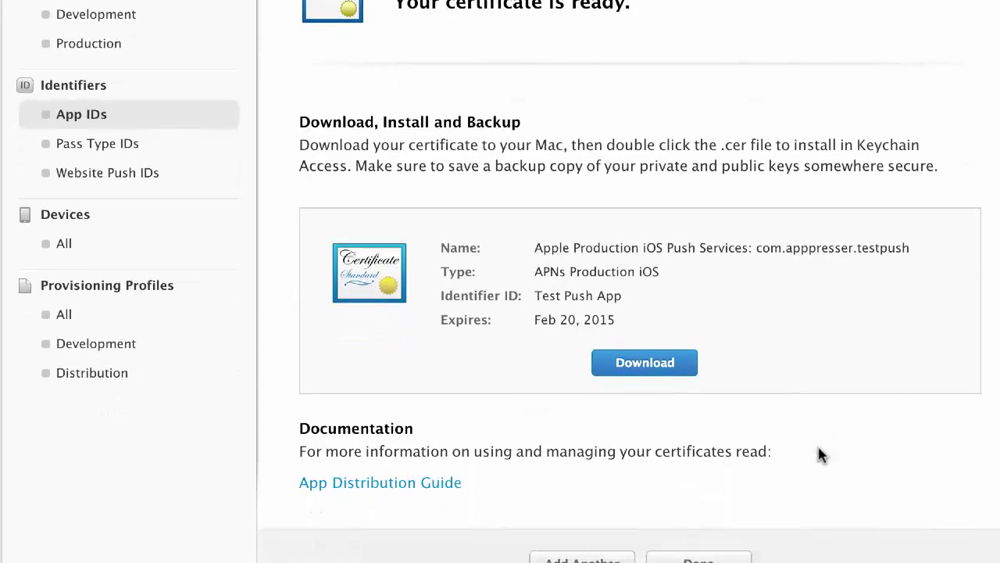
Step: Download the certificate as aps_production-ssl-testpushapp into test push app certificates, then finish
scroll("down", 3)
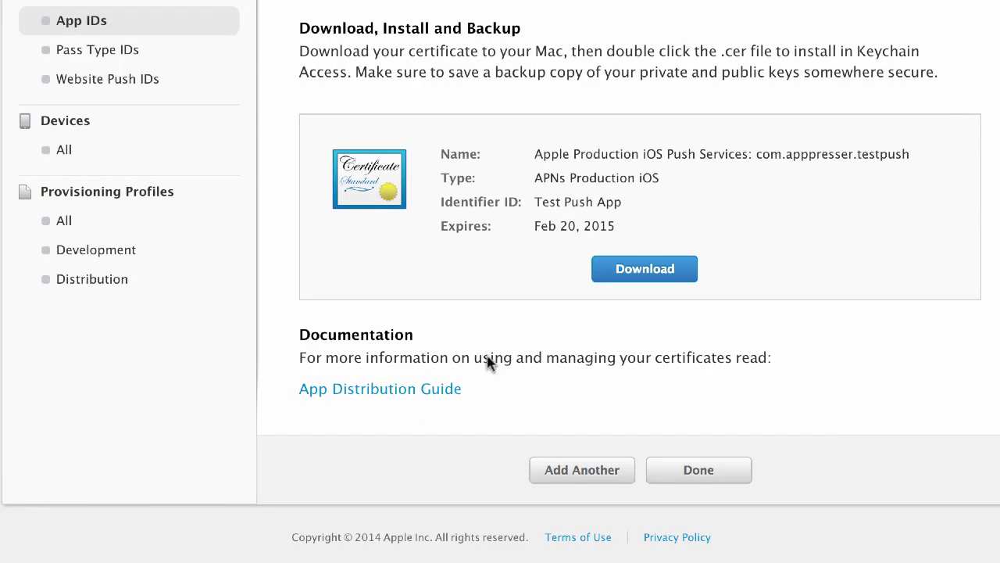
mouse_move(485, 362)
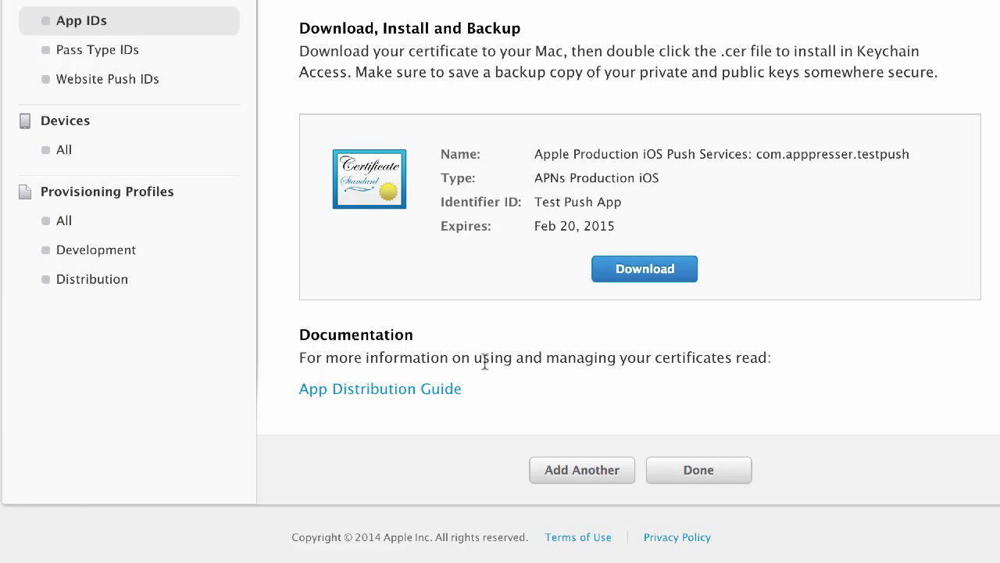
mouse_move(684, 159)
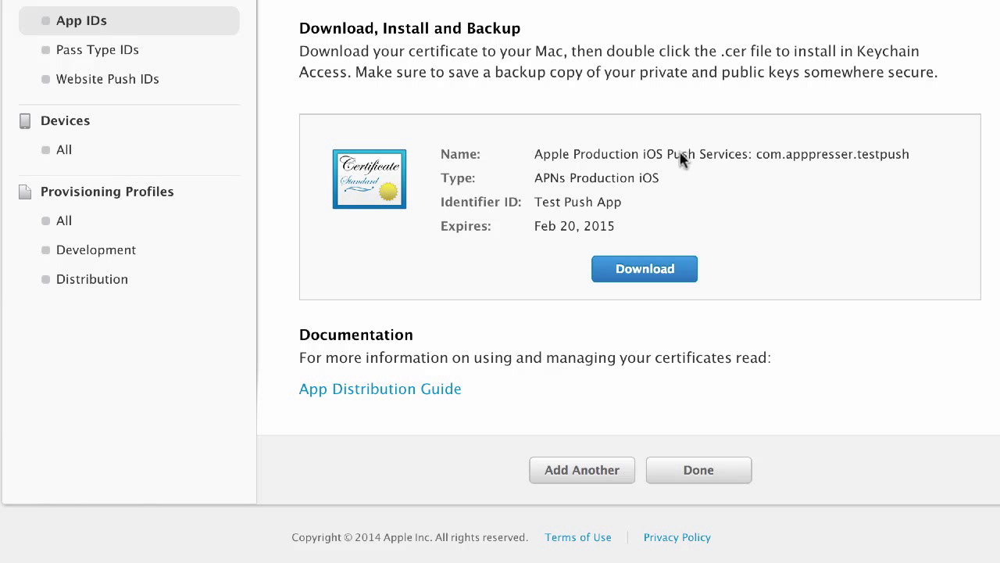
mouse_move(752, 250)
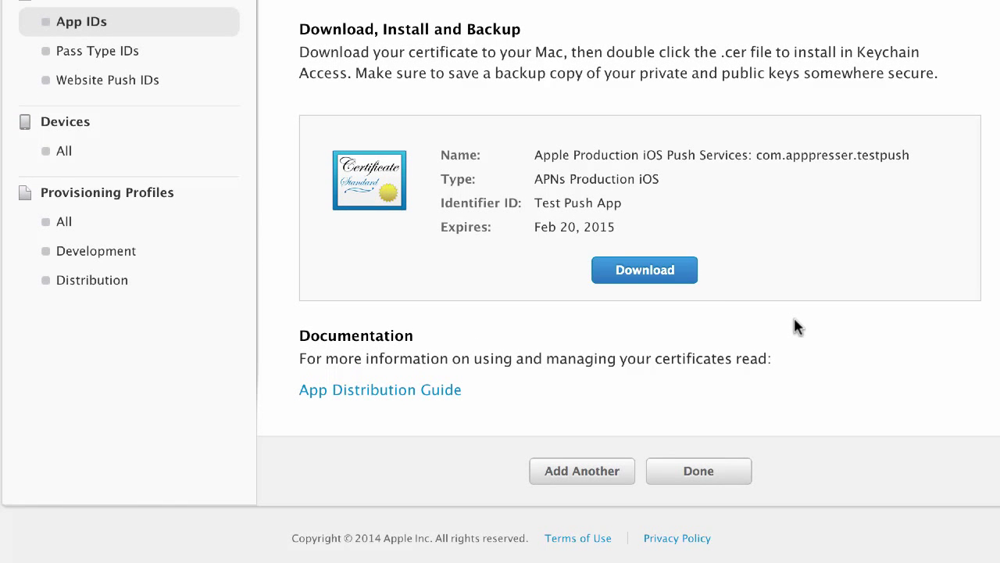
left_click(644, 268)
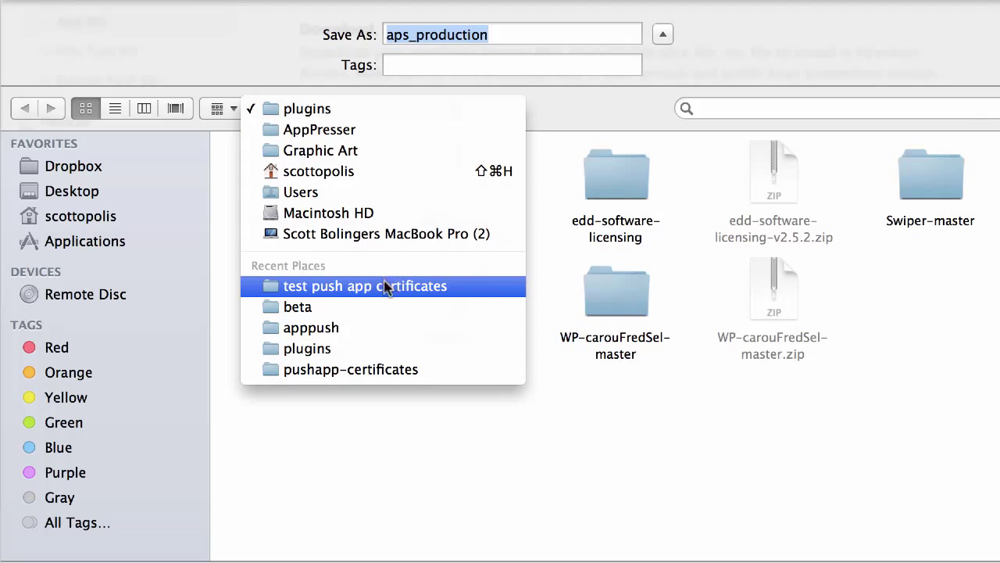
left_click(366, 285)
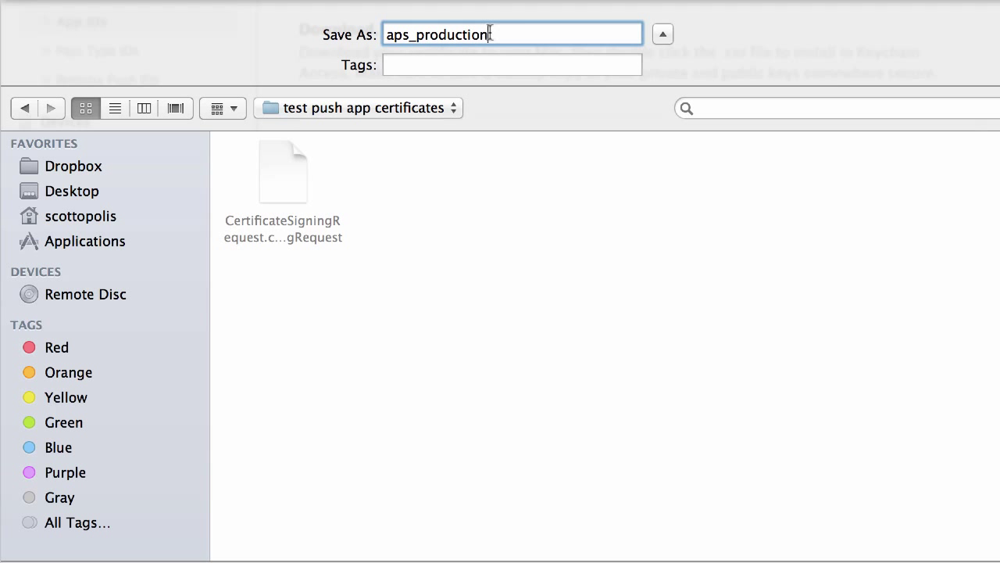
type("-")
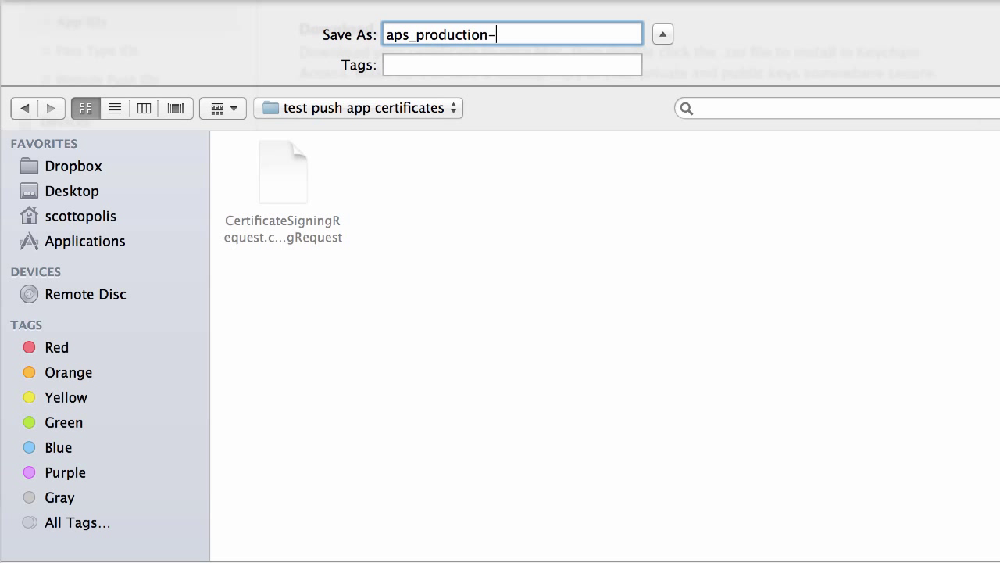
type("s")
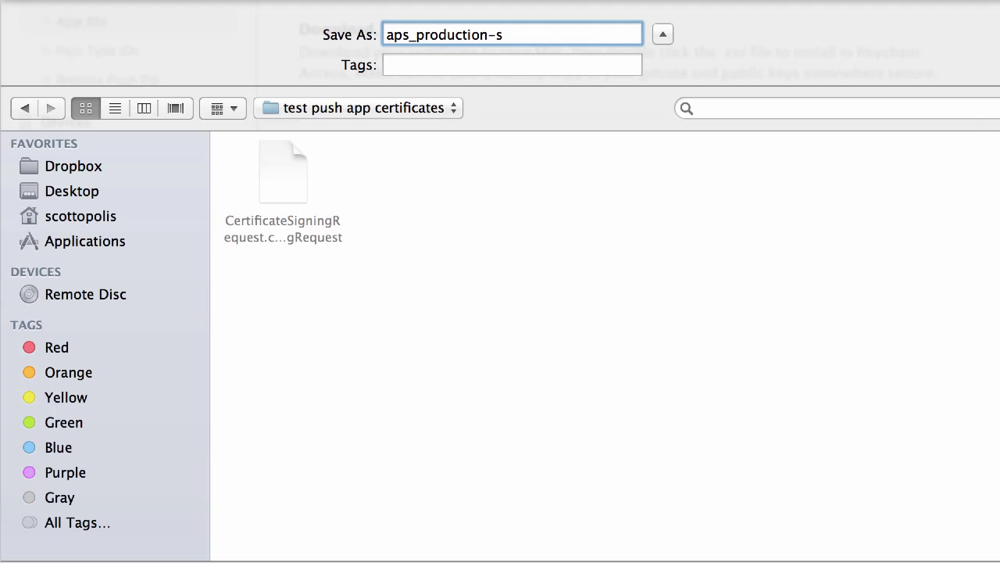
type("sl-")
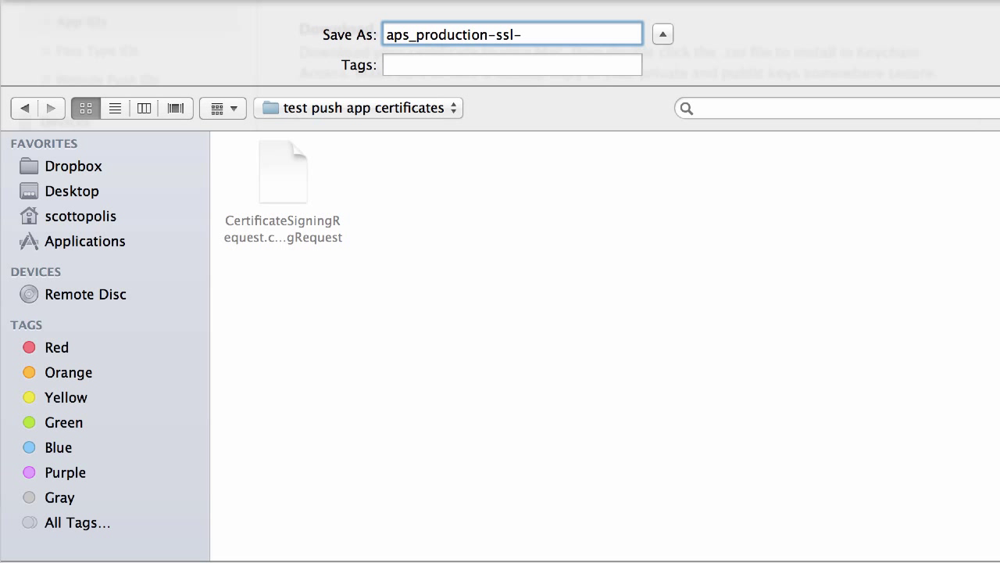
type("testpushap")
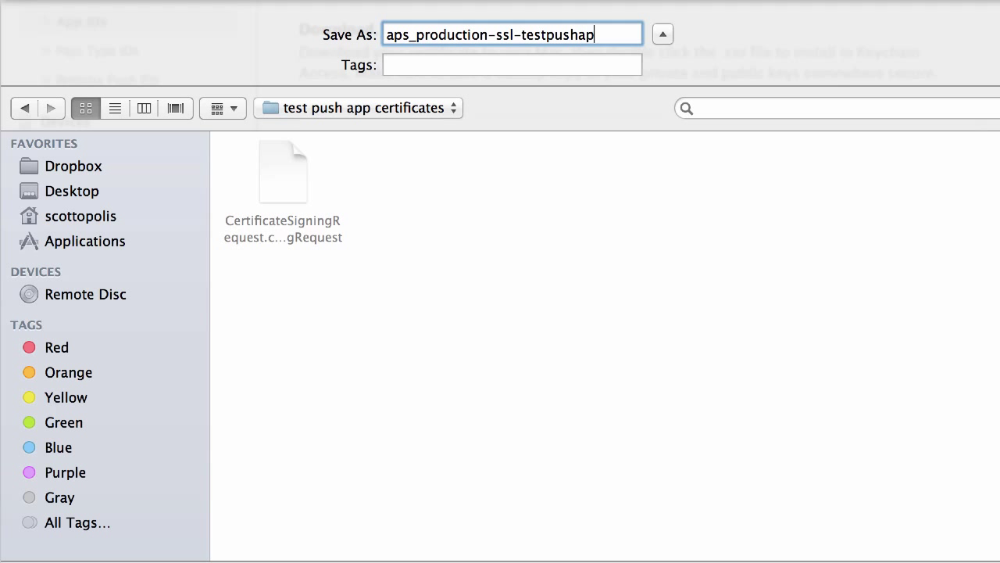
type("p")
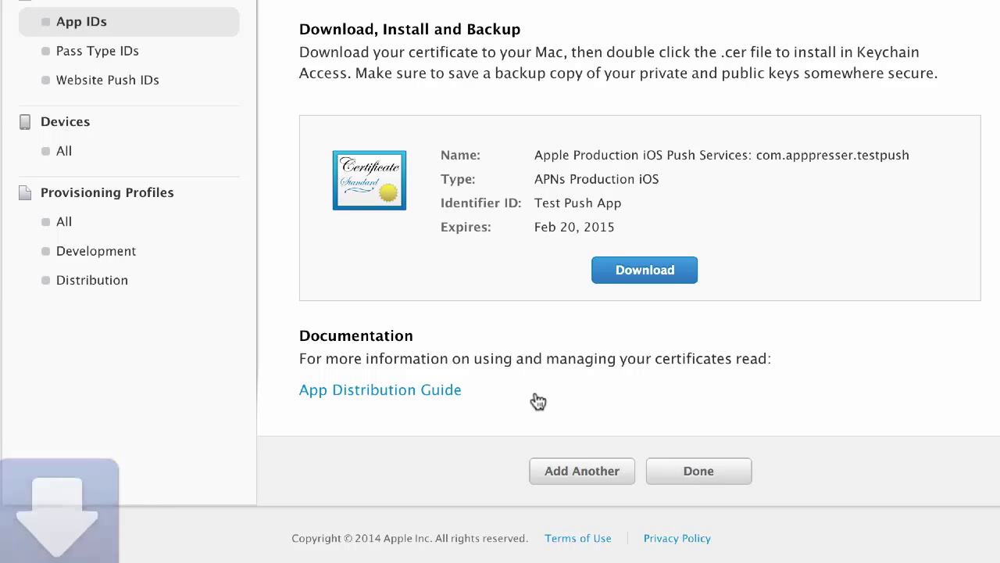
left_click(697, 470)
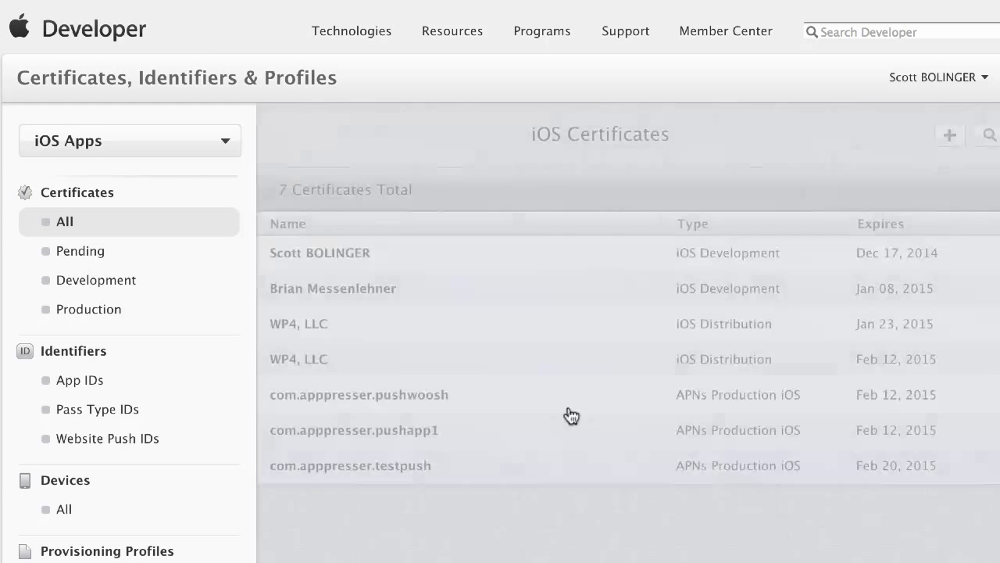
Step: Show the Distribution provisioning profiles list from the sidebar
scroll("down", 3)
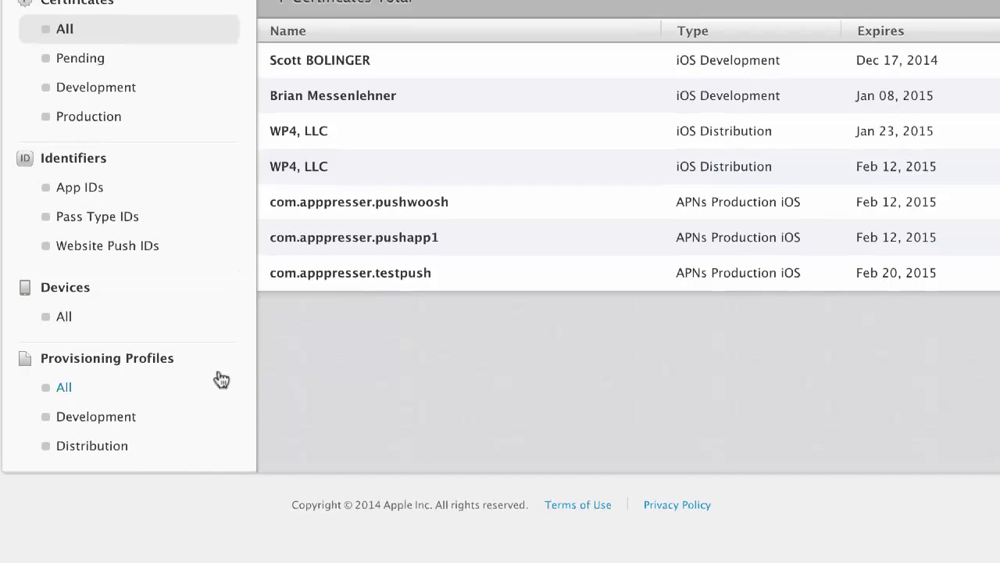
mouse_move(91, 445)
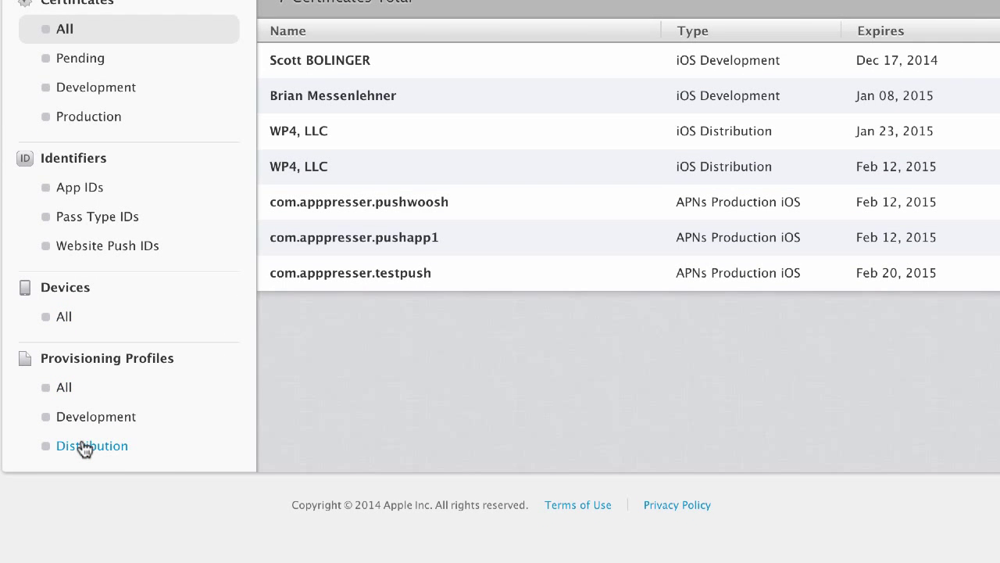
left_click(91, 445)
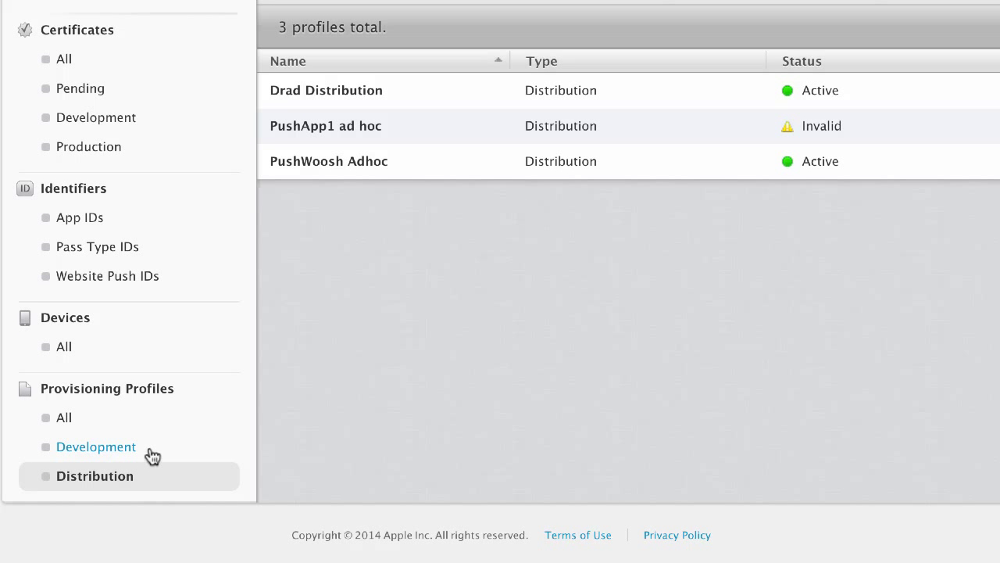
scroll("up", 3)
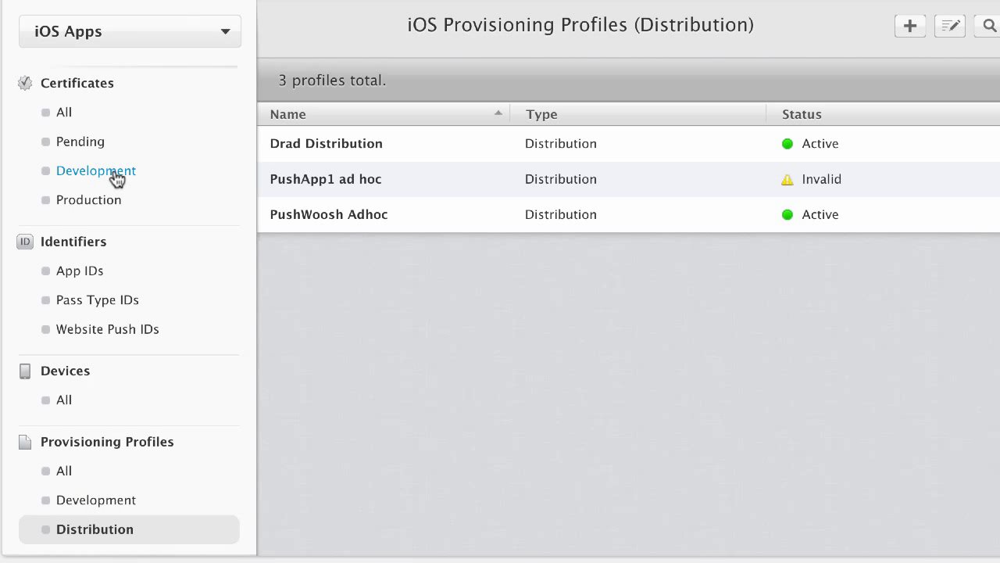
mouse_move(106, 328)
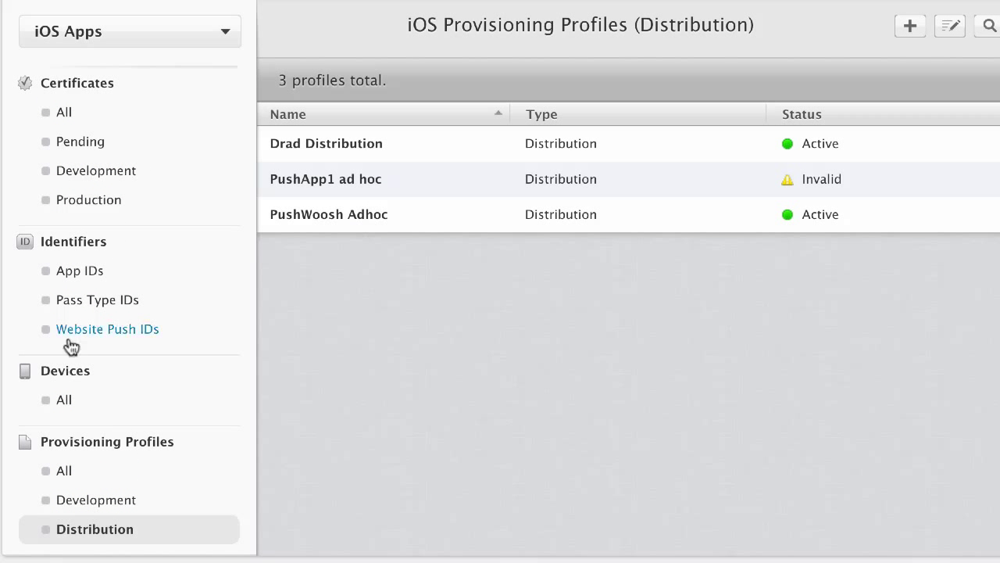
mouse_move(96, 170)
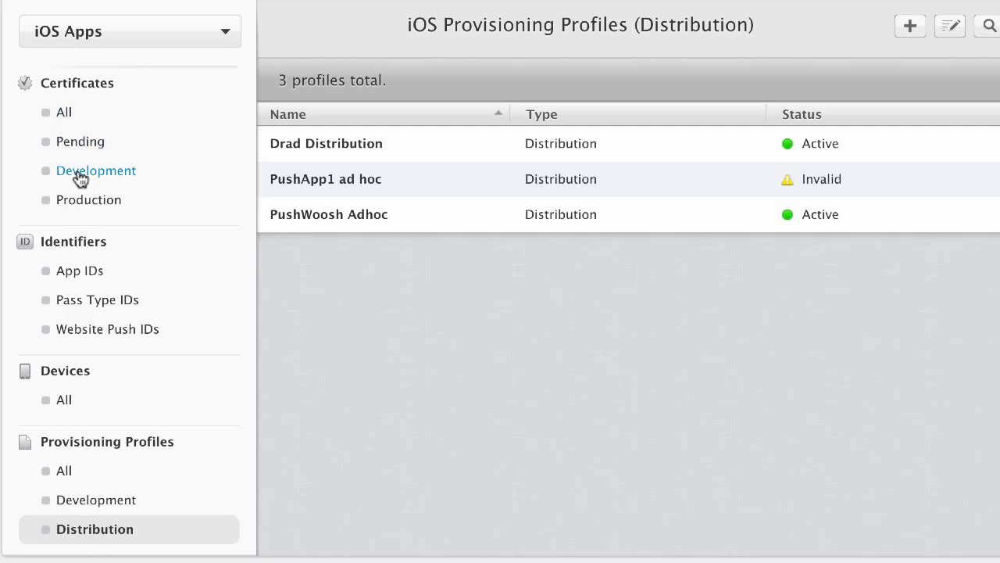
scroll("down", 3)
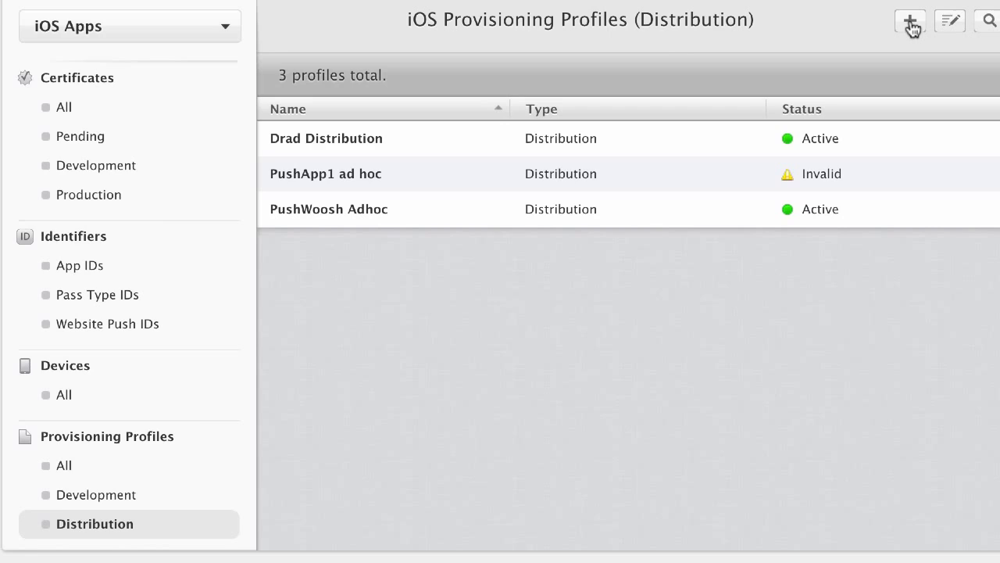
Step: Start a new provisioning profile of type Ad Hoc distribution
left_click(910, 22)
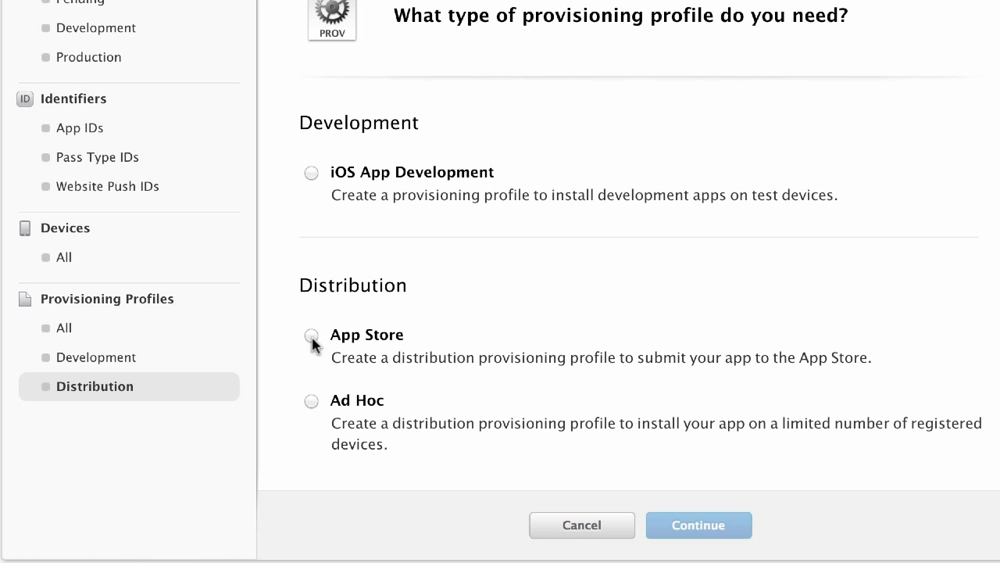
left_click(311, 335)
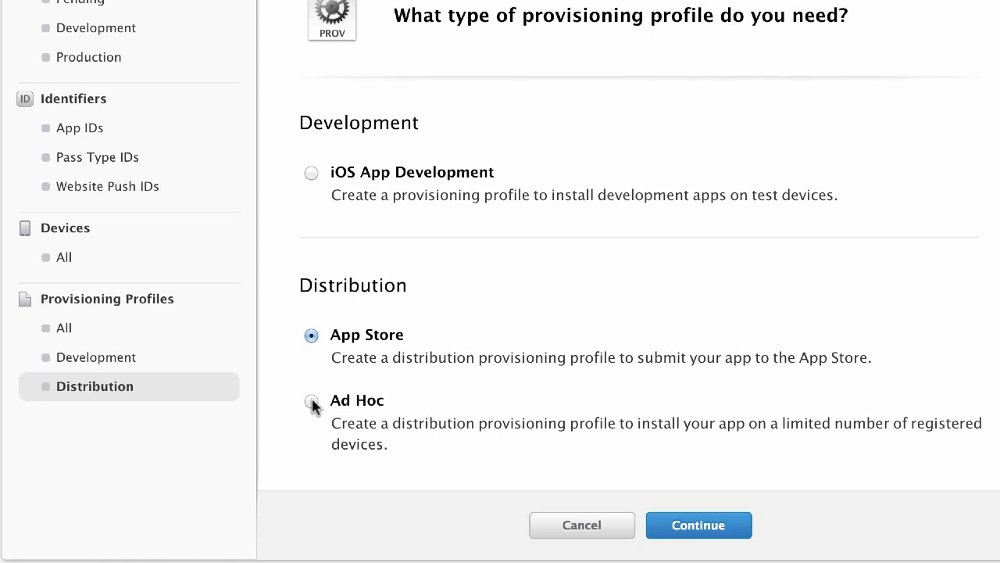
left_click(311, 401)
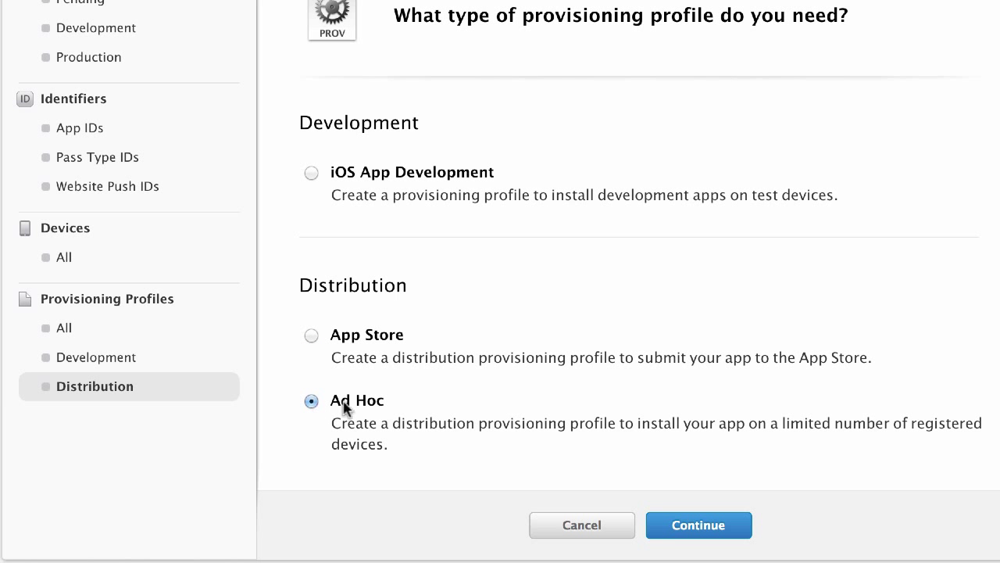
mouse_move(699, 525)
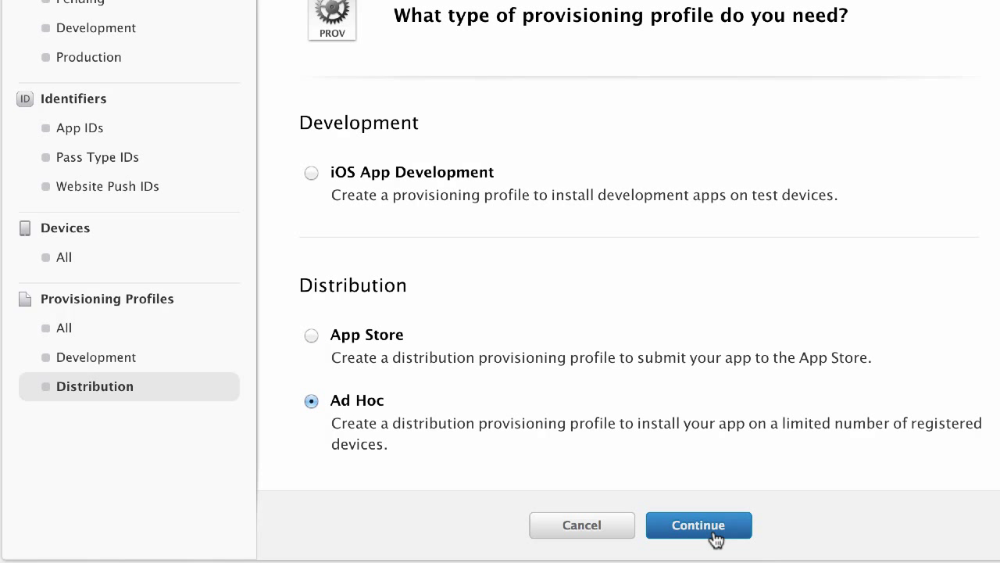
left_click(697, 525)
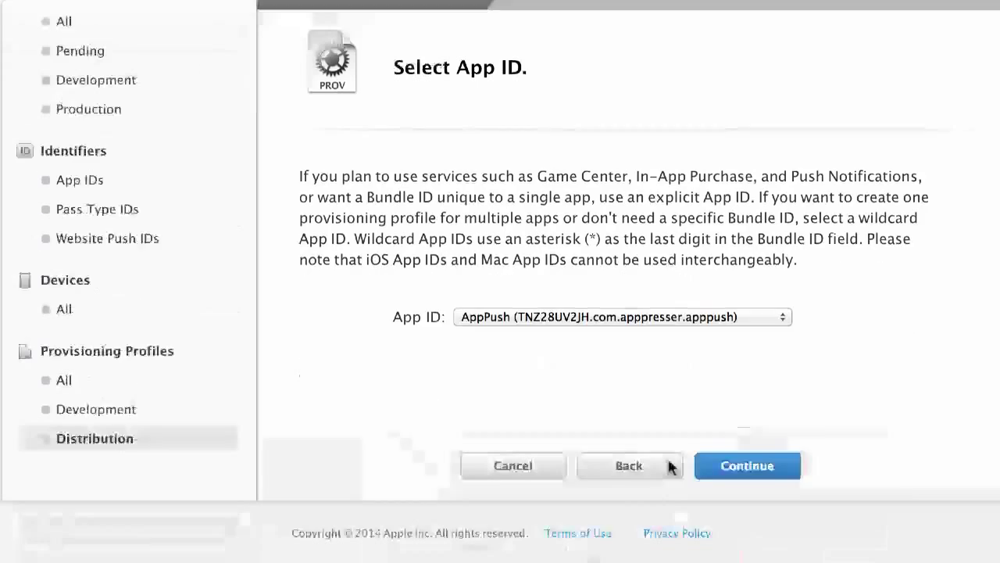
Step: Choose Test Push App as the profile's App ID and continue to certificate selection
left_click(622, 316)
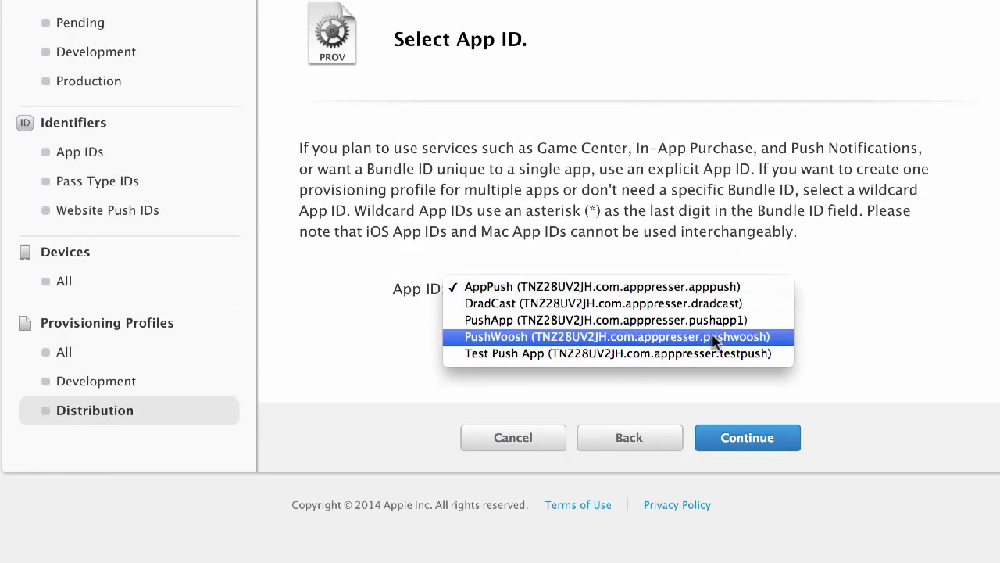
left_click(628, 354)
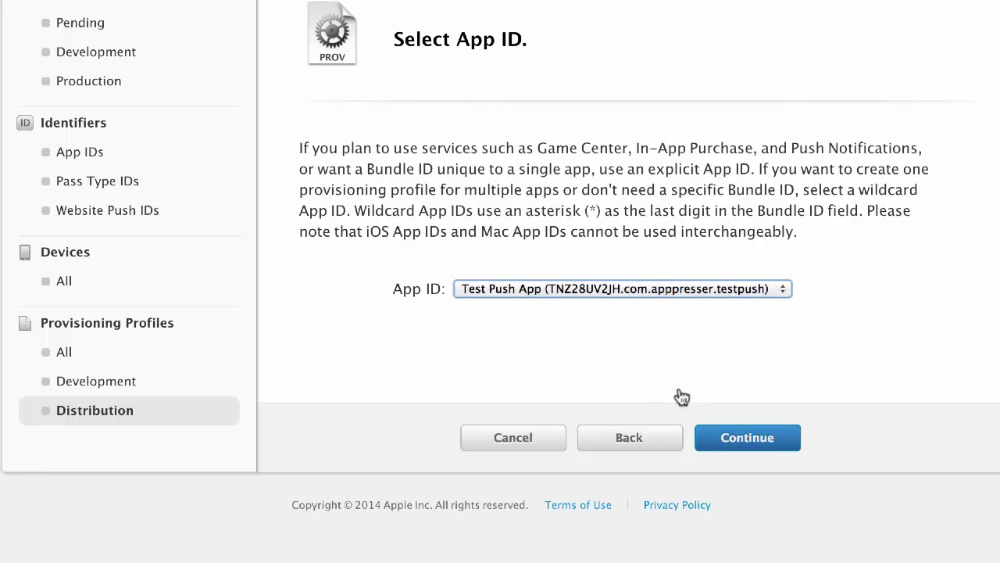
left_click(747, 438)
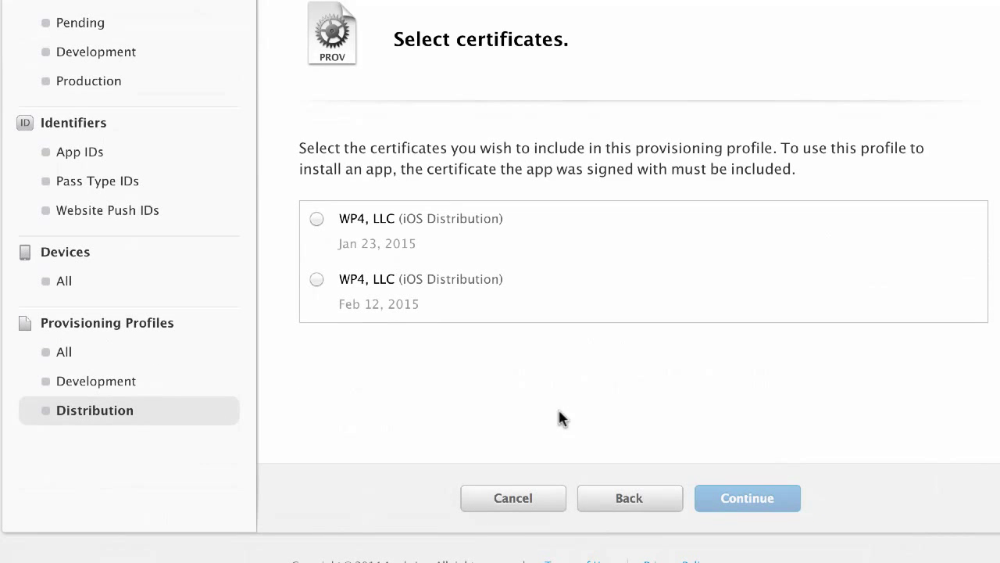
mouse_move(397, 245)
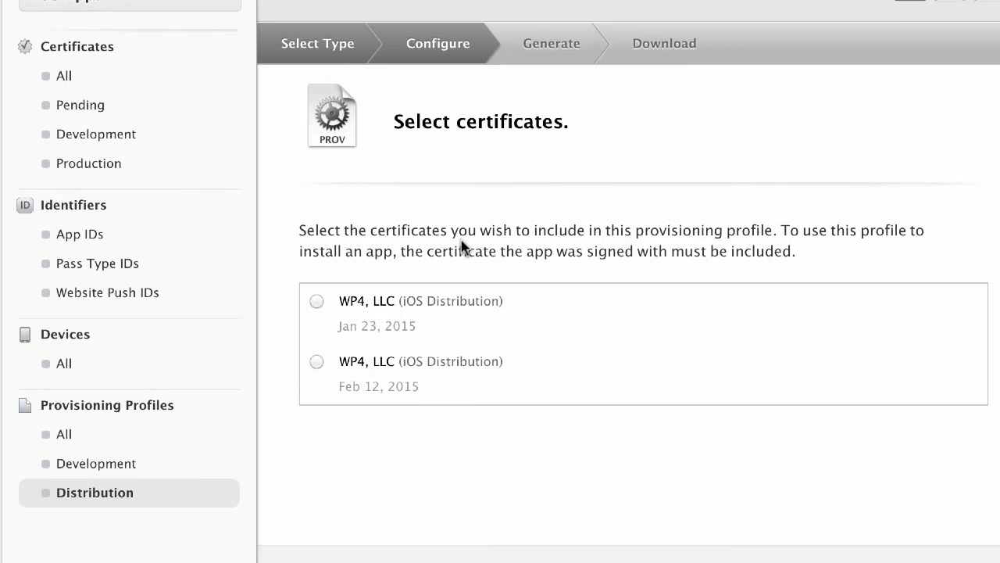
Step: Select the Feb 12, 2015 WP4, LLC iOS Distribution certificate and continue to device selection
scroll("up", 3)
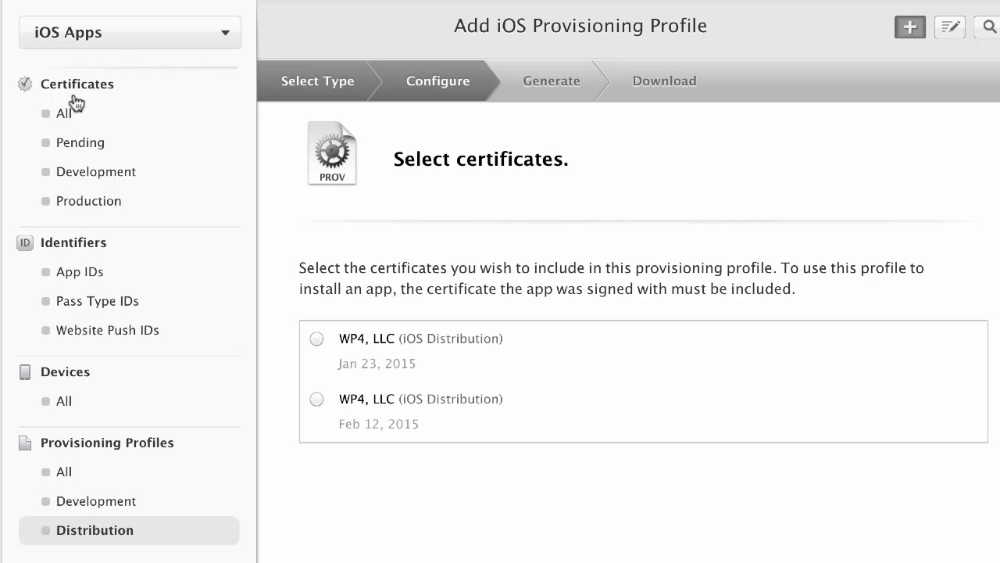
mouse_move(594, 253)
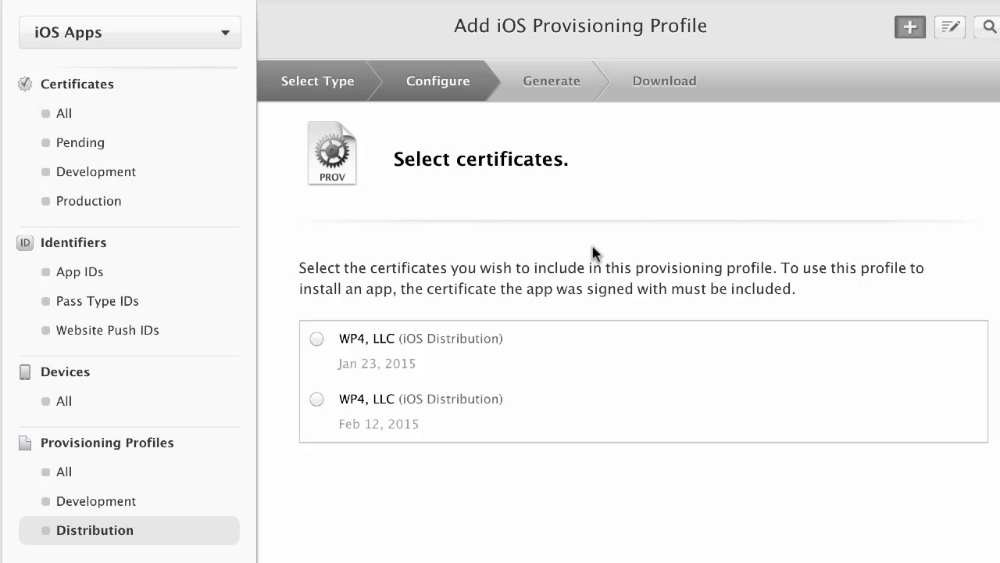
mouse_move(825, 273)
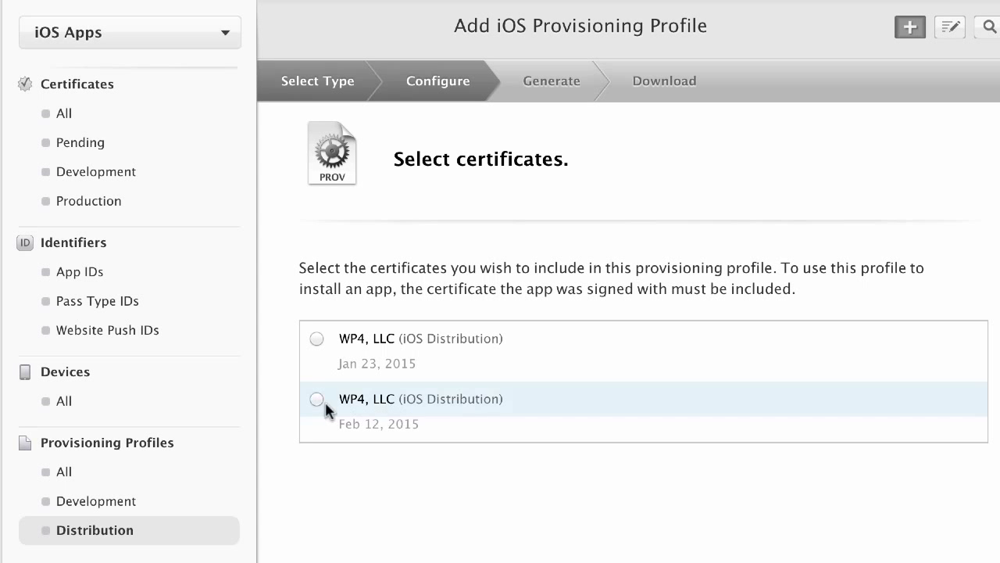
left_click(315, 399)
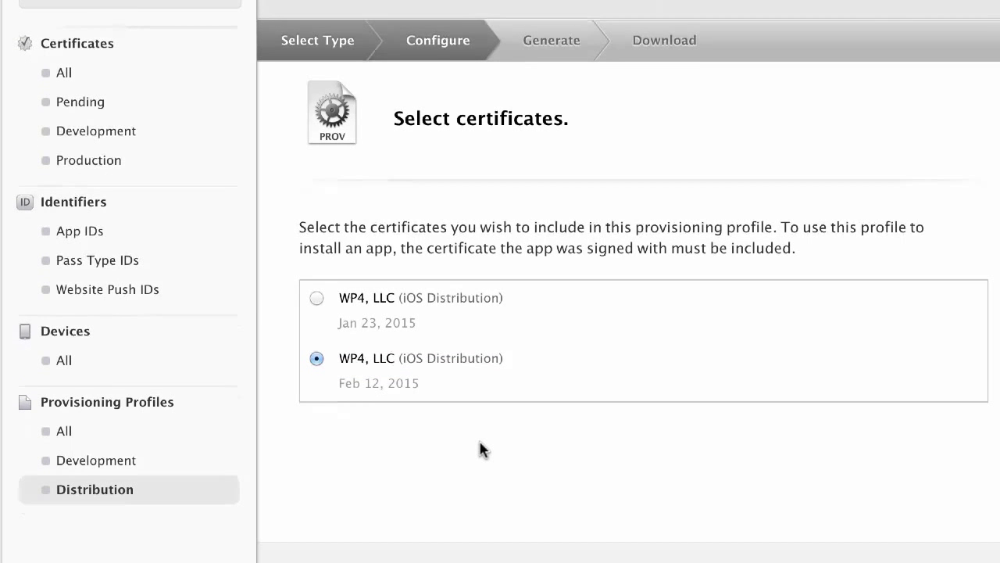
scroll("down", 3)
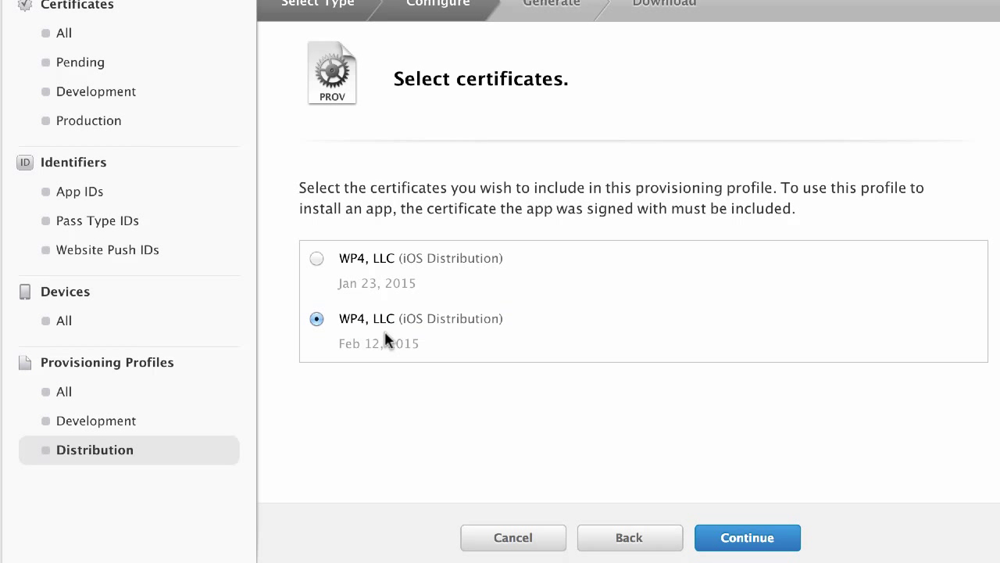
mouse_move(426, 336)
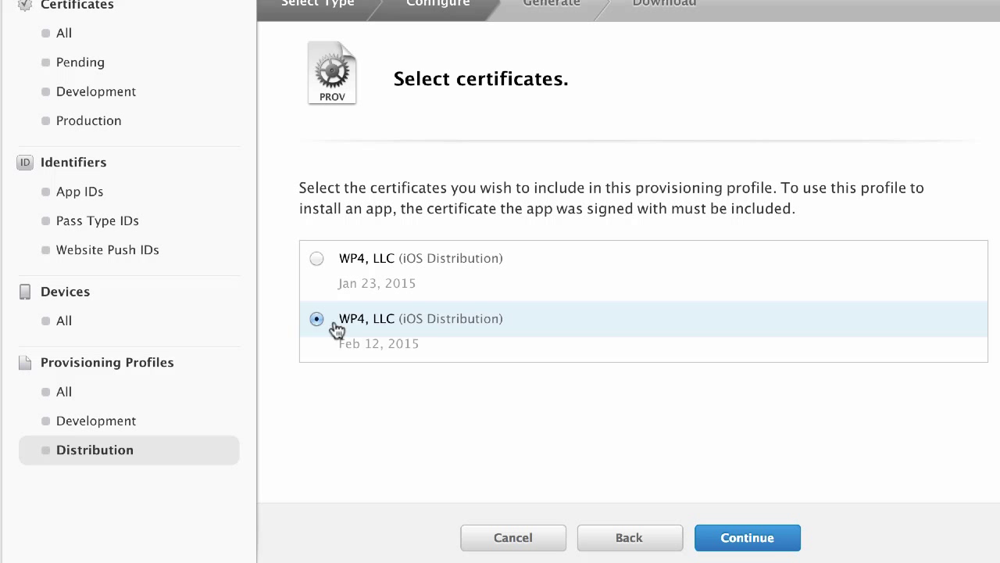
mouse_move(422, 327)
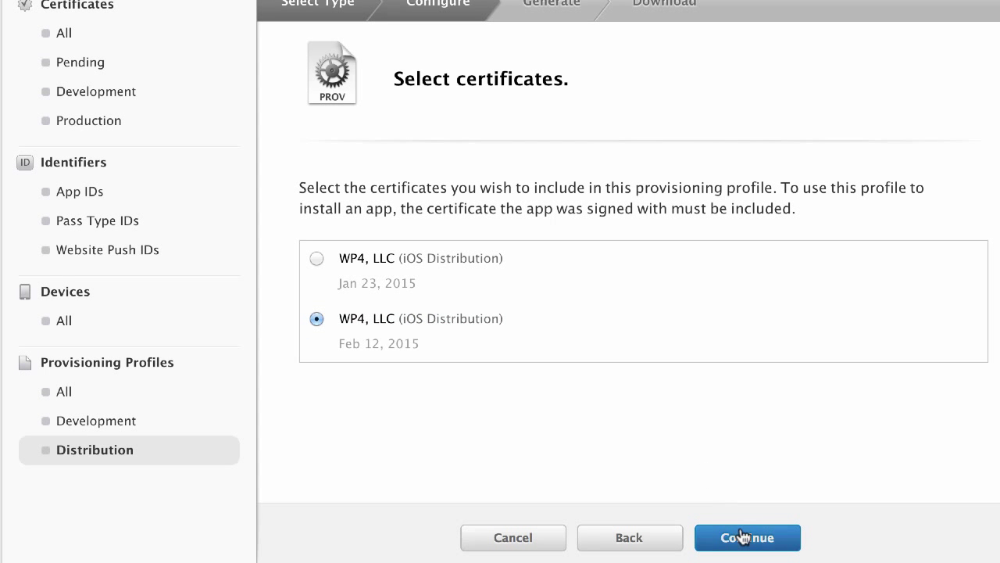
left_click(747, 538)
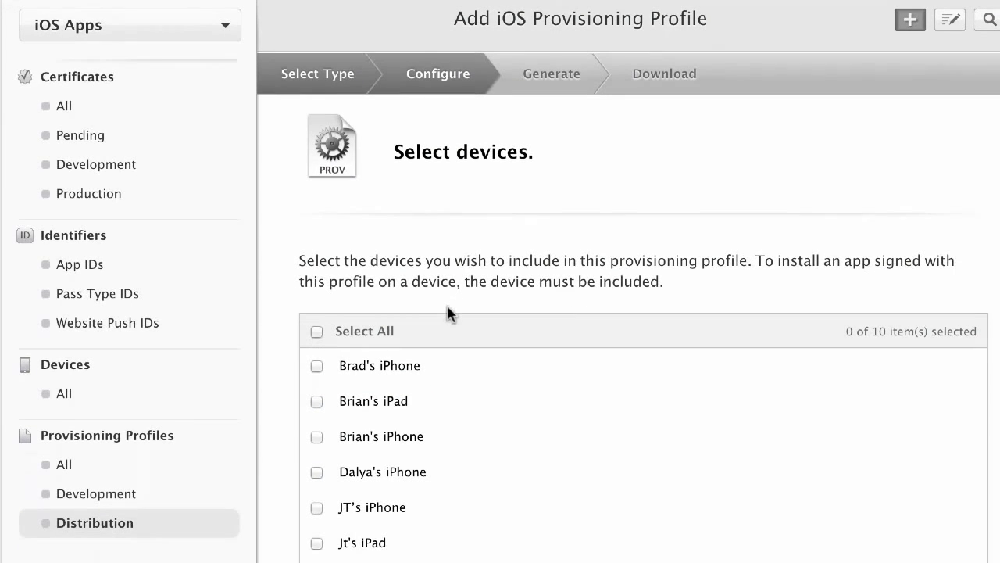
Step: Select all 10 devices for the Ad Hoc profile and continue to the naming step
scroll("up", 3)
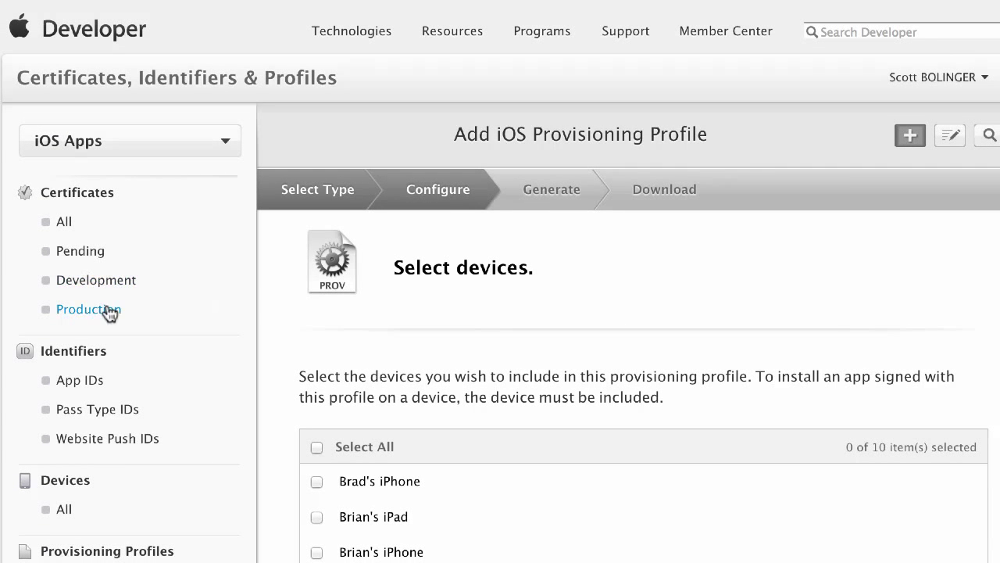
mouse_move(663, 394)
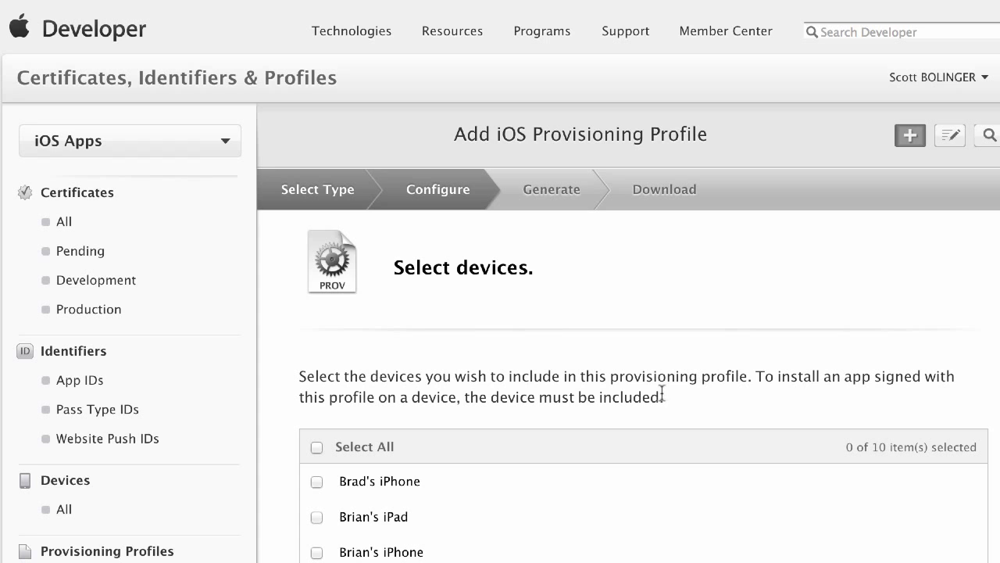
scroll("down", 3)
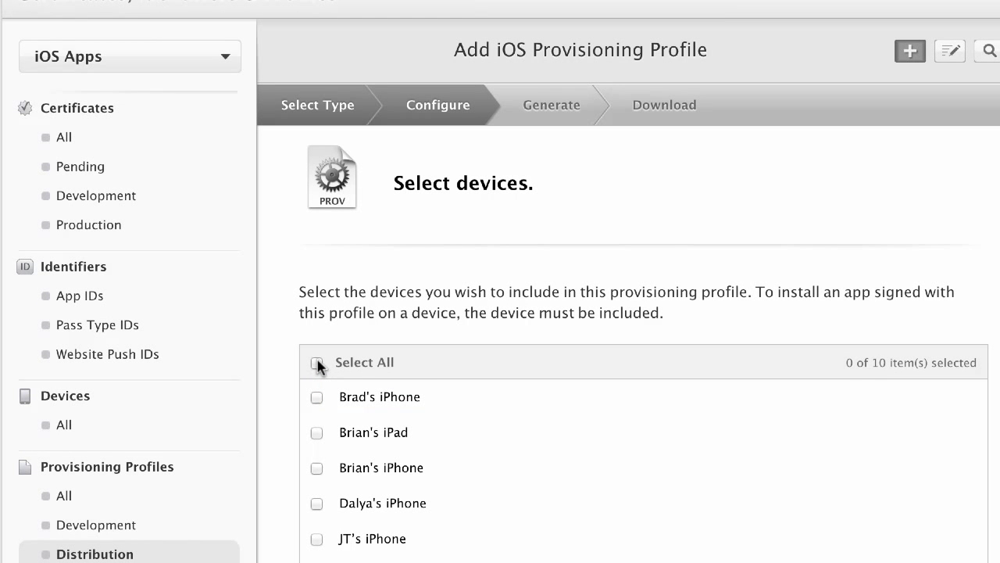
left_click(315, 363)
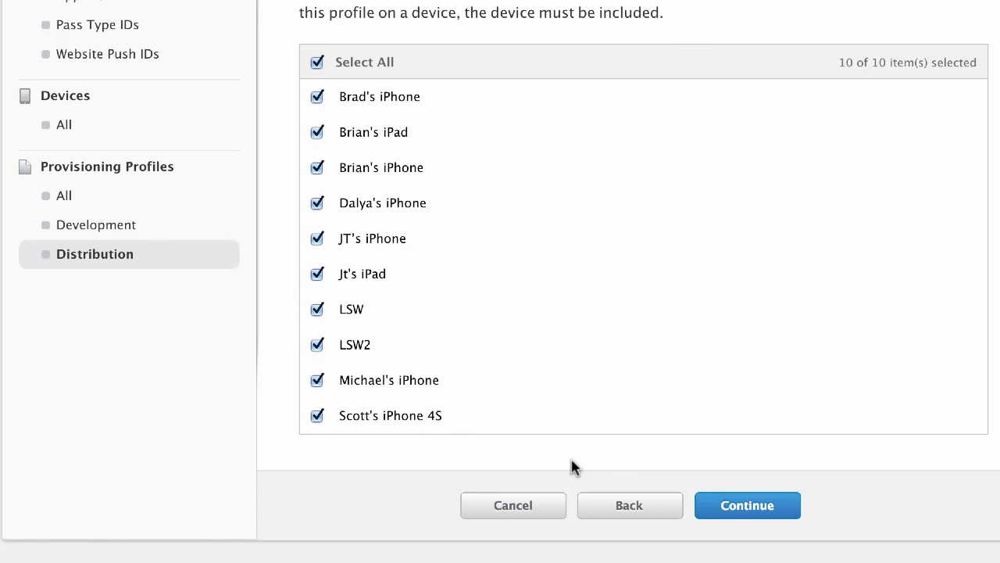
left_click(747, 505)
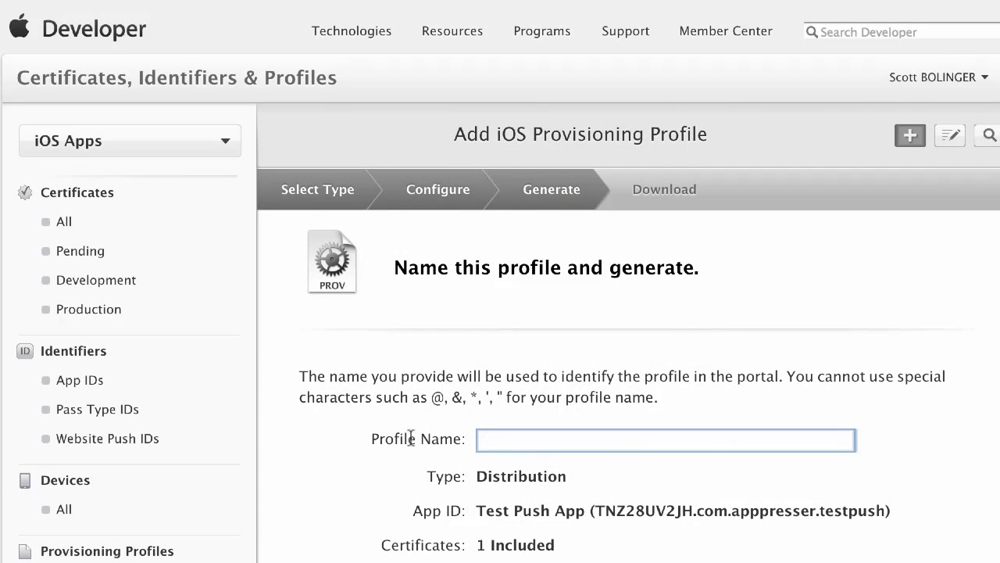
Step: Name the profile 'Test Push App Dist' and generate it
scroll("down", 3)
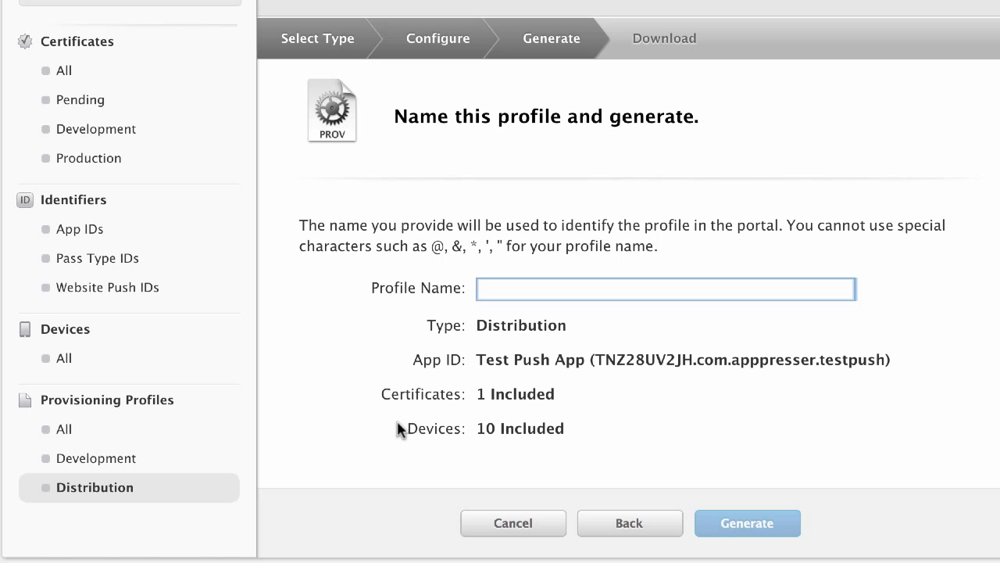
type("Test")
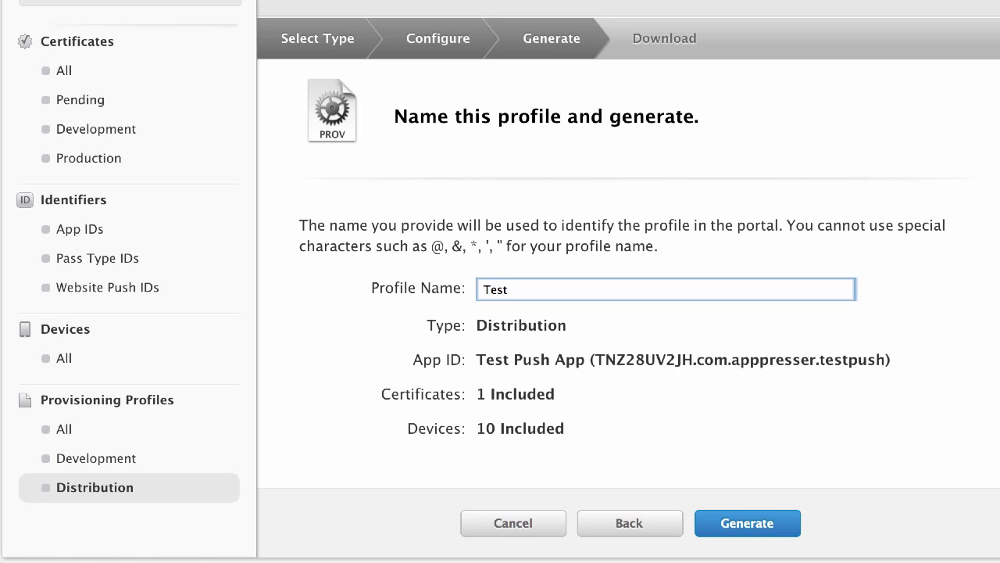
type("Pus")
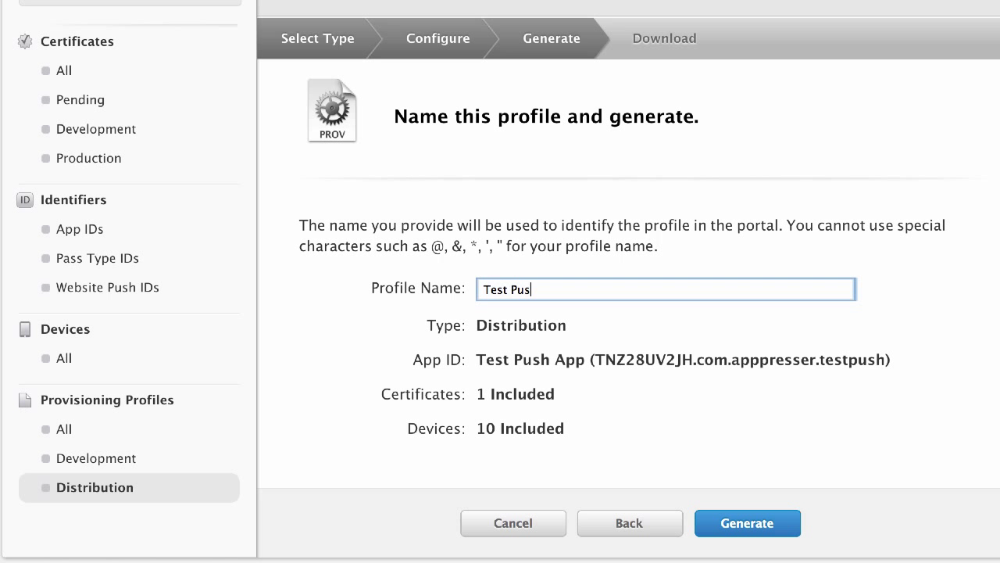
type("h App Dist")
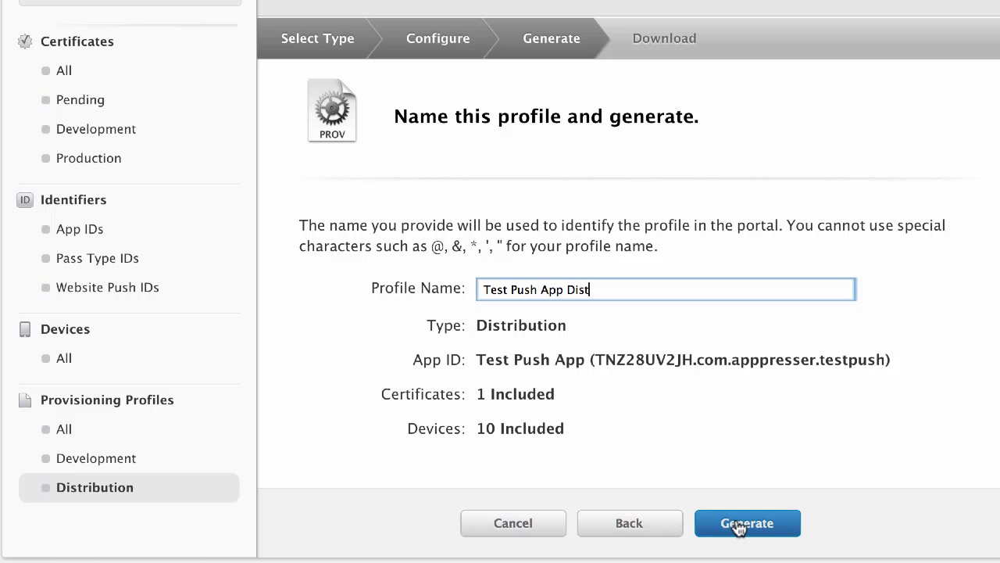
left_click(747, 522)
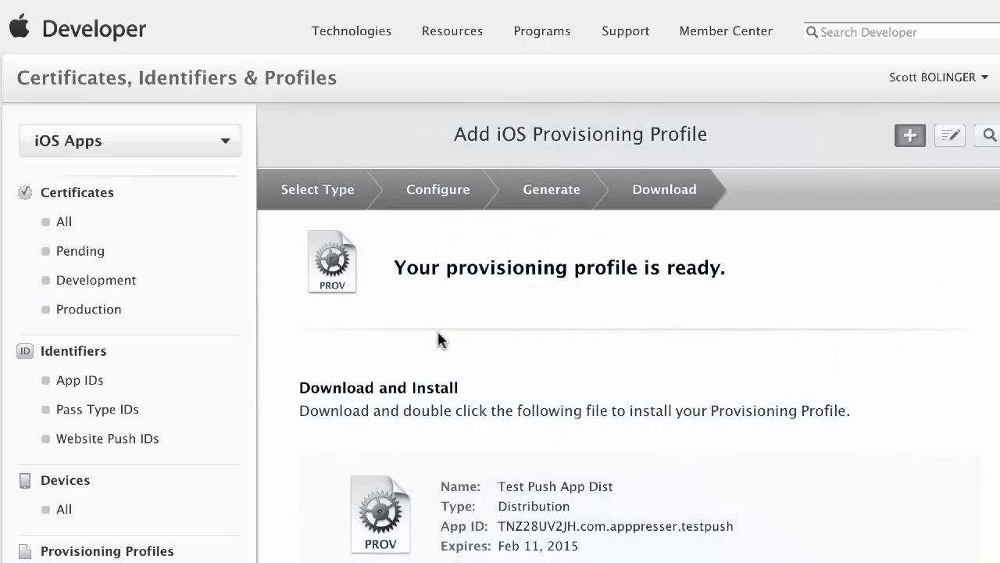
Step: Download the Test Push App Dist profile, then go to the Production certificates list
scroll("down", 3)
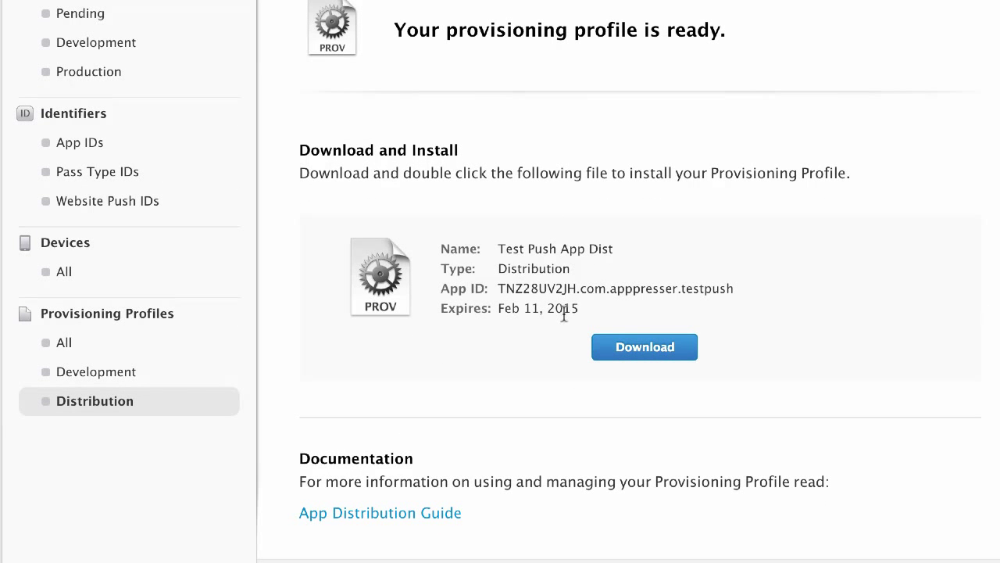
left_click(644, 347)
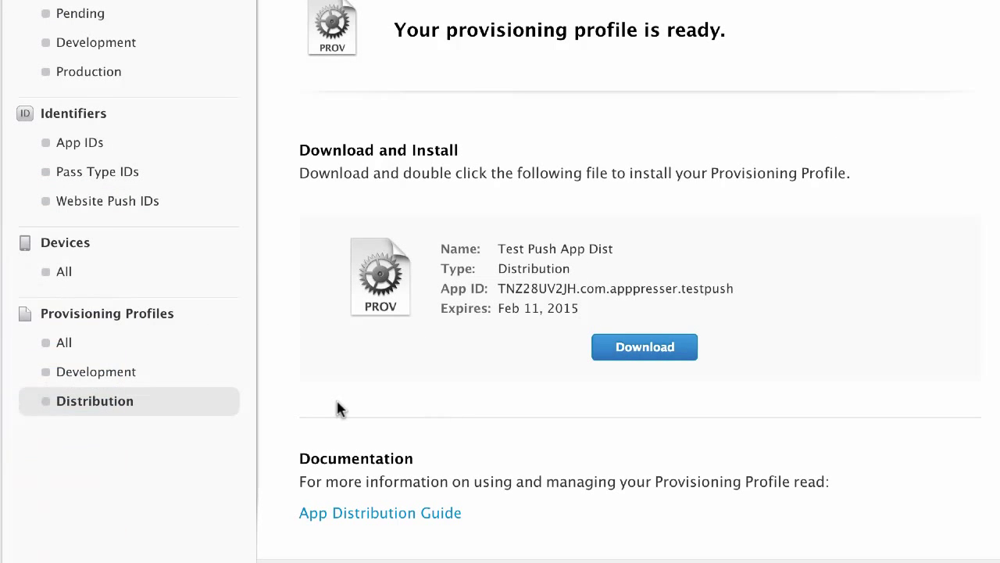
scroll("up", 3)
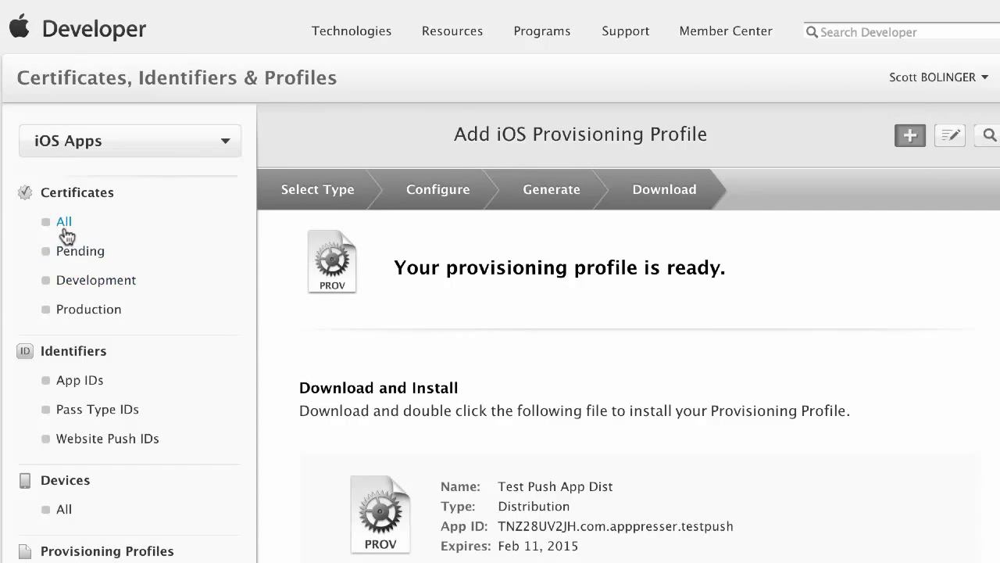
mouse_move(69, 225)
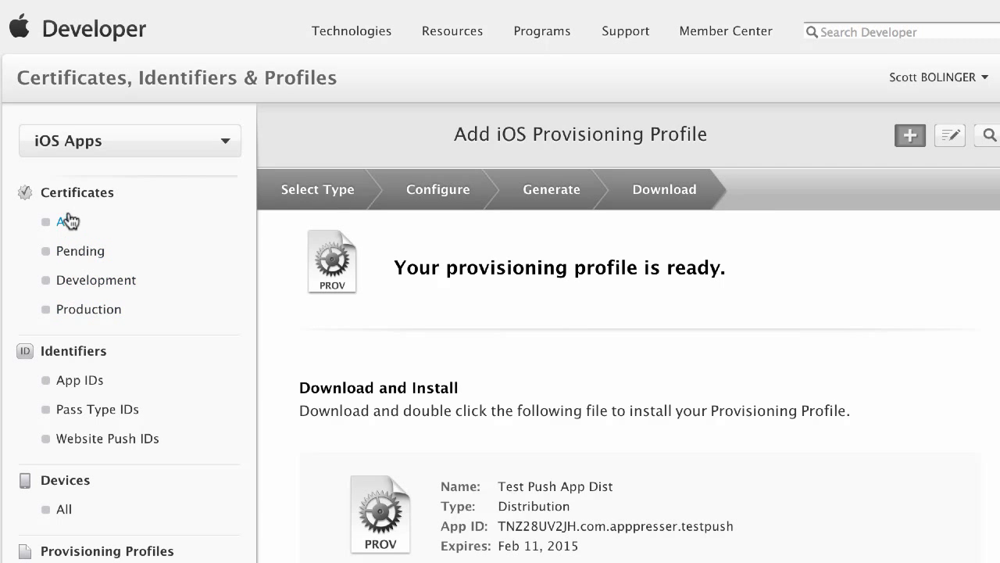
left_click(91, 310)
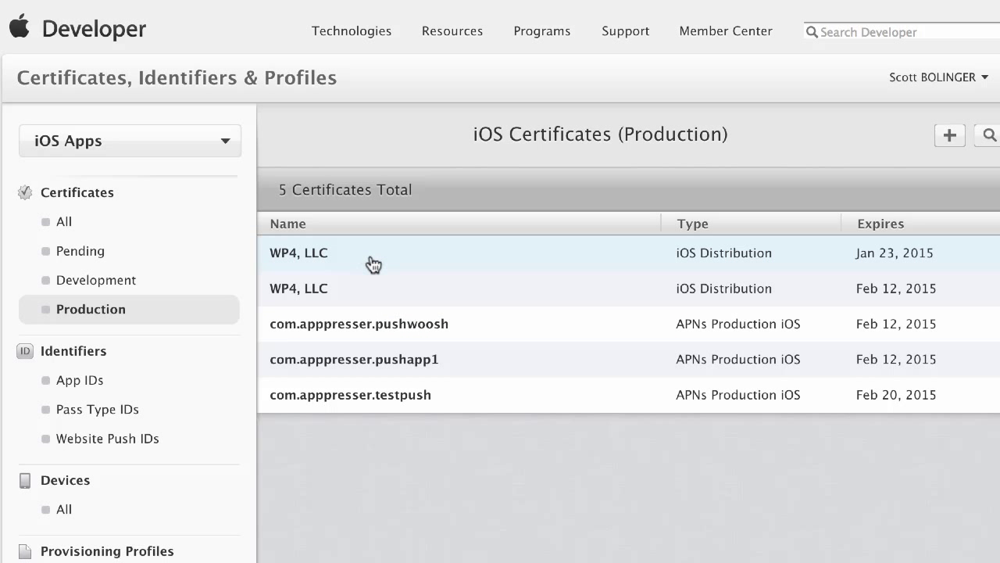
mouse_move(400, 298)
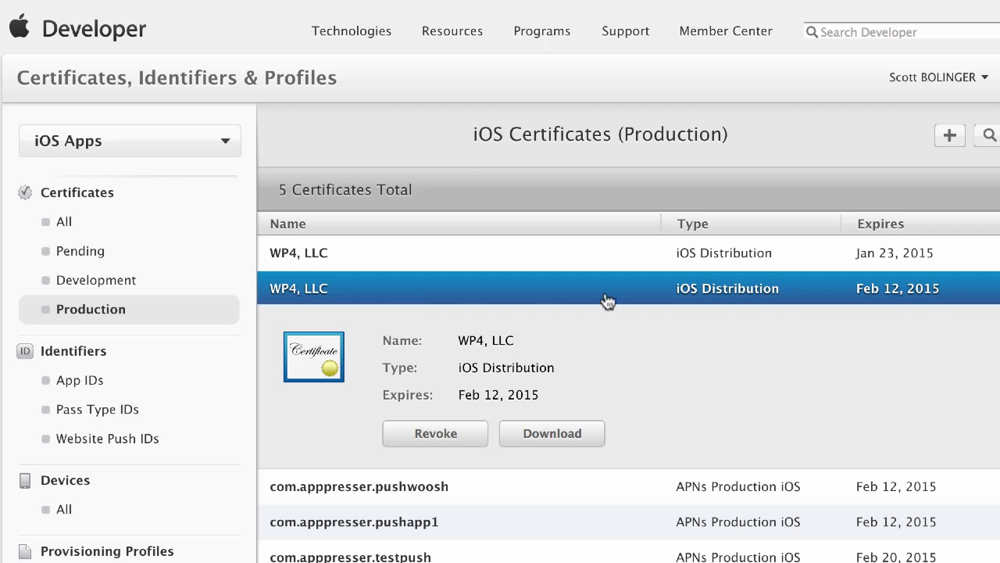
mouse_move(913, 301)
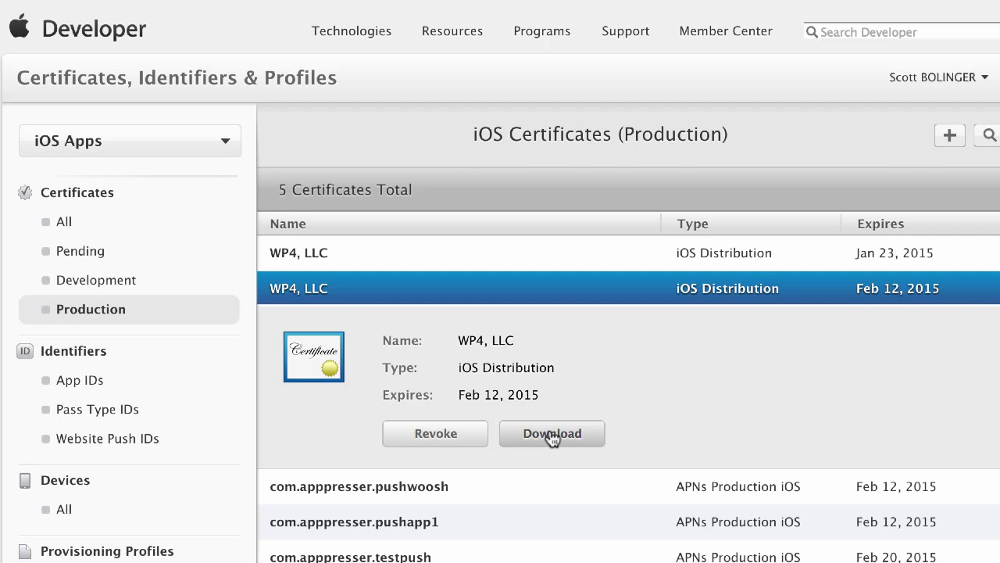
Step: Download the Feb 12, 2015 WP4, LLC distribution certificate as ios_distribution
left_click(552, 433)
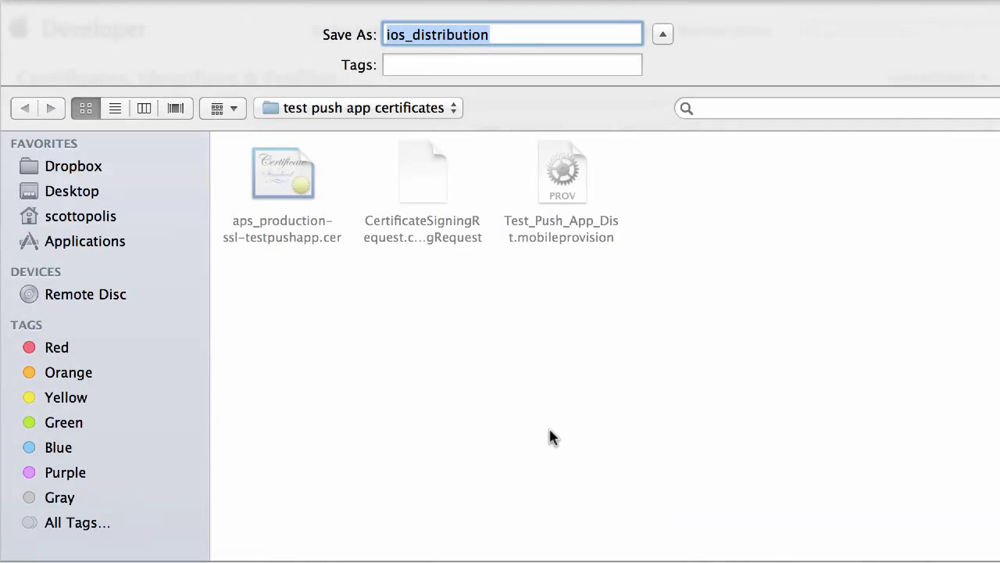
mouse_move(688, 390)
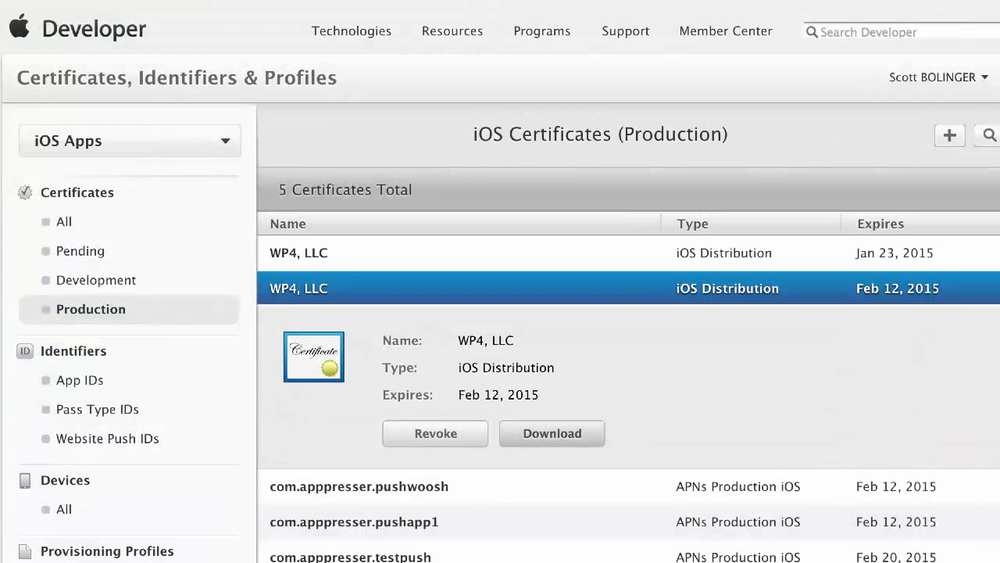
mouse_move(257, 486)
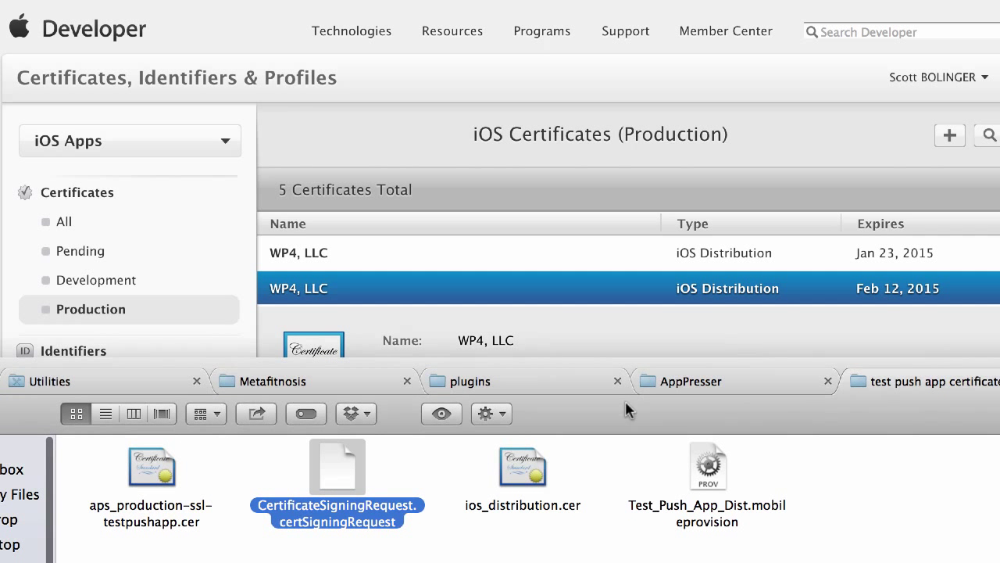
Step: Select the push production certificate and ios_distribution.cer in the test push app certificates folder
left_click(151, 466)
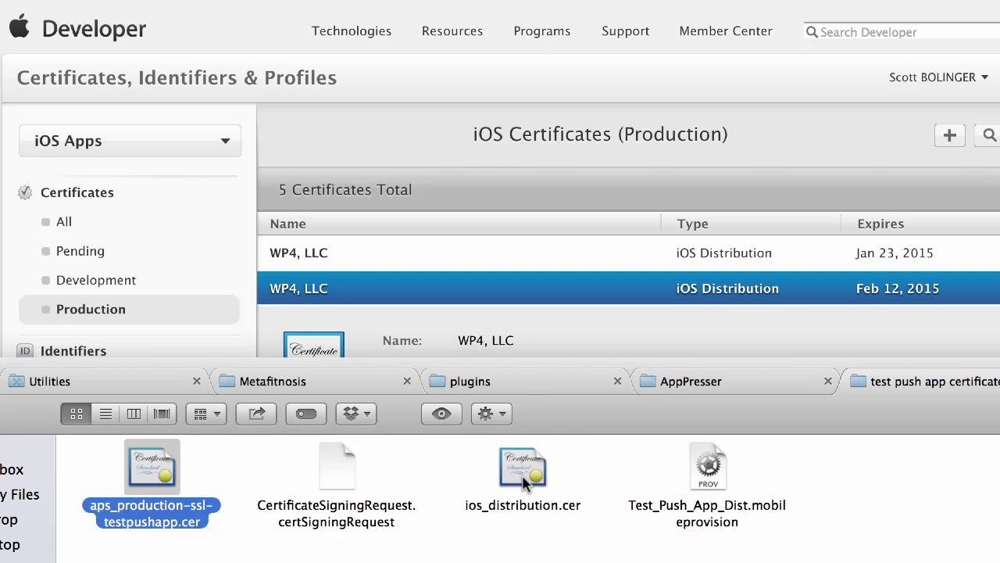
left_click(522, 465)
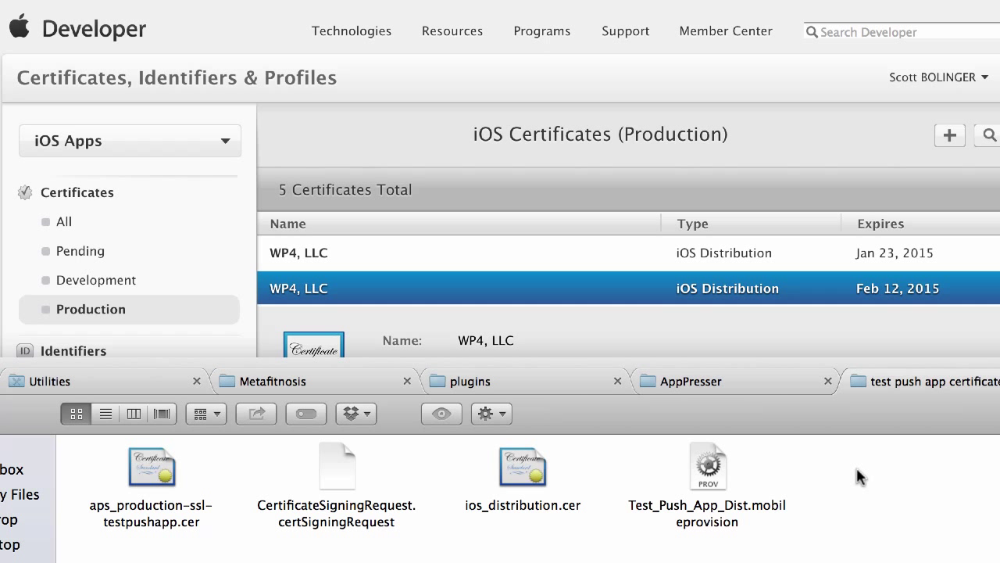
mouse_move(448, 135)
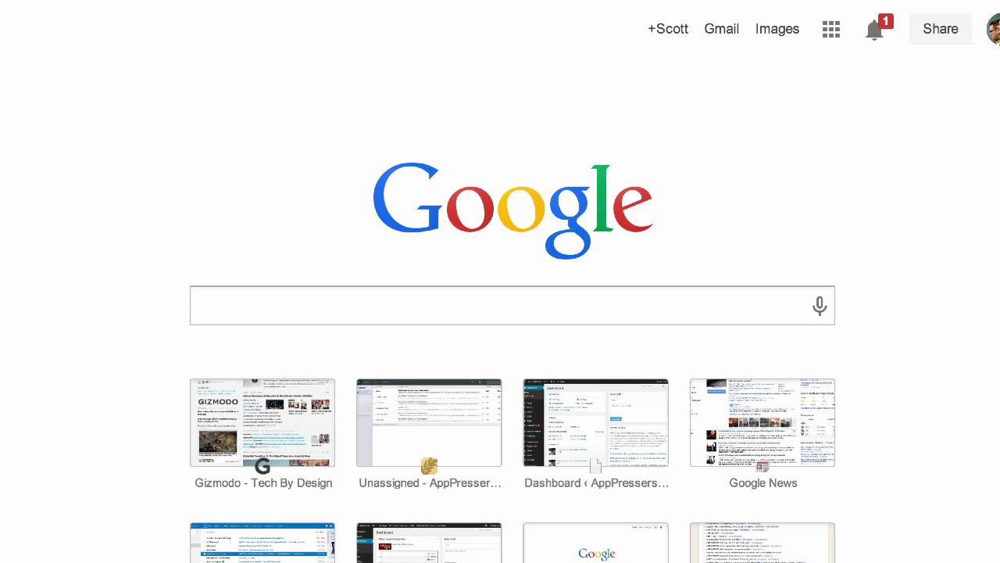
mouse_move(369, 278)
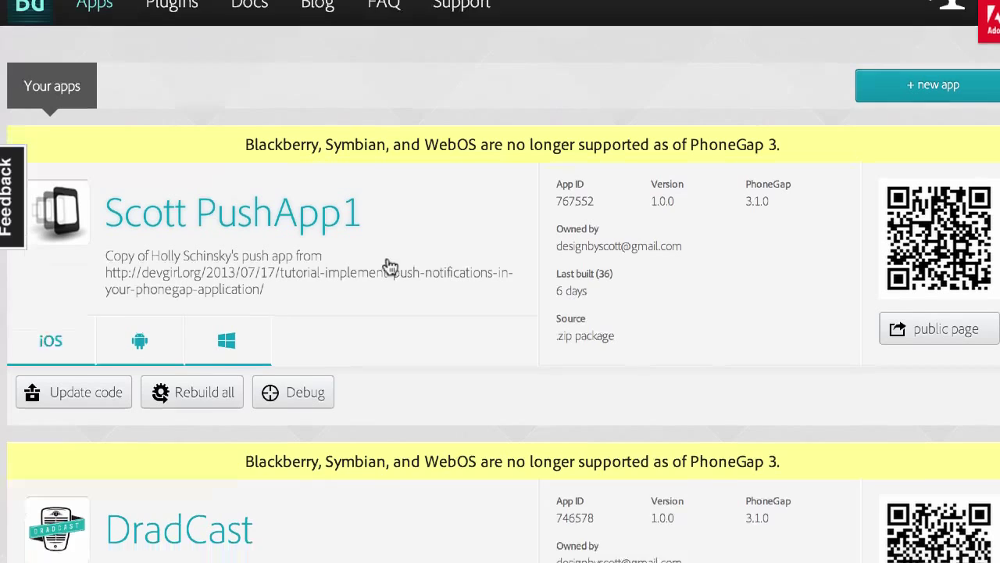
Step: On Scott PushApp1's builds page, view the available iOS signing keys and close the list unchanged
left_click(231, 213)
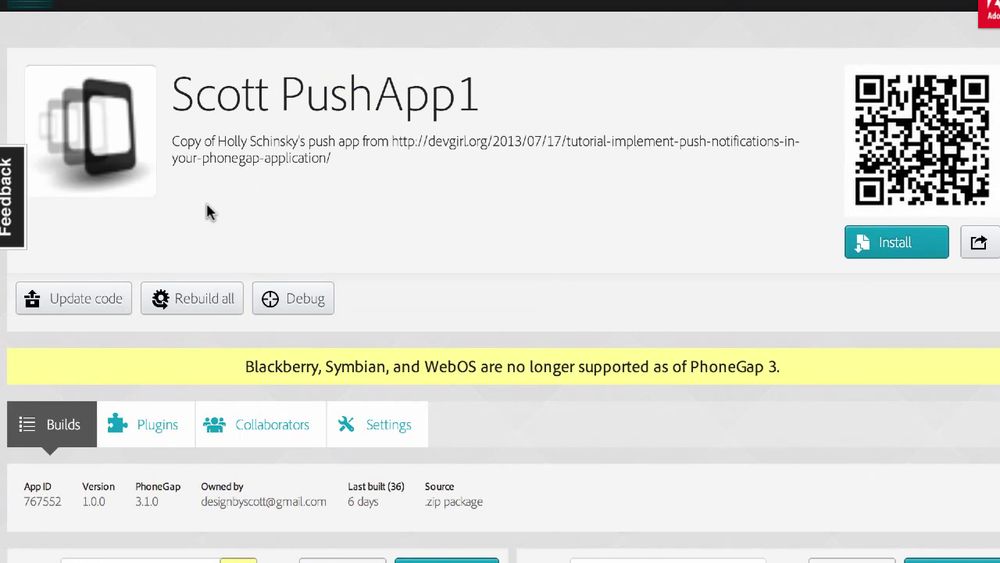
scroll("down", 3)
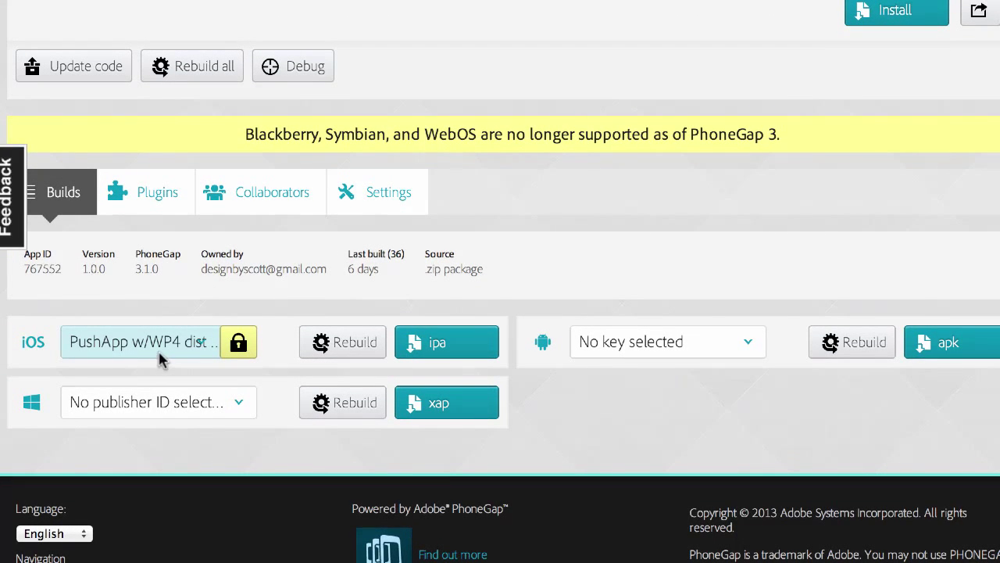
left_click(156, 341)
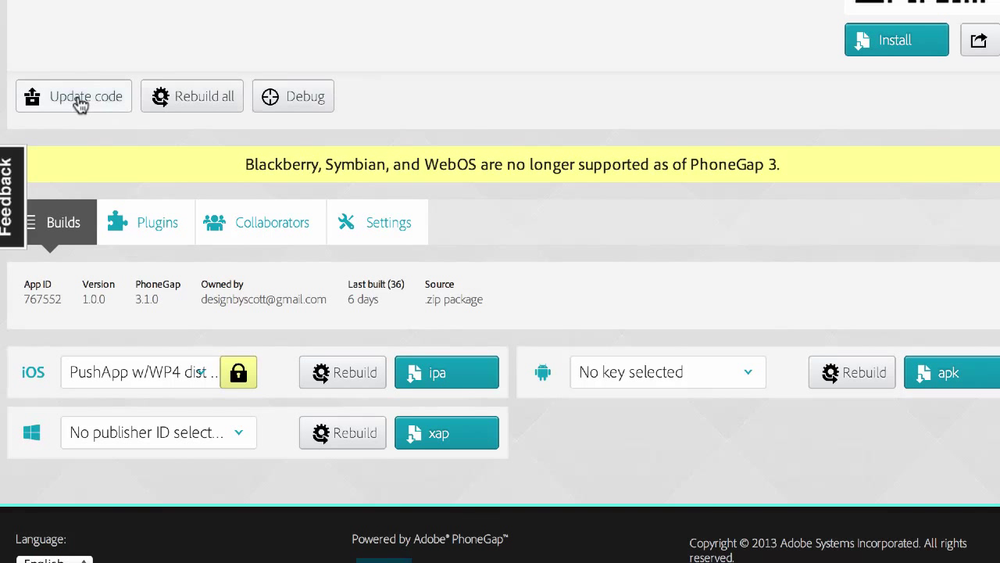
left_click(141, 372)
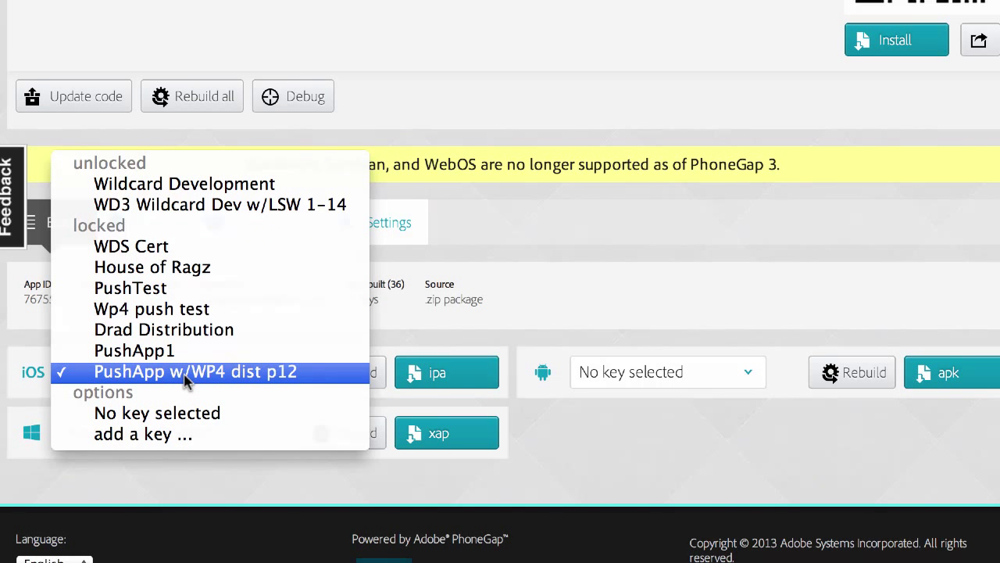
mouse_move(159, 383)
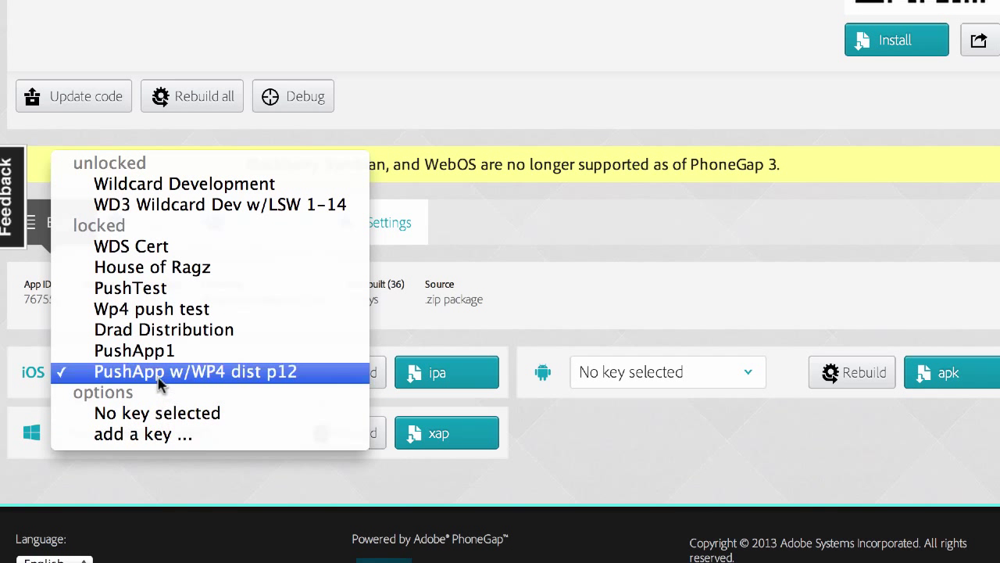
left_click(185, 372)
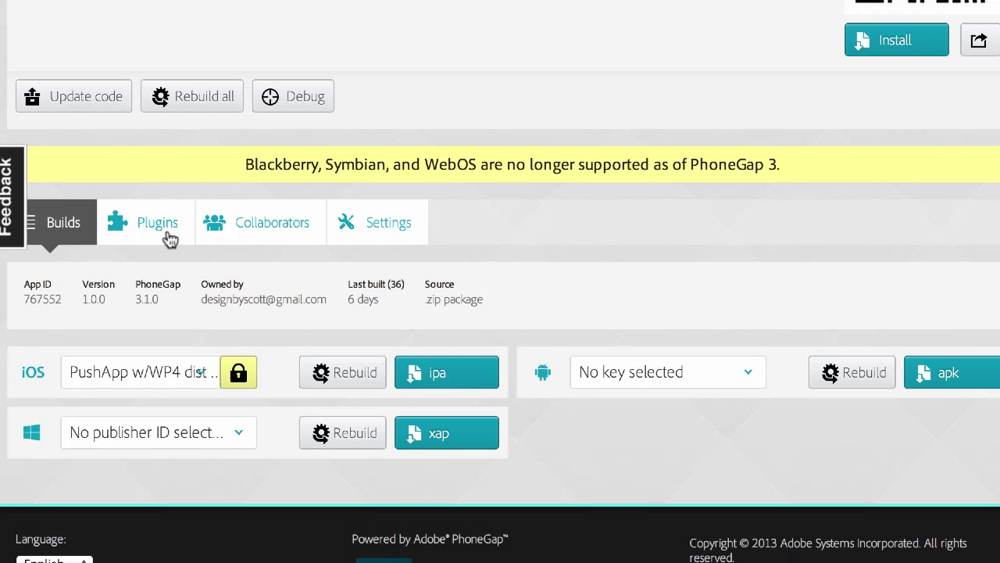
mouse_move(294, 97)
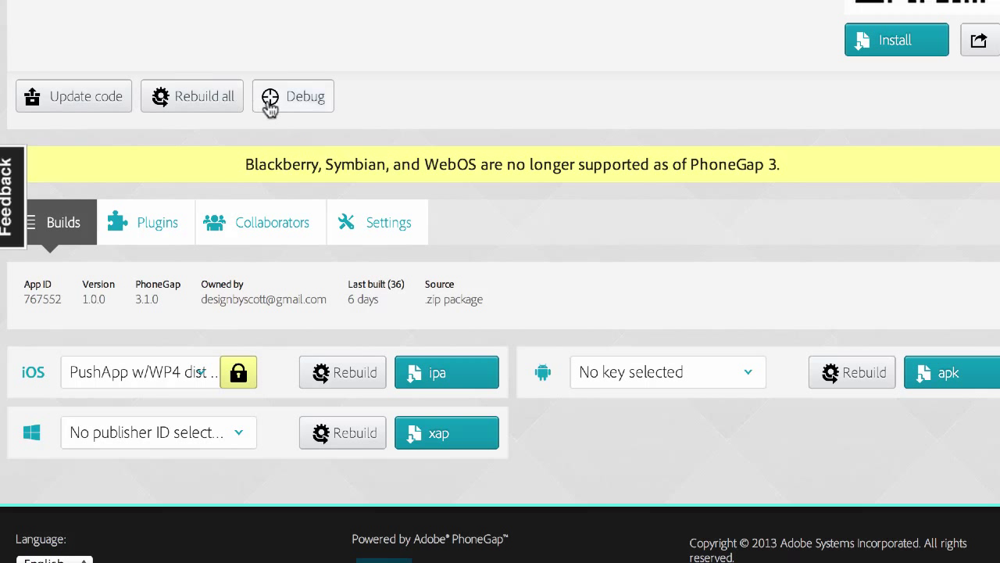
mouse_move(216, 231)
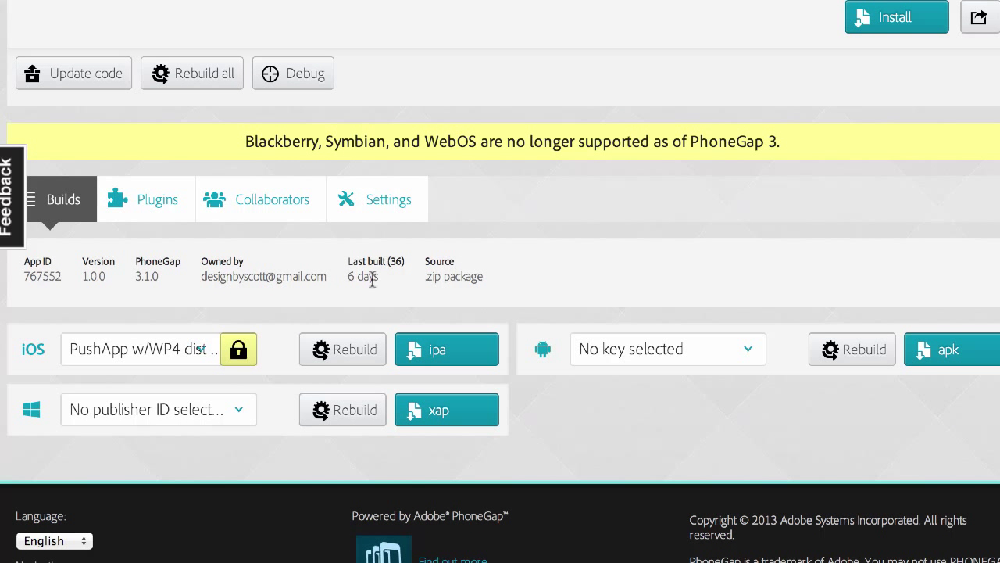
mouse_move(145, 268)
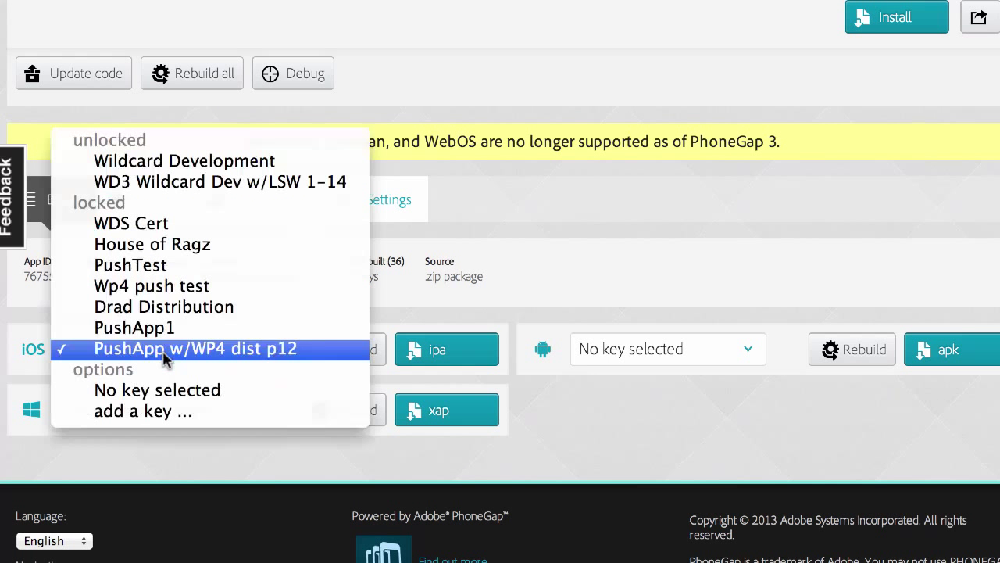
Step: Add a new iOS signing key titled 'Test Push App' and select ios_distribution.cer as its certificate file
left_click(187, 349)
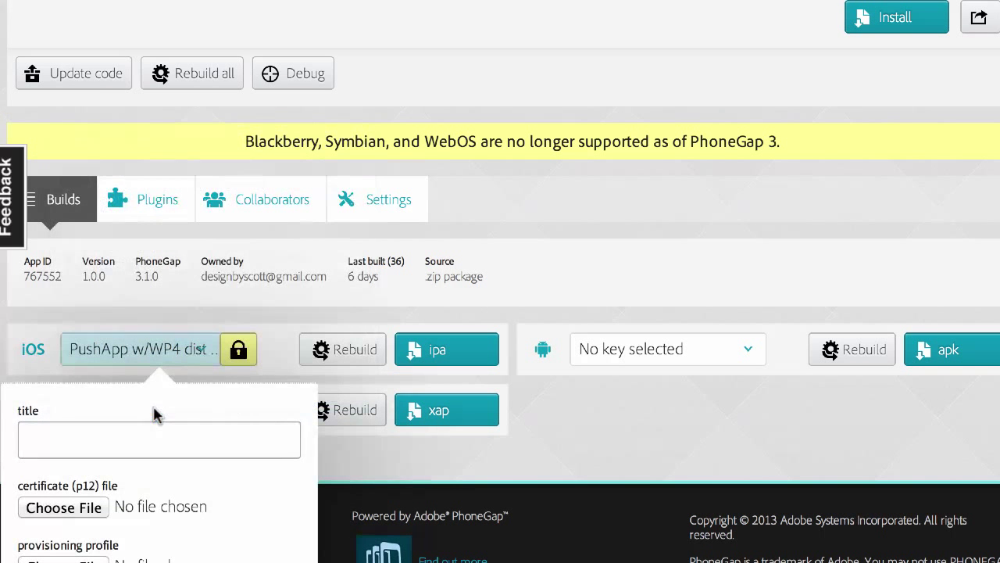
scroll("down", 3)
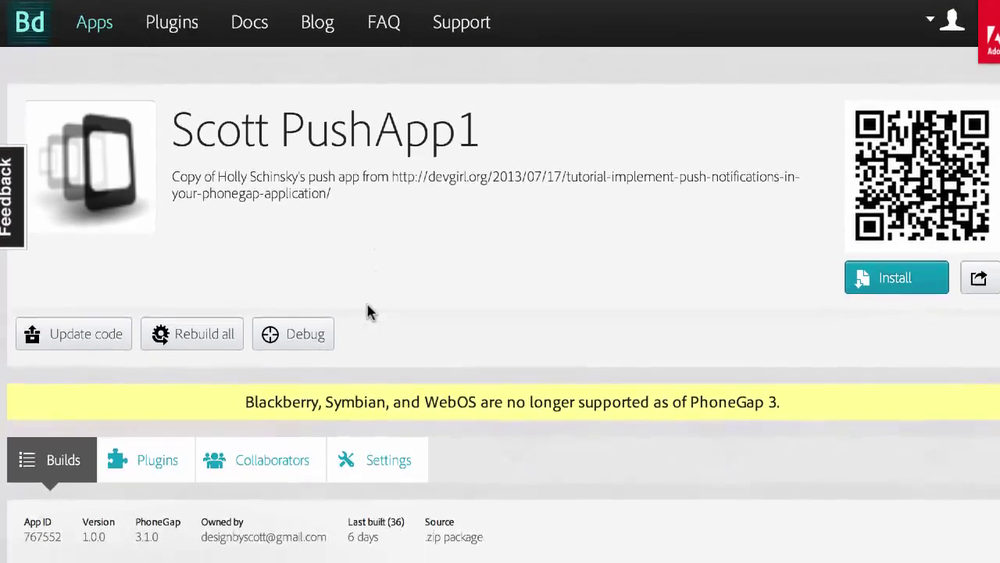
scroll("down", 3)
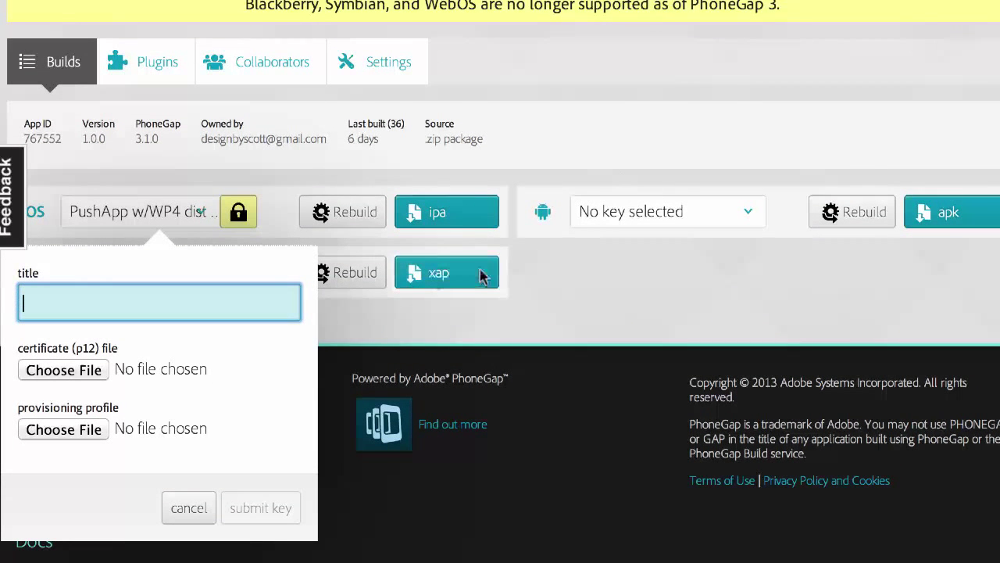
type("Test")
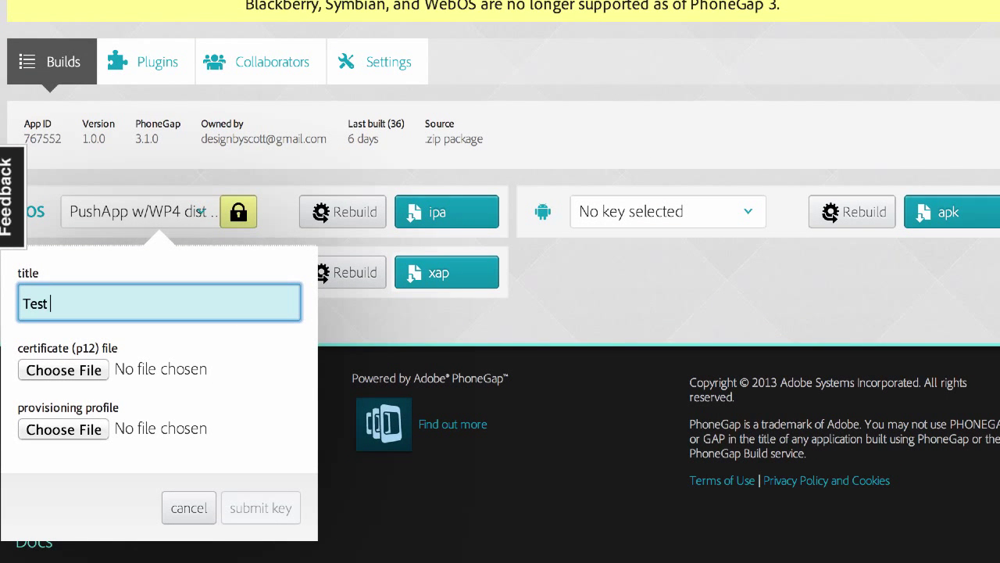
type("Push App")
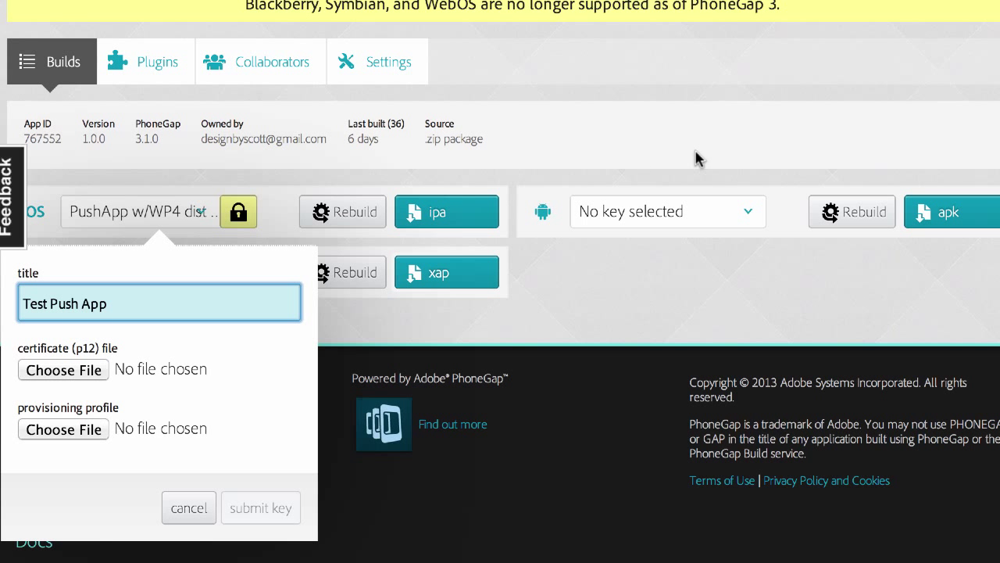
mouse_move(124, 362)
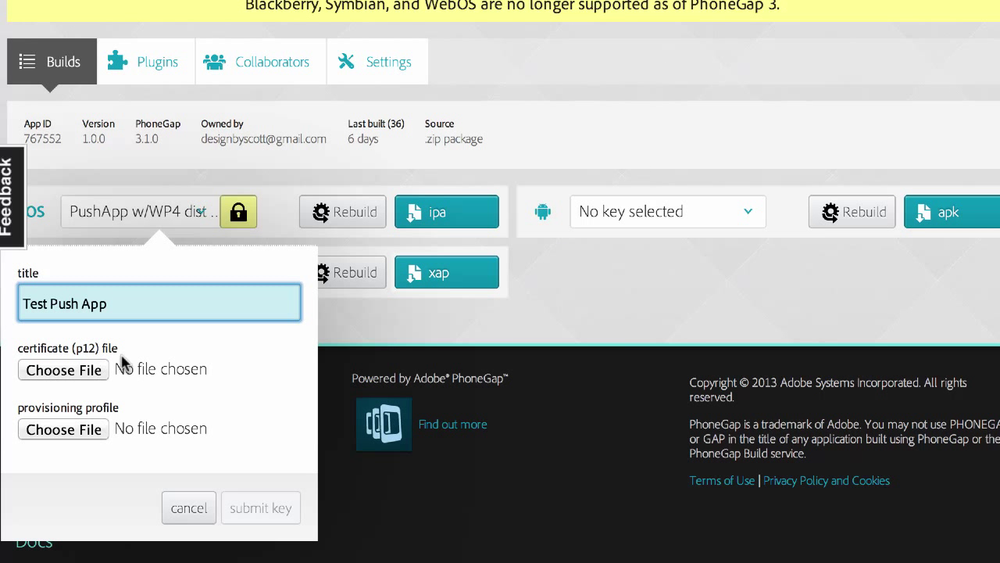
left_click(63, 369)
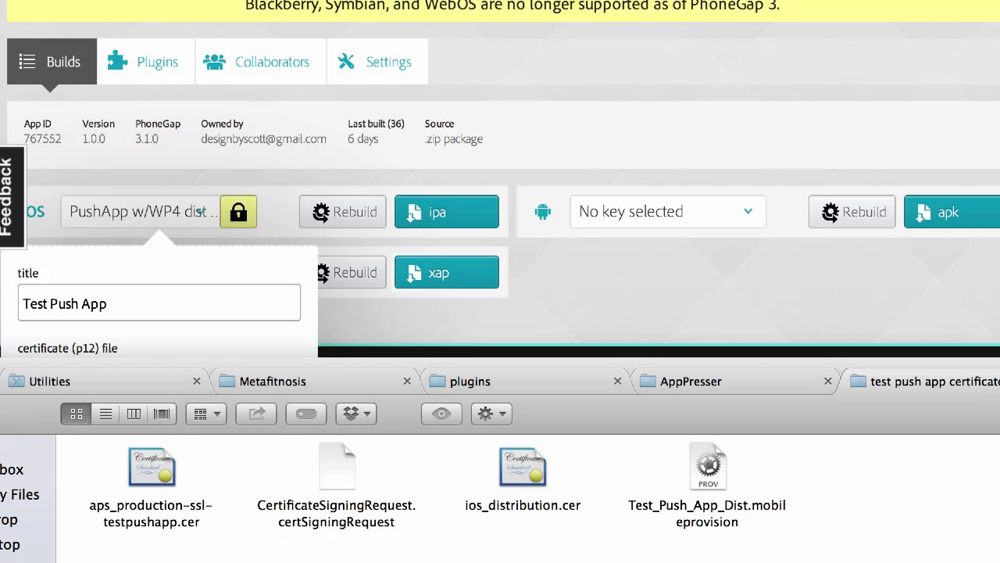
mouse_move(566, 479)
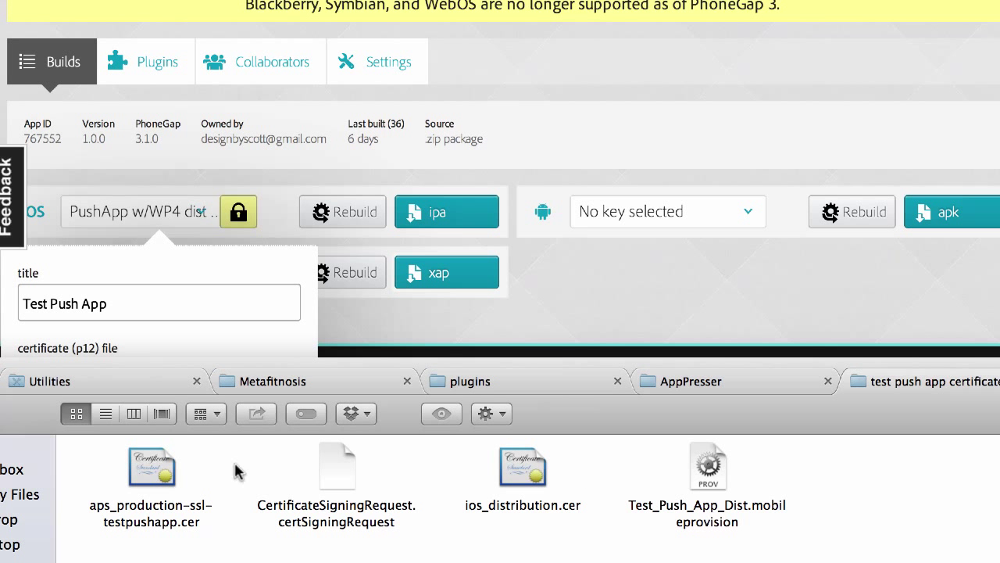
left_click(522, 466)
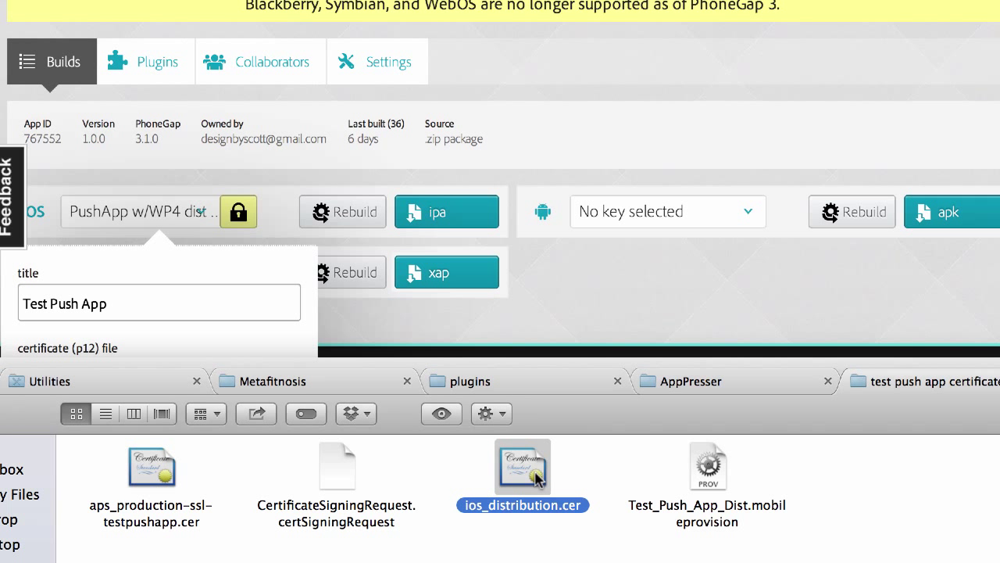
mouse_move(528, 472)
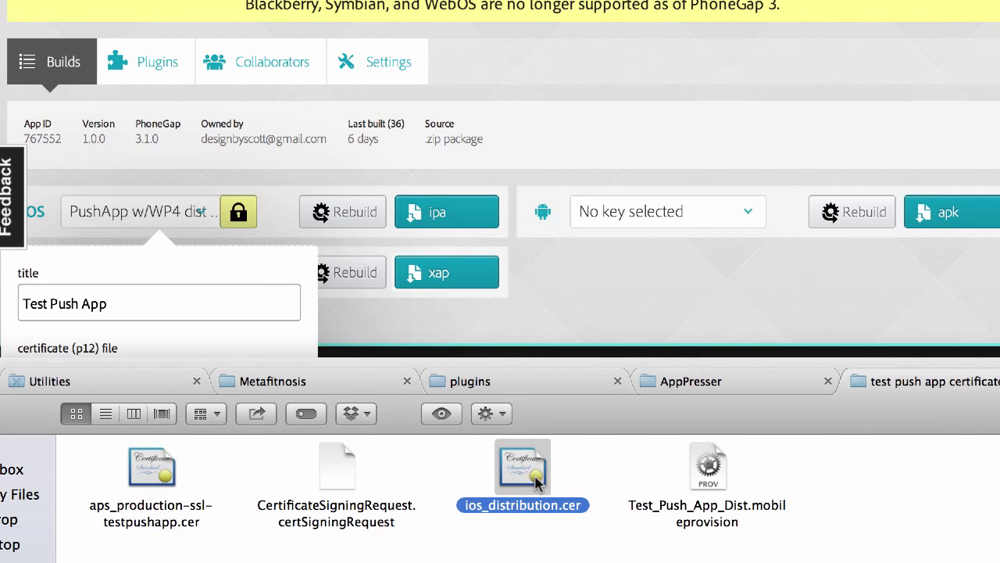
Step: Open ios_distribution.cer in Keychain Access and inspect the Jan and Feb 2015 WP4, LLC distribution certificates
double_click(522, 466)
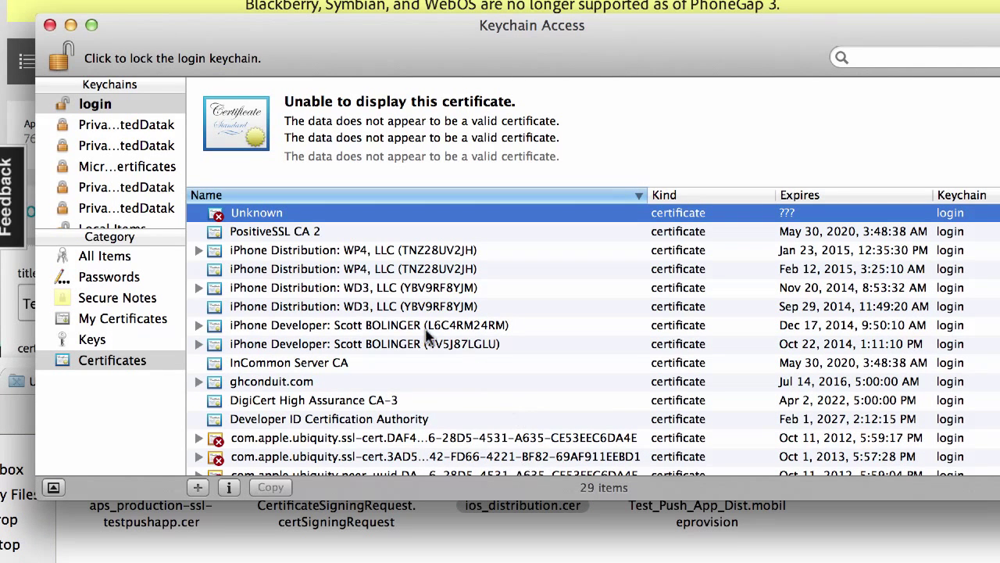
mouse_move(341, 263)
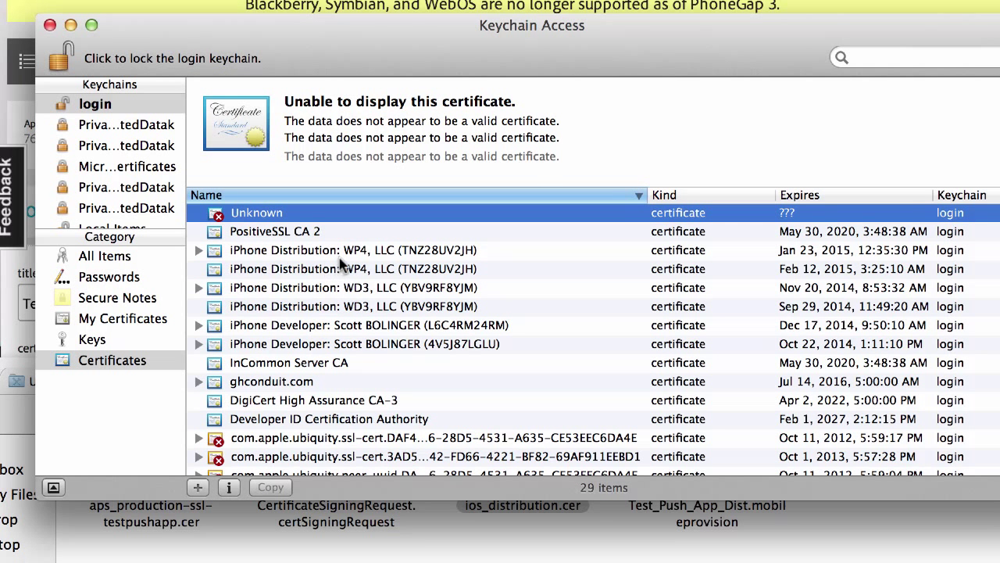
left_click(352, 269)
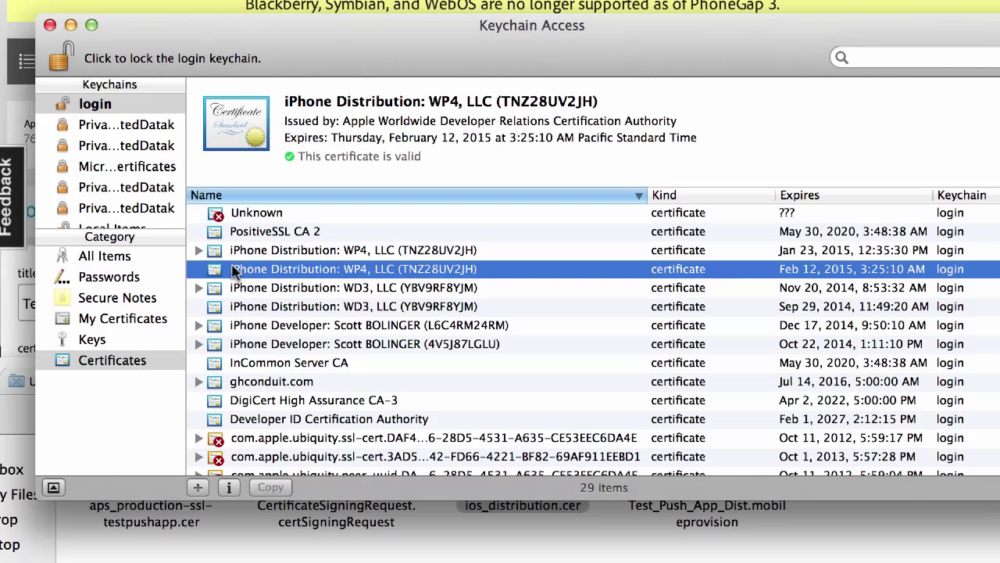
mouse_move(334, 275)
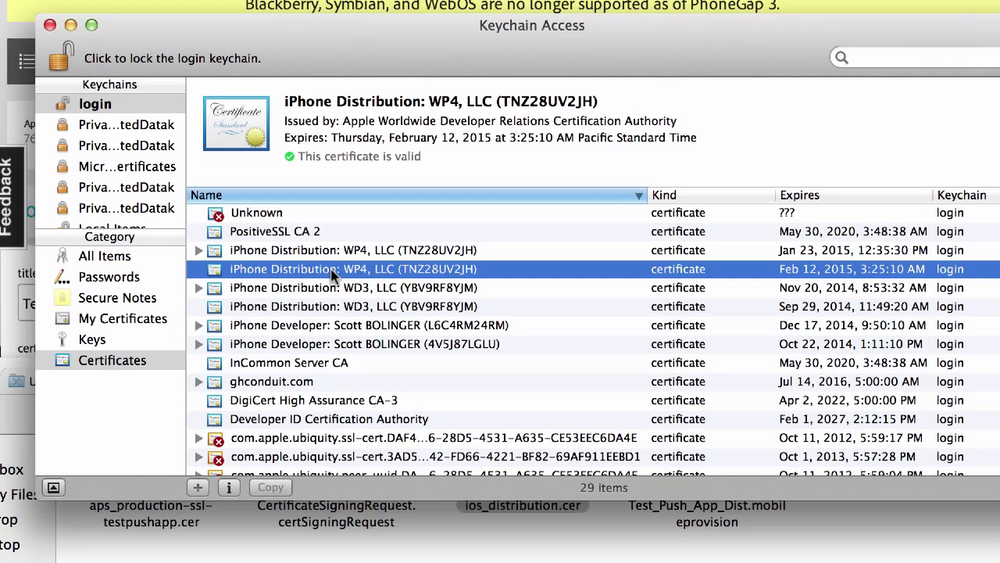
left_click(352, 250)
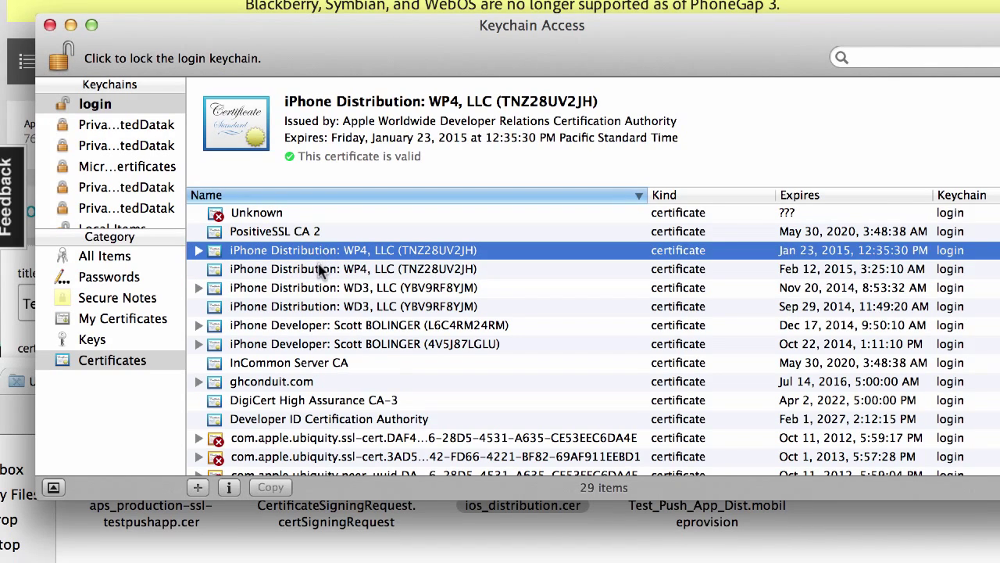
left_click(350, 268)
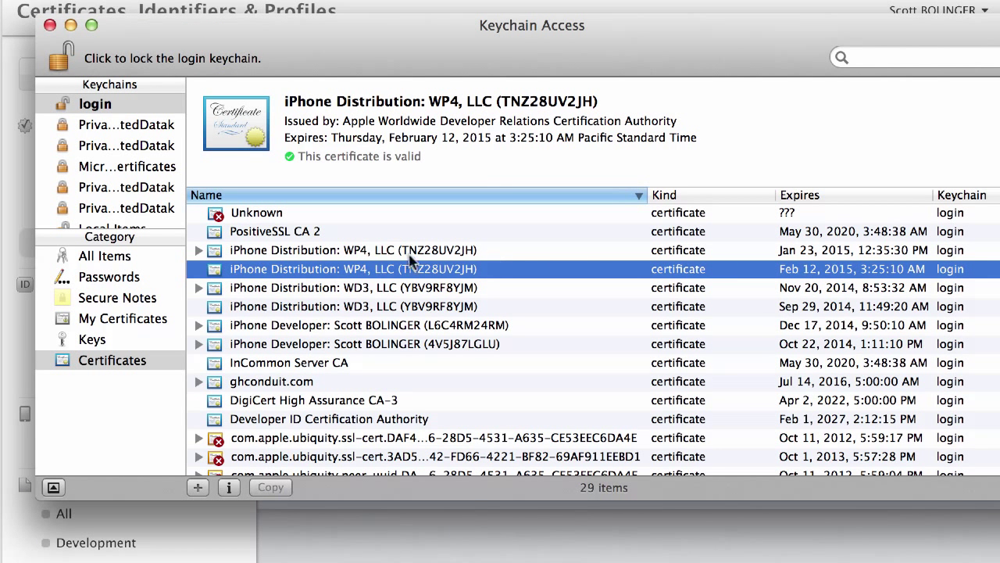
mouse_move(263, 280)
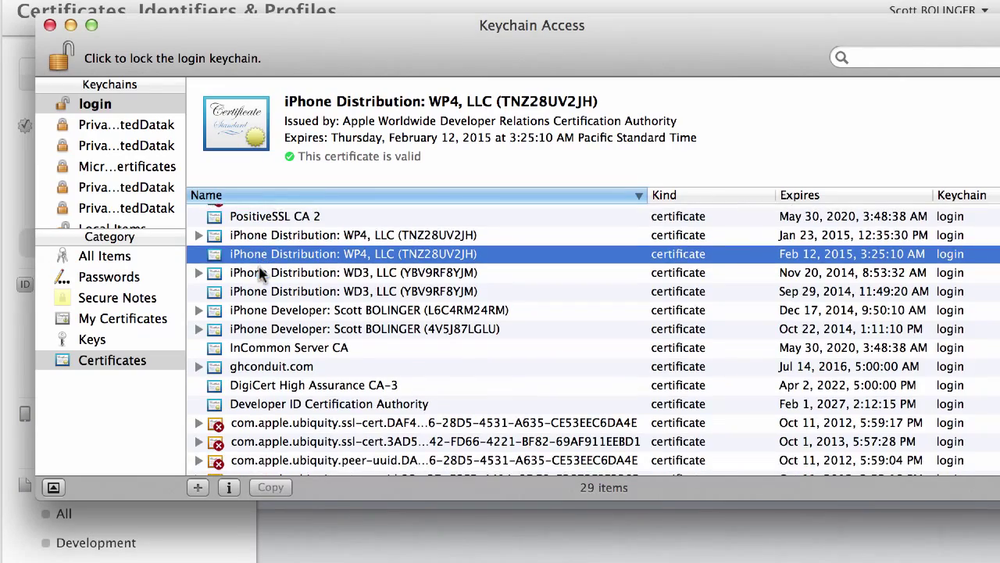
scroll("down", 3)
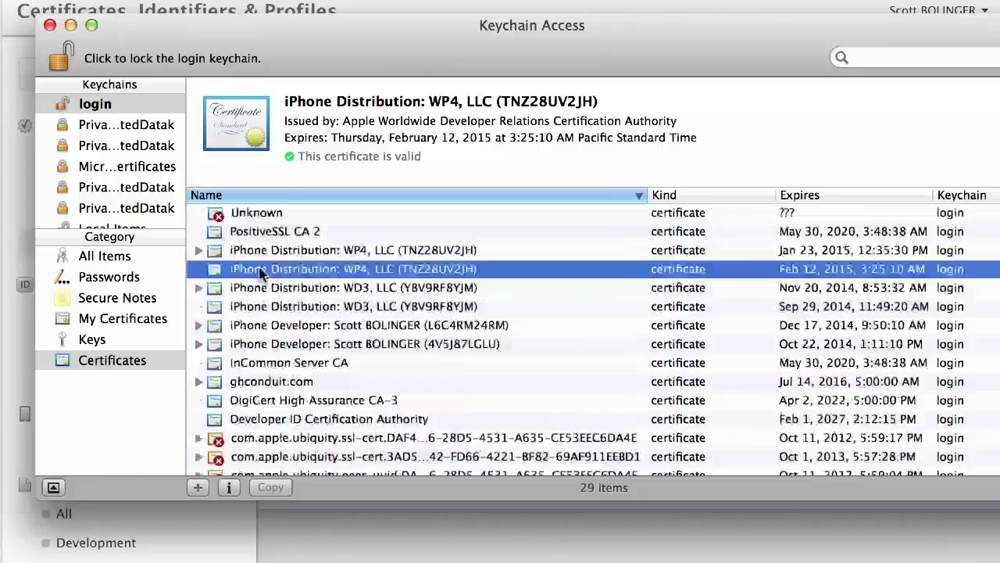
right_click(352, 269)
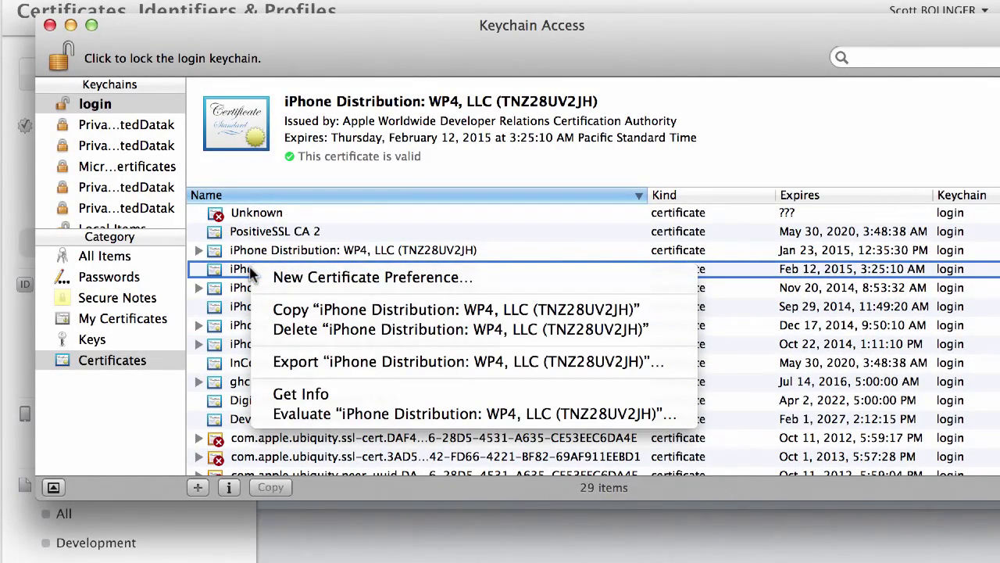
Step: Expand the January 2015 WP4 certificate and select it with its private key
left_click(200, 250)
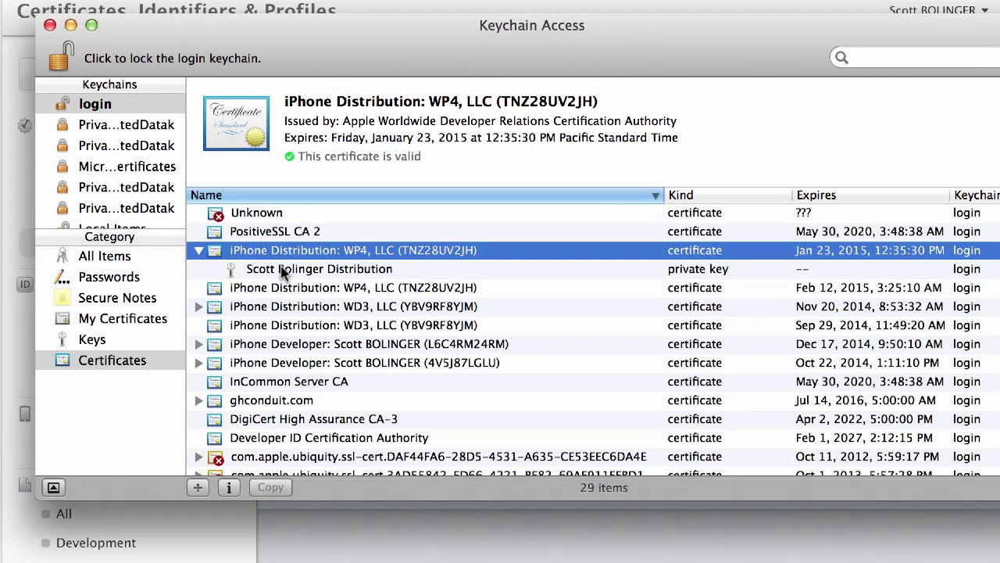
left_click(319, 269)
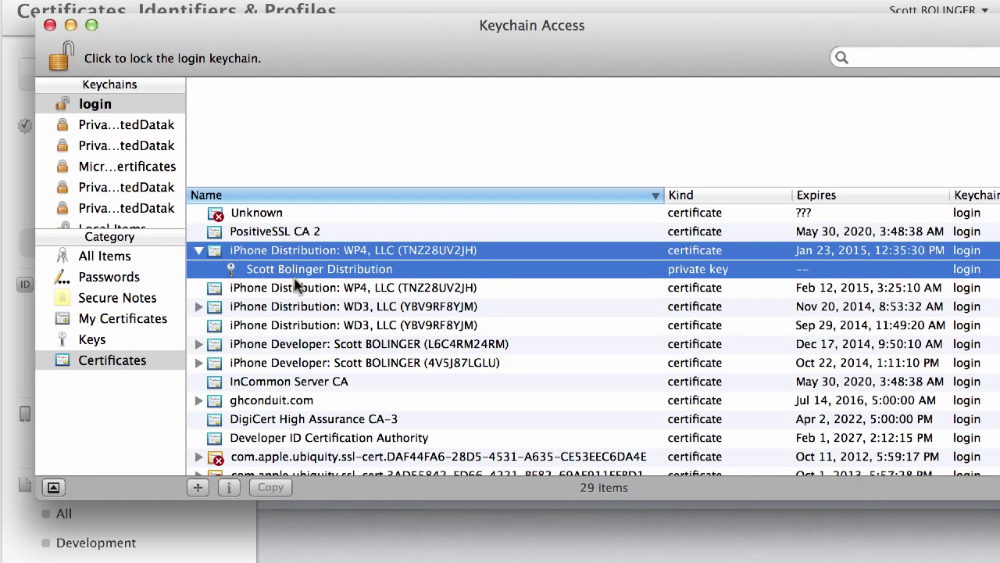
left_click(352, 288)
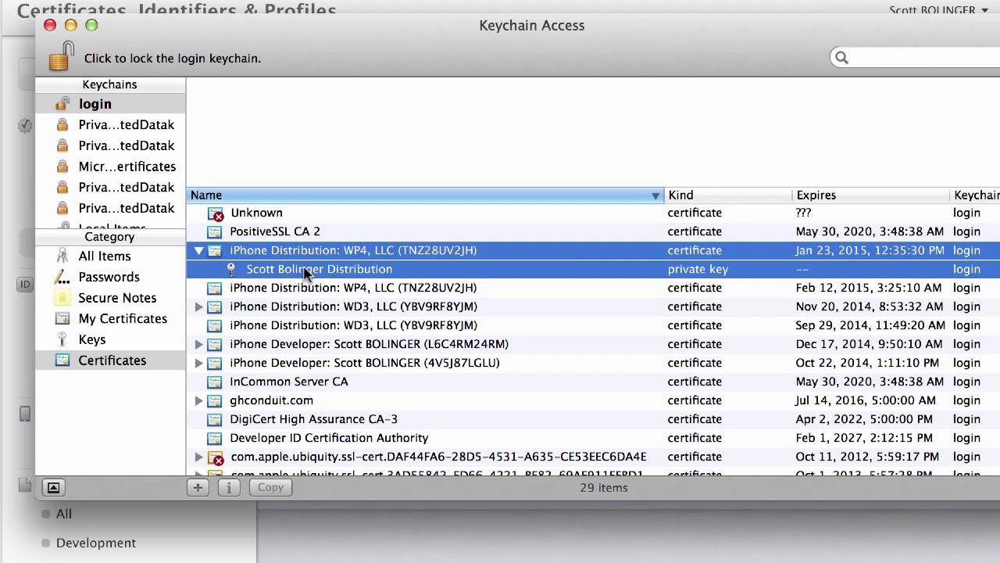
left_click(352, 287)
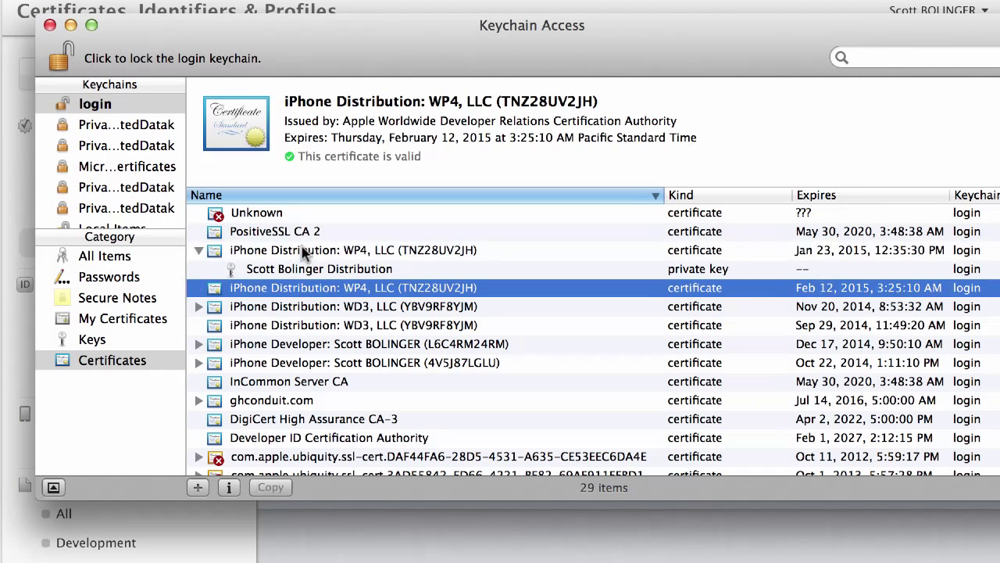
Step: Choose 'Export 2 items' for the WP4 distribution certificate and its private key
right_click(319, 269)
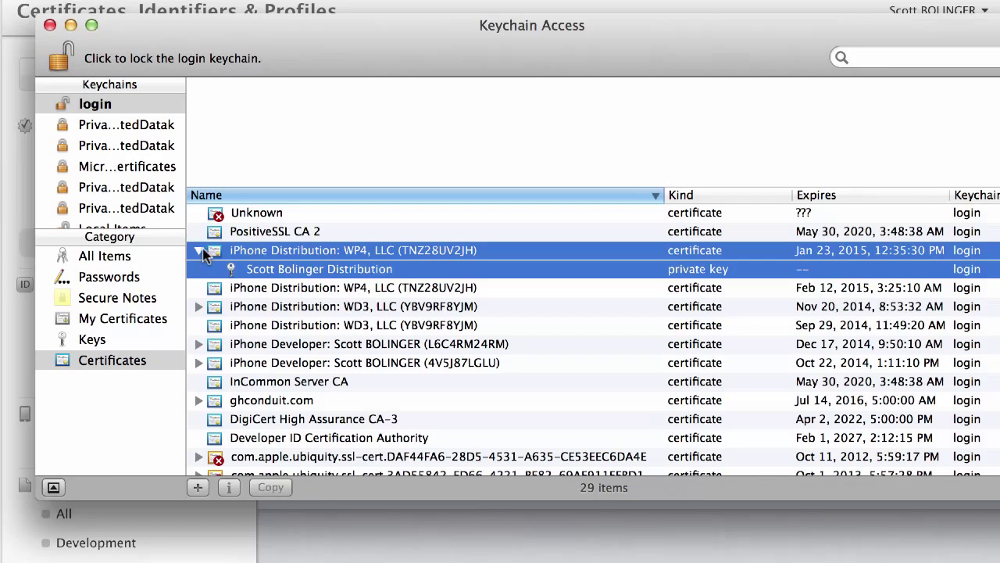
left_click(352, 250)
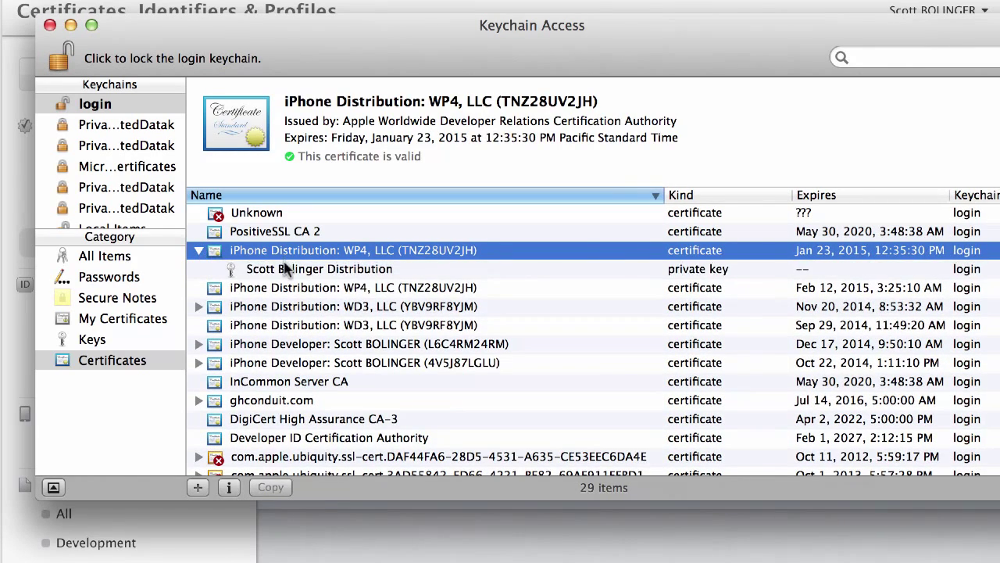
right_click(319, 268)
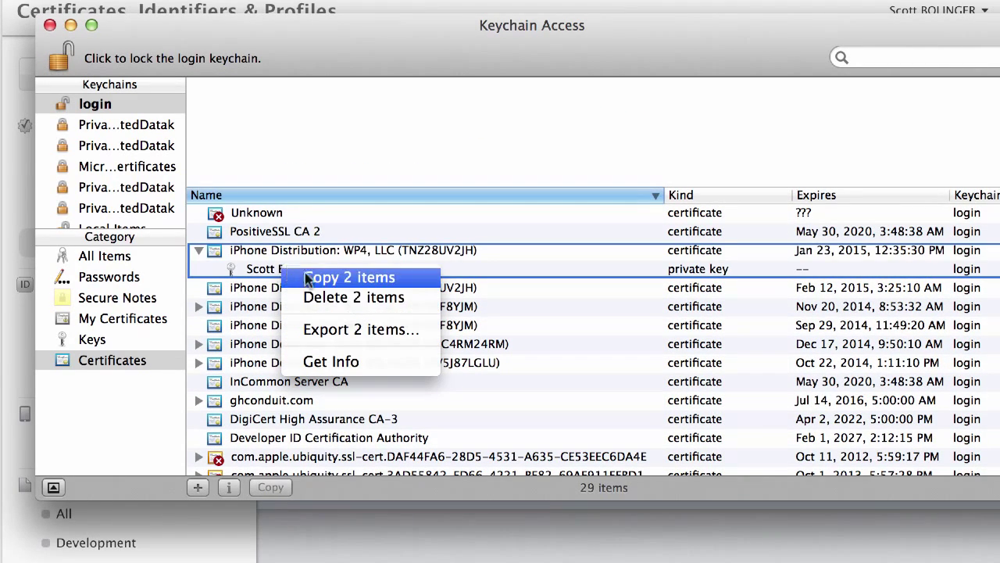
left_click(359, 328)
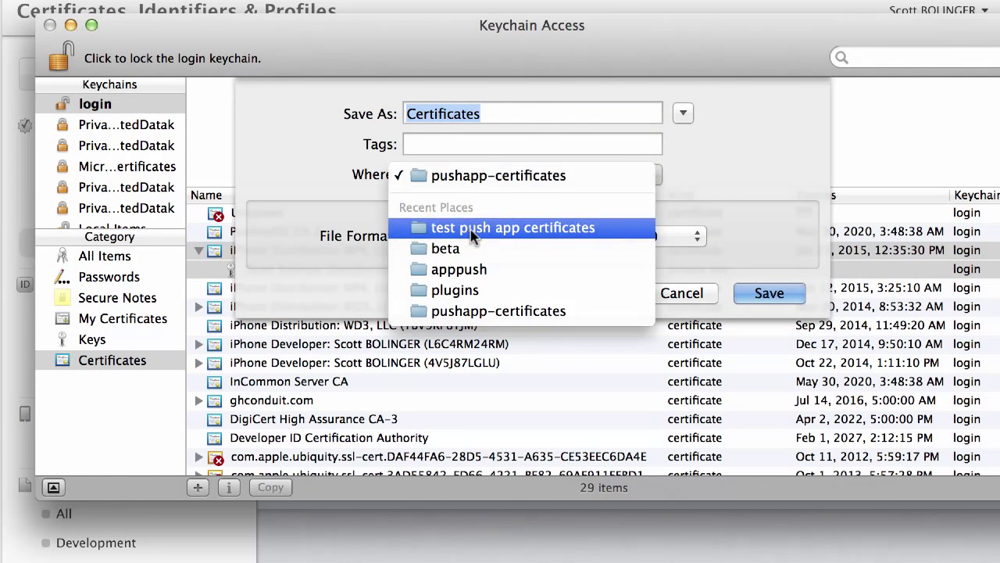
Step: Save the export as wp4-dist-p12.p12 in the test push app certificates folder with a password
left_click(513, 228)
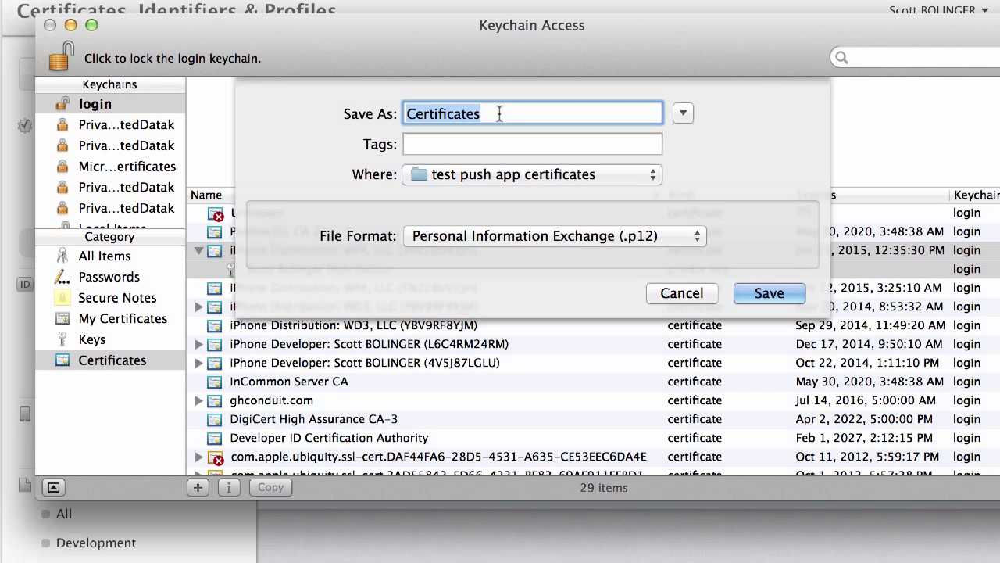
type("wp4")
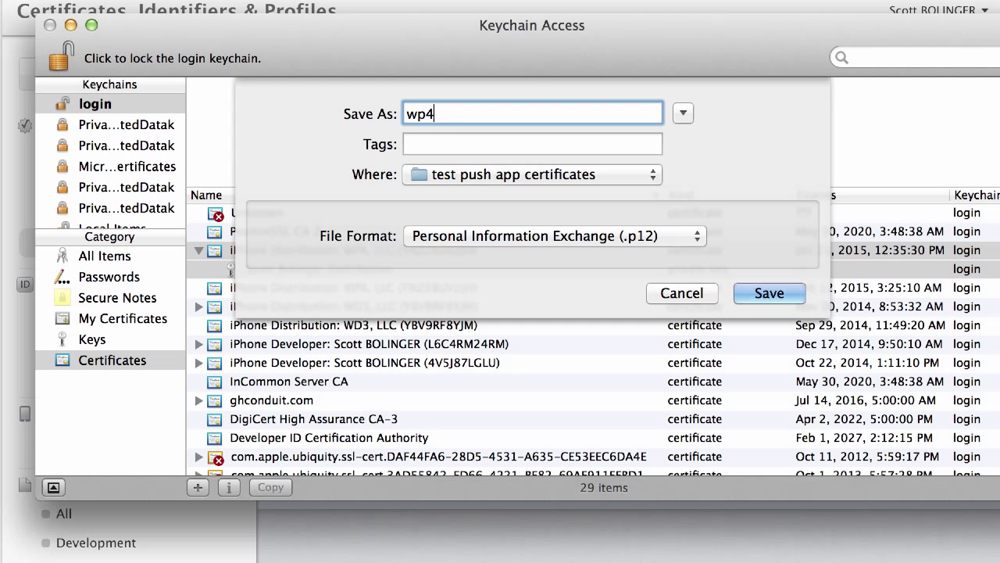
type("-dist-c")
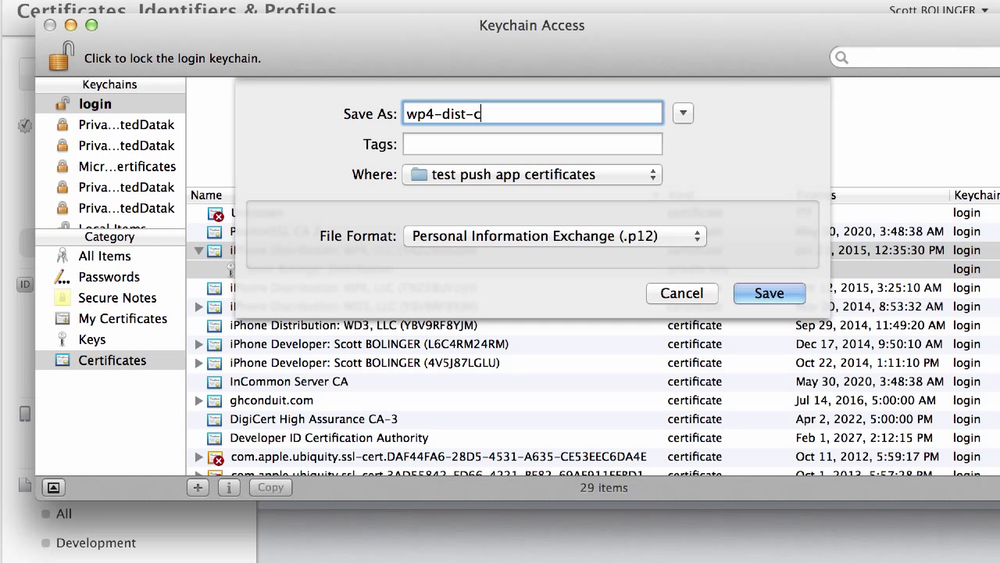
key("backspace")
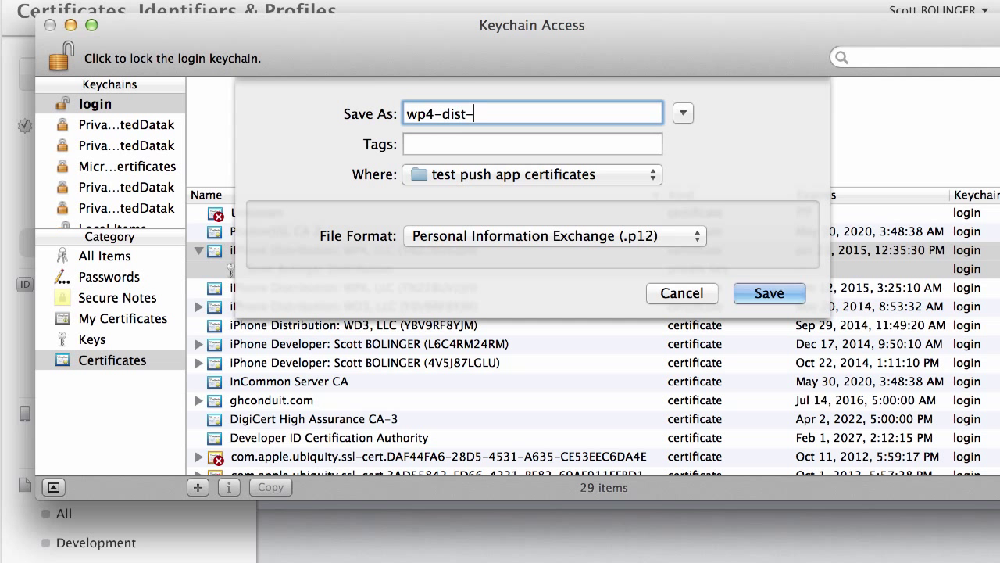
type("p12")
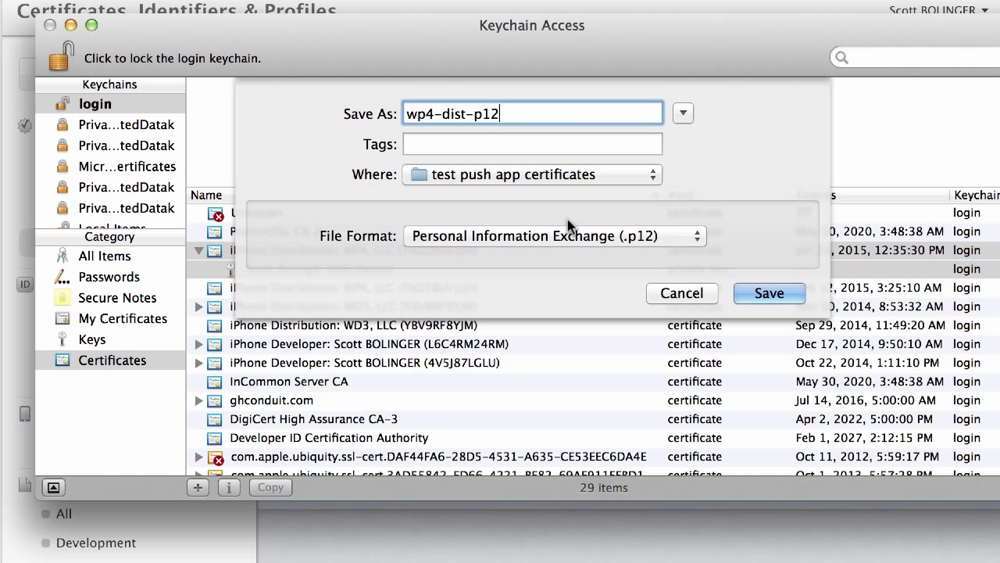
left_click(769, 292)
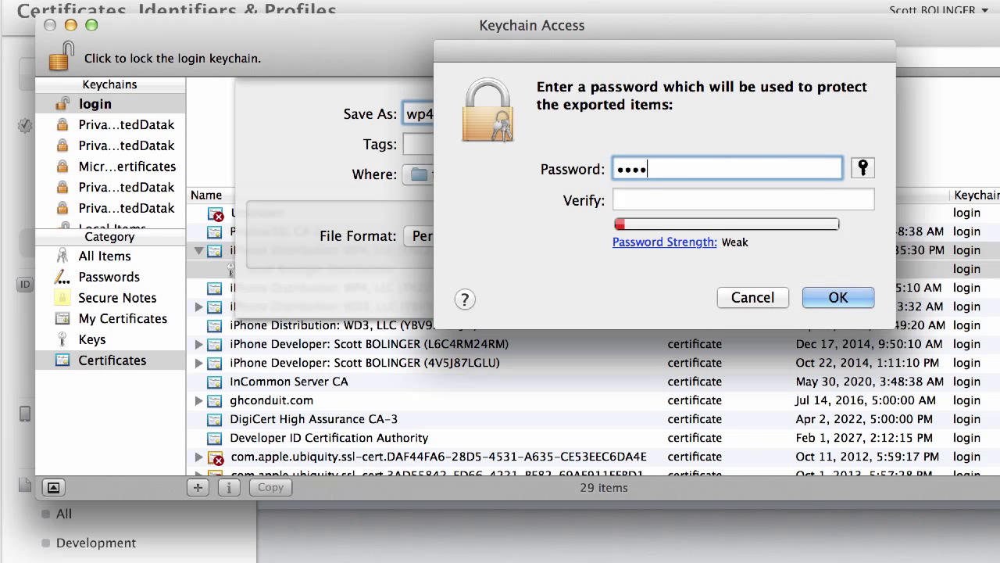
type("•••••••")
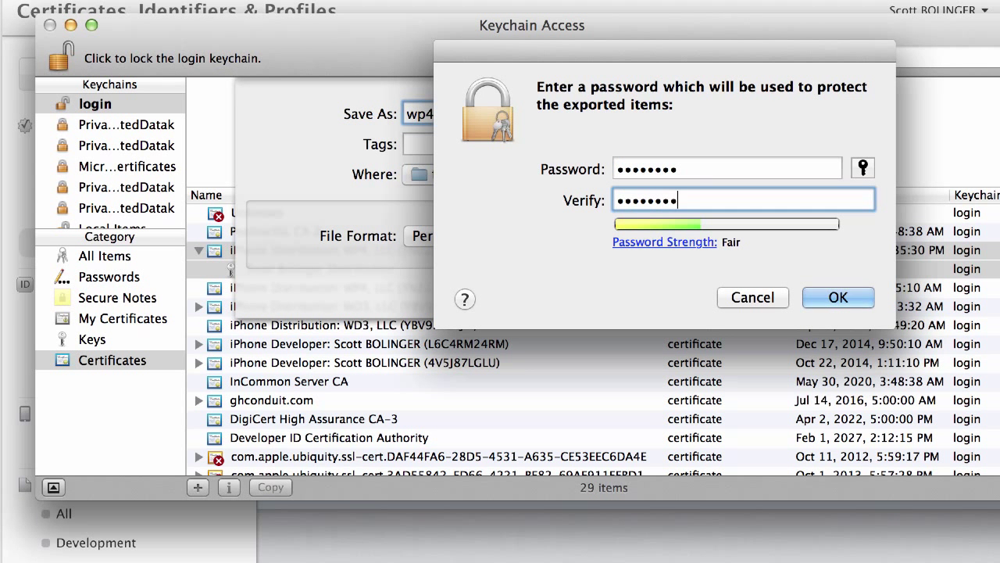
left_click(838, 297)
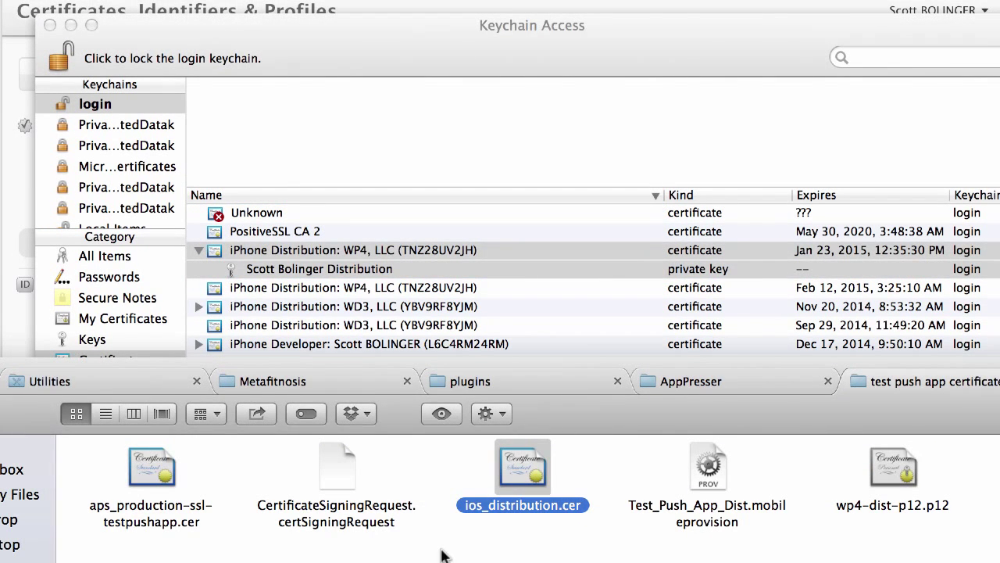
Step: Review wp4-dist-p12.p12, the provisioning profile, aps_production and ios_distribution.cer in the certificates folder
left_click(893, 466)
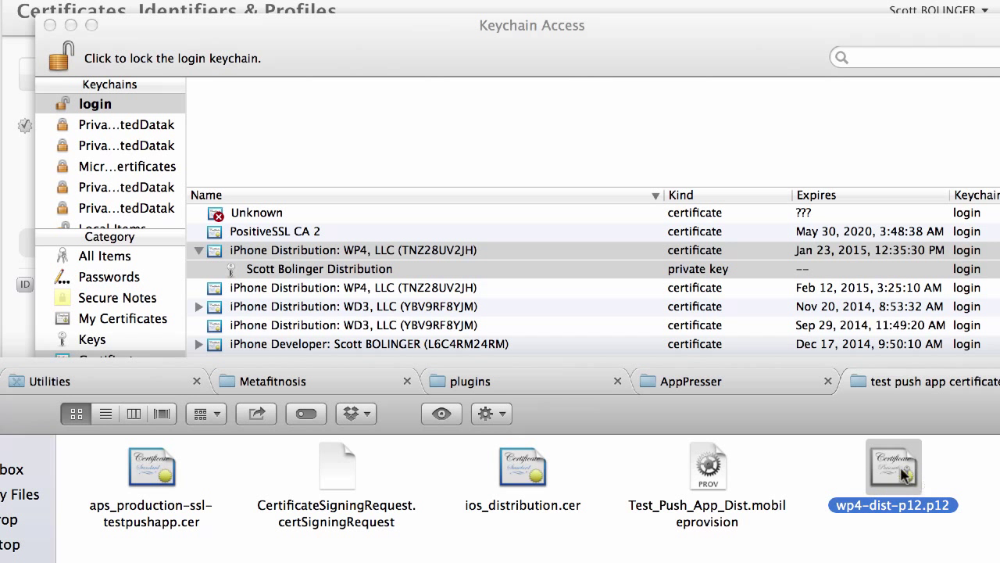
mouse_move(649, 514)
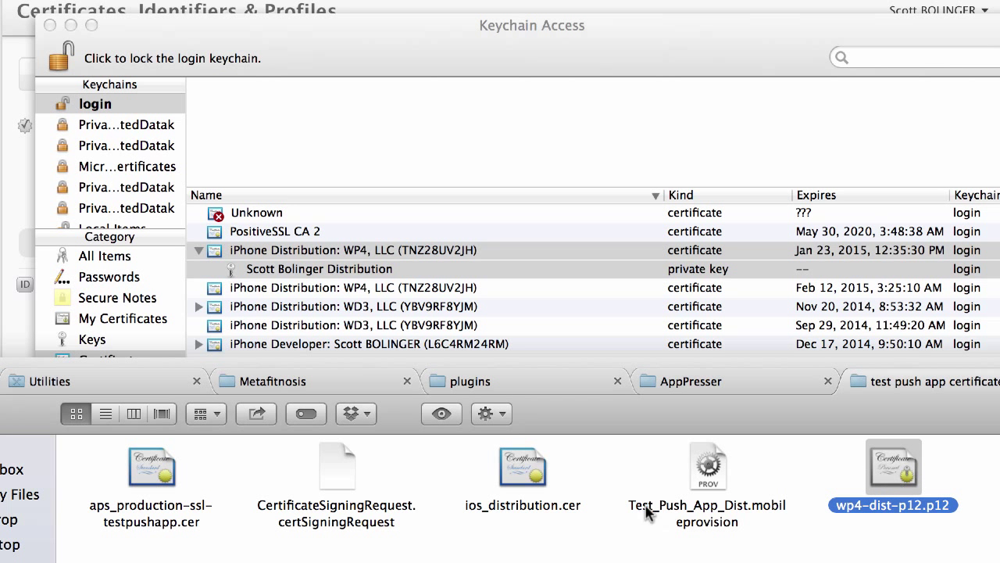
left_click(706, 466)
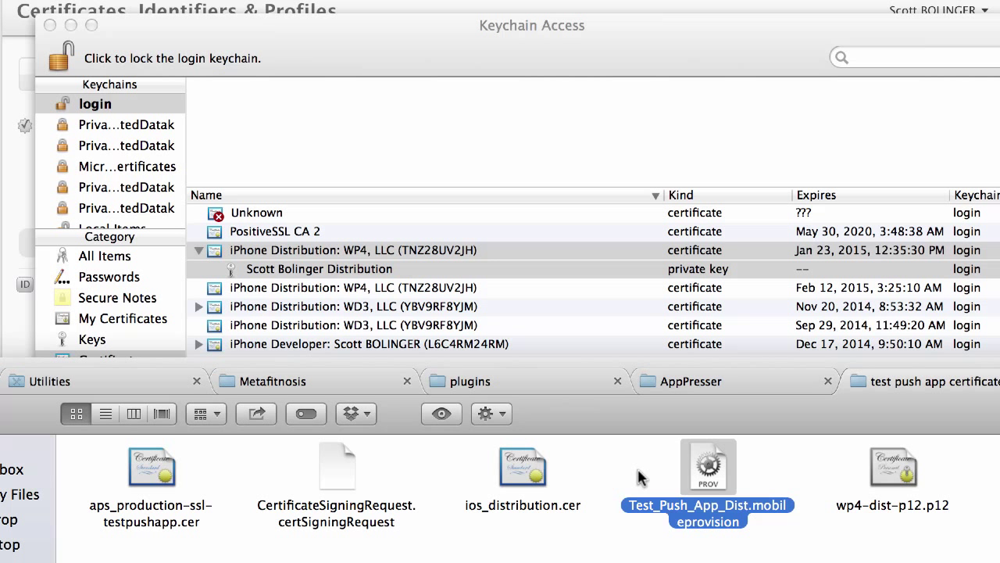
left_click(522, 466)
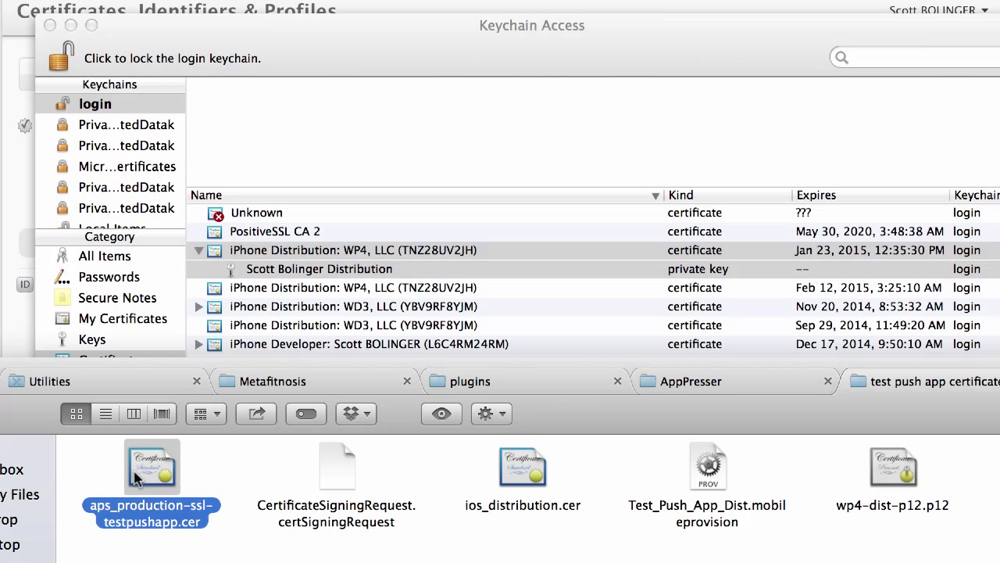
mouse_move(529, 469)
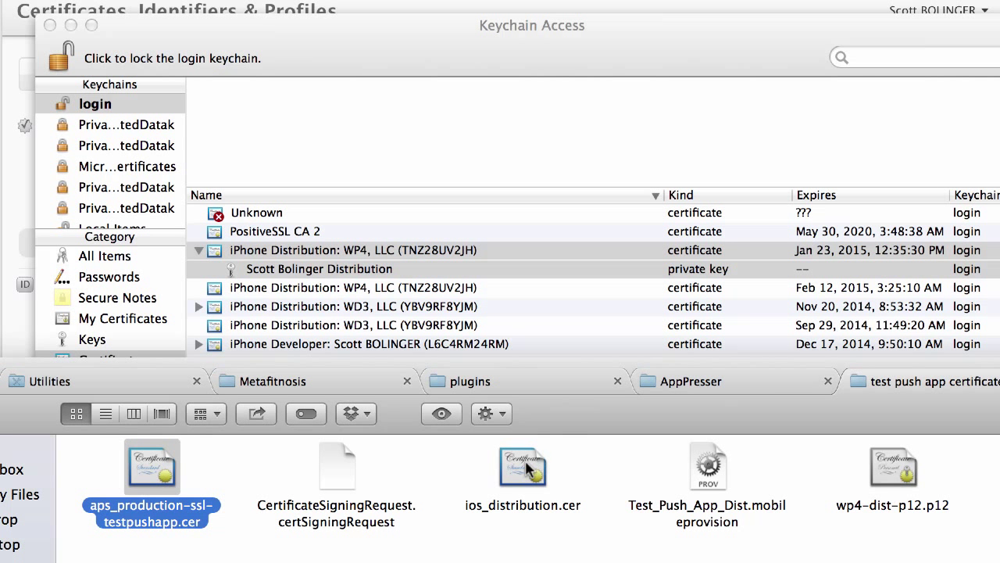
left_click(522, 465)
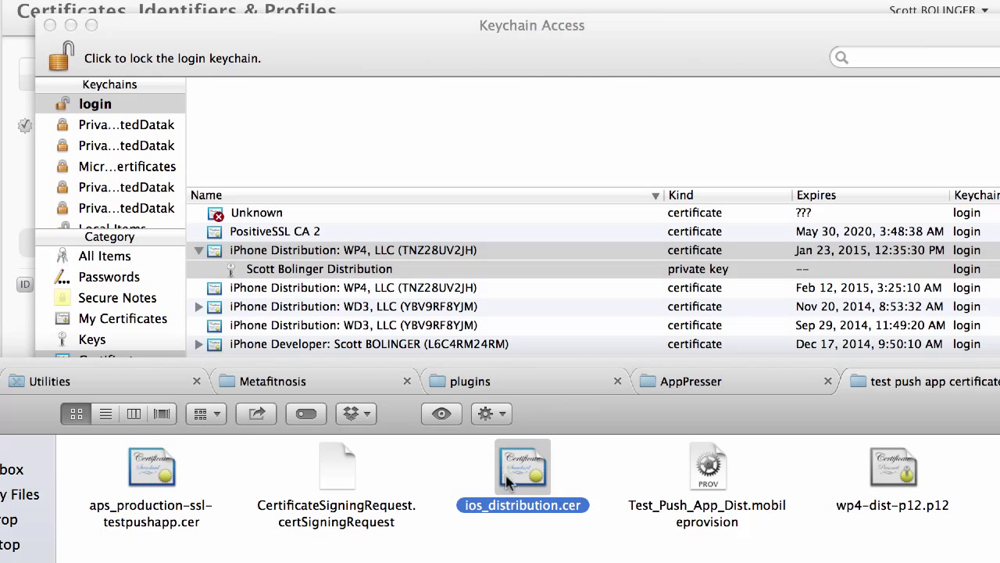
mouse_move(901, 488)
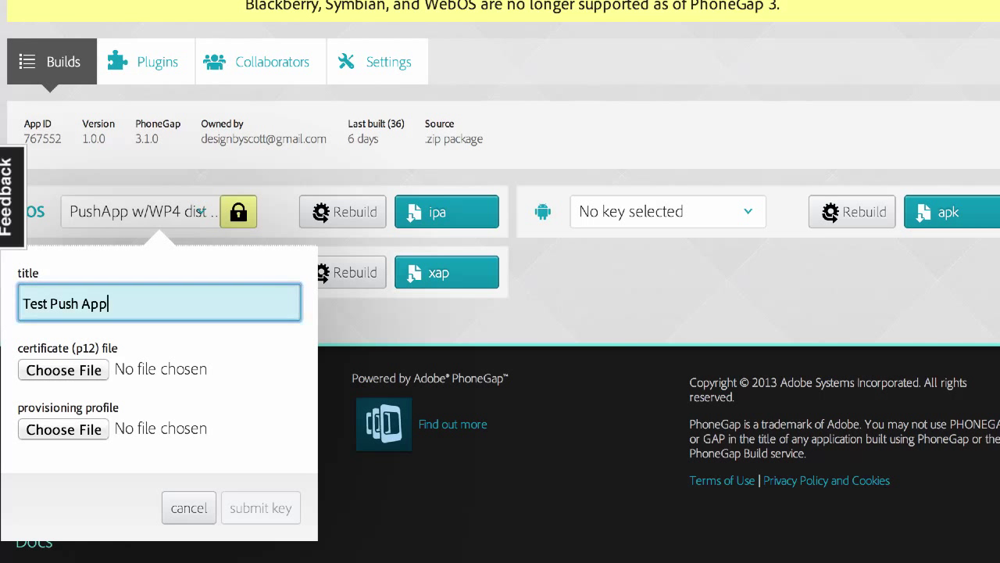
Step: Attach wp4-dist-p12.p12 as the certificate for the new iOS key
left_click(63, 369)
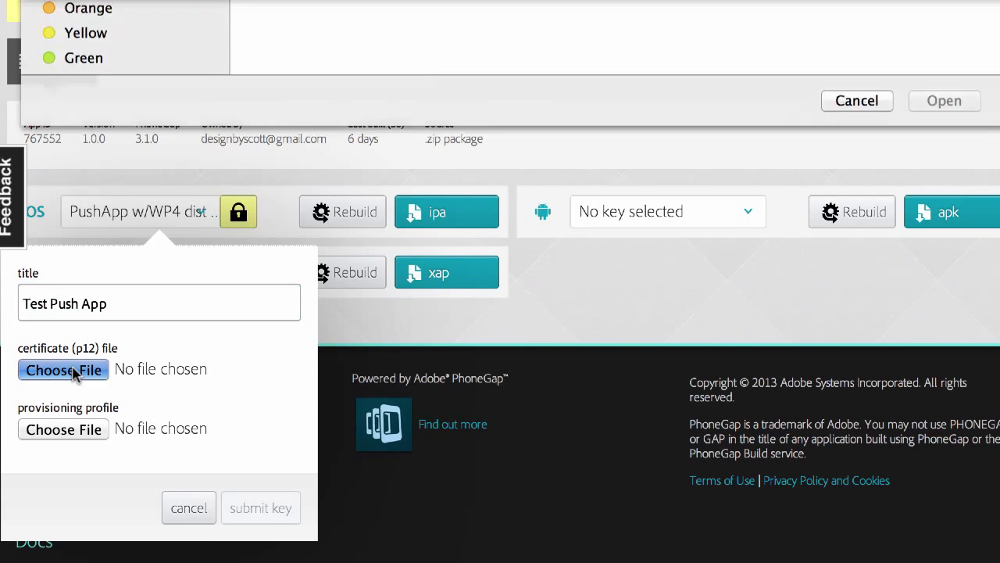
left_click(63, 369)
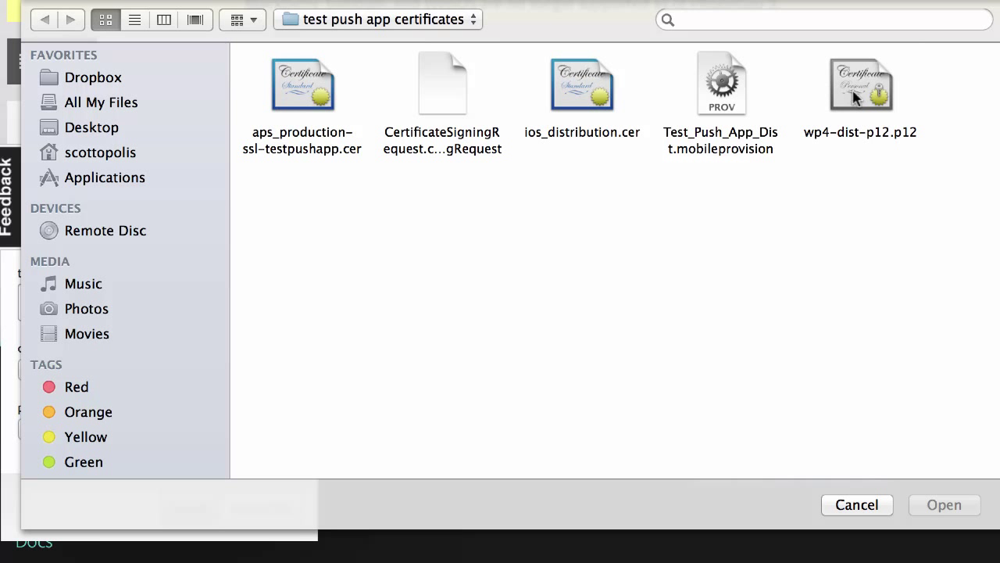
left_click(859, 84)
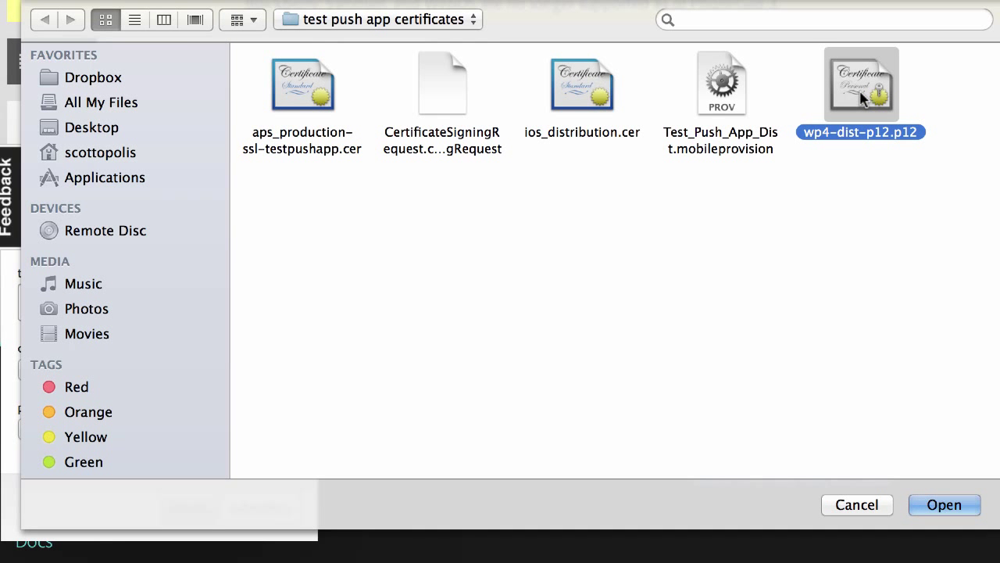
left_click(945, 503)
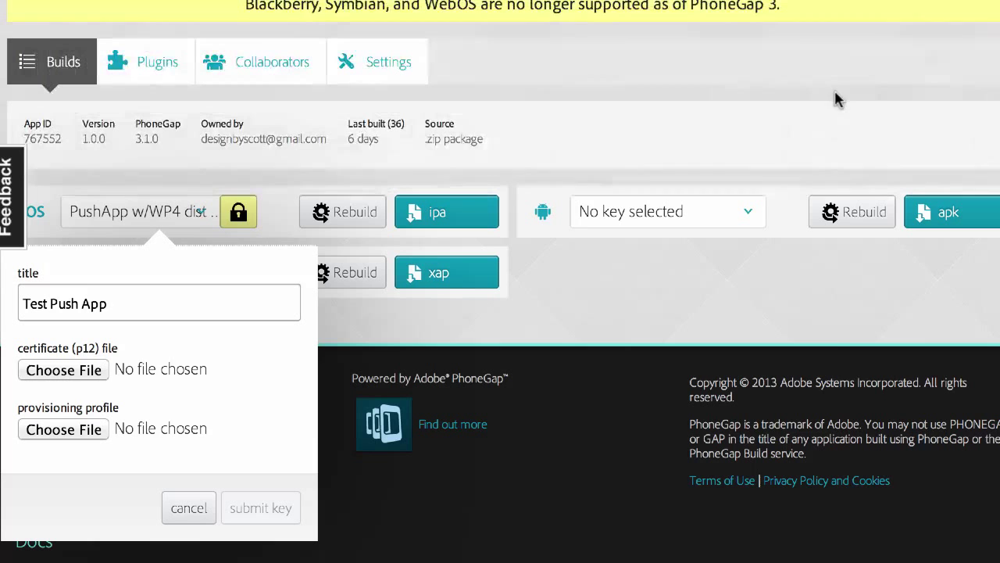
Step: Attach Test_Push_App_Dist.mobileprovision as the provisioning profile and submit the key
left_click(62, 369)
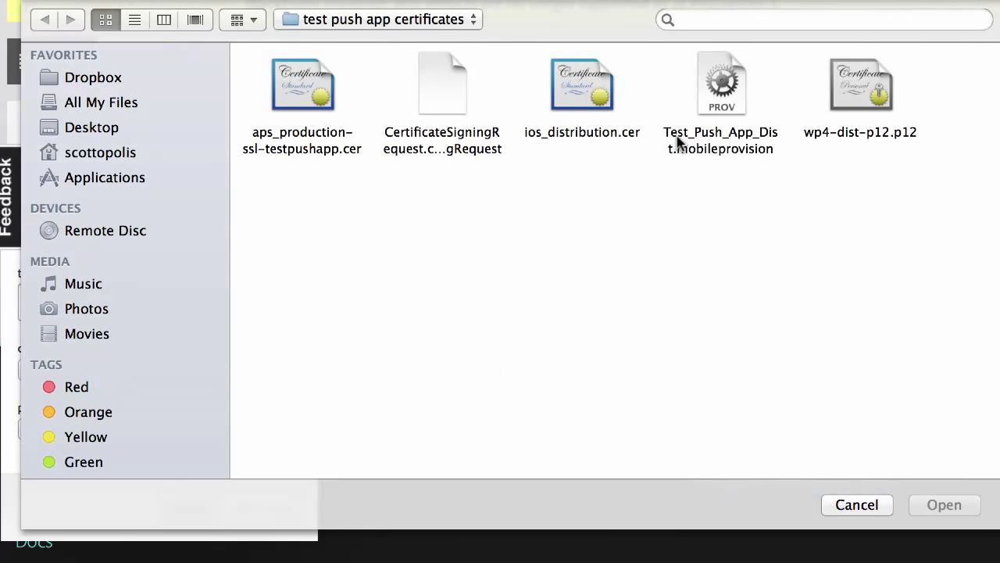
left_click(720, 84)
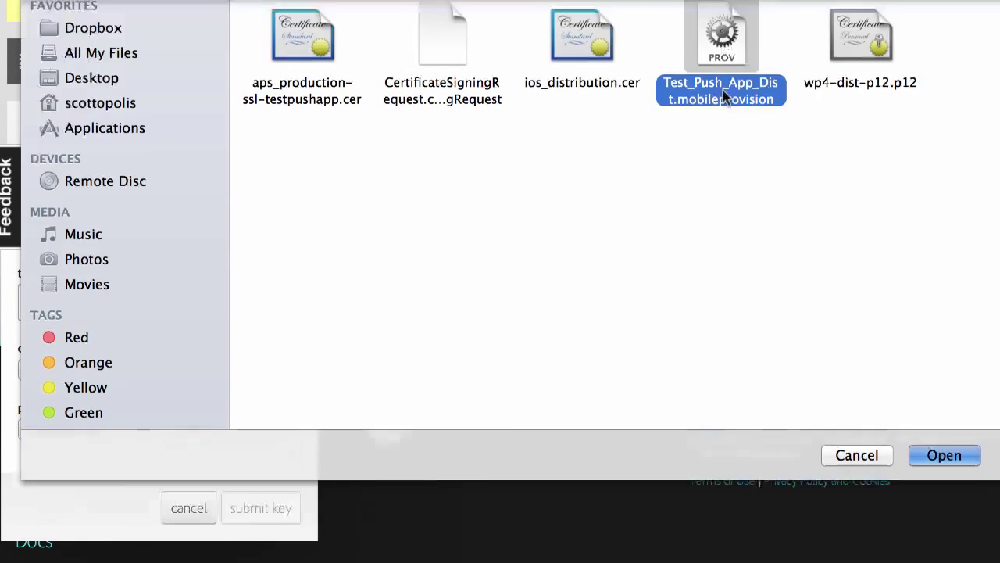
left_click(944, 455)
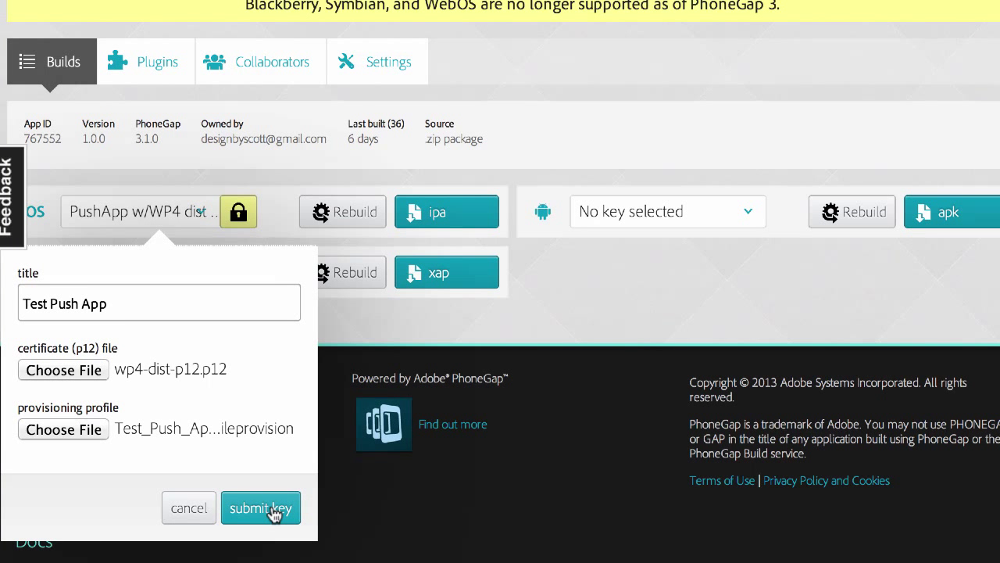
left_click(260, 506)
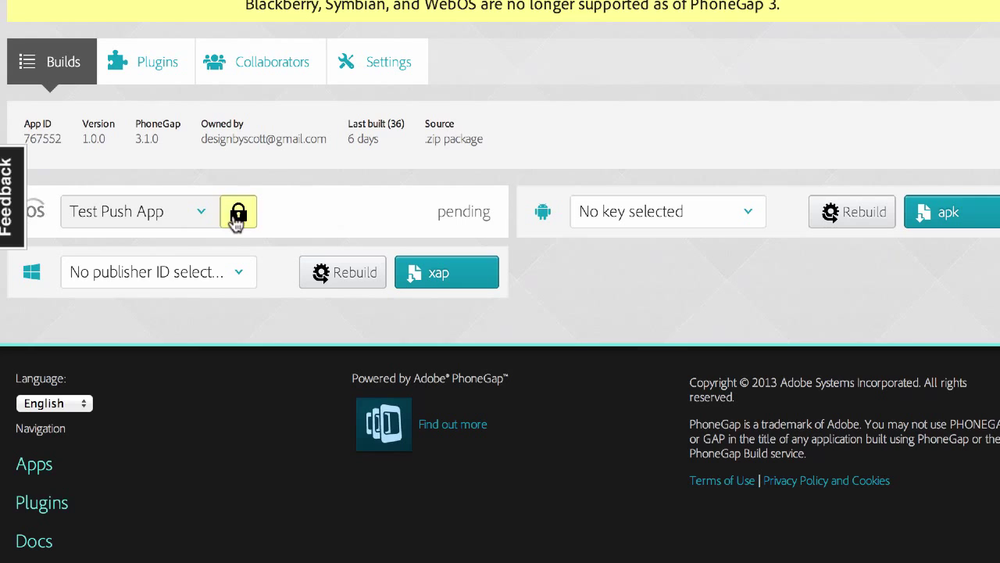
Step: Unlock the Test Push App iOS key by submitting its certificate password
scroll("up", 3)
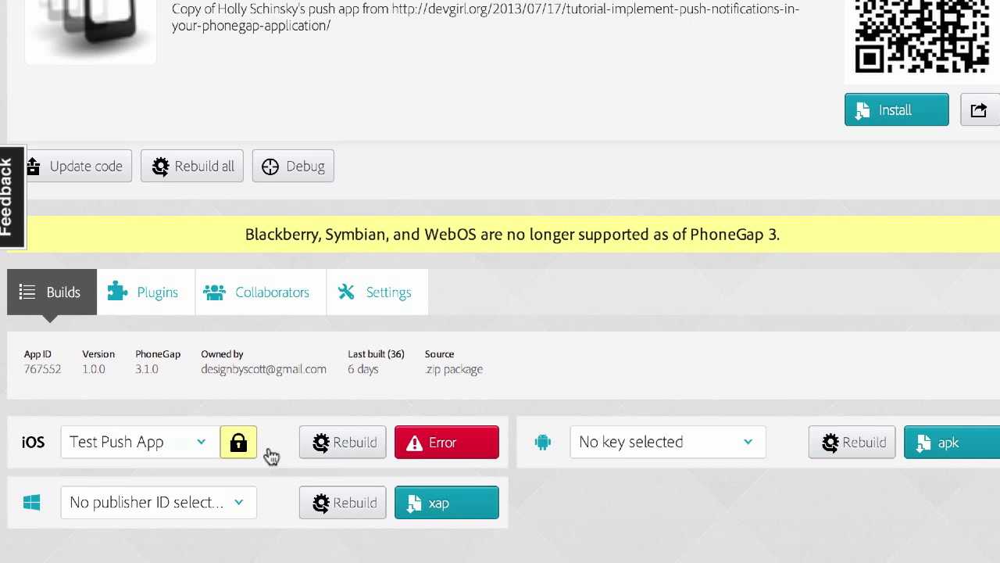
left_click(238, 440)
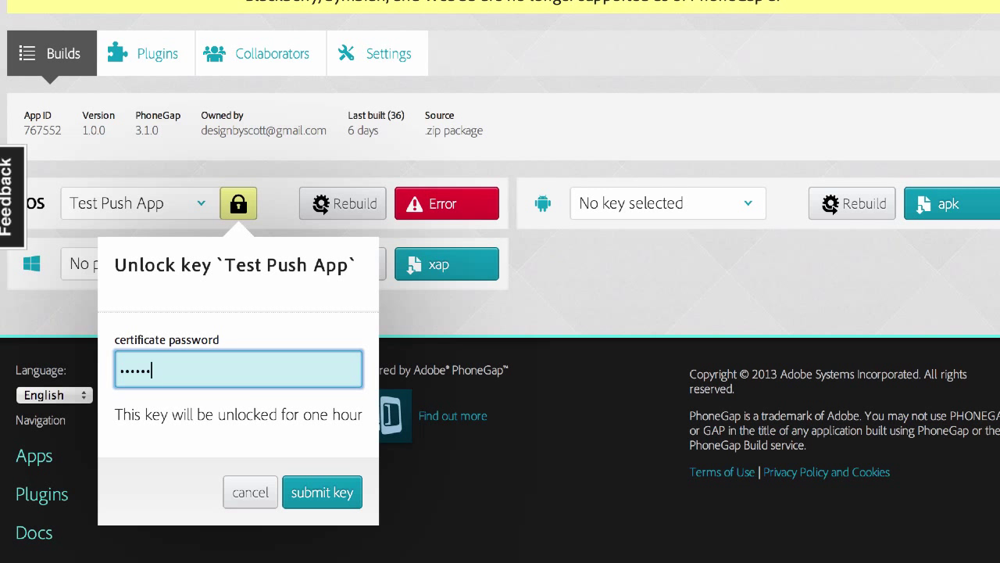
left_click(322, 491)
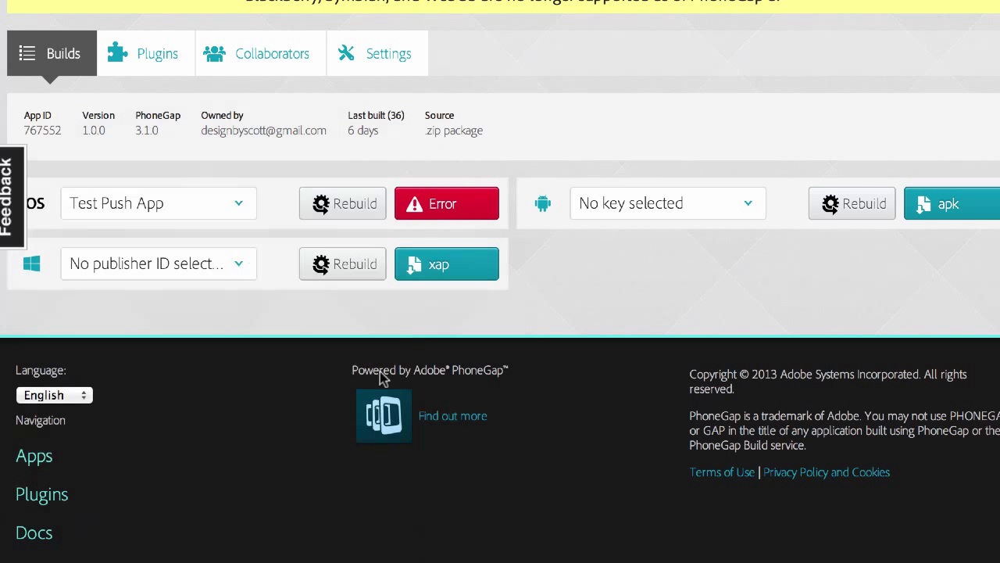